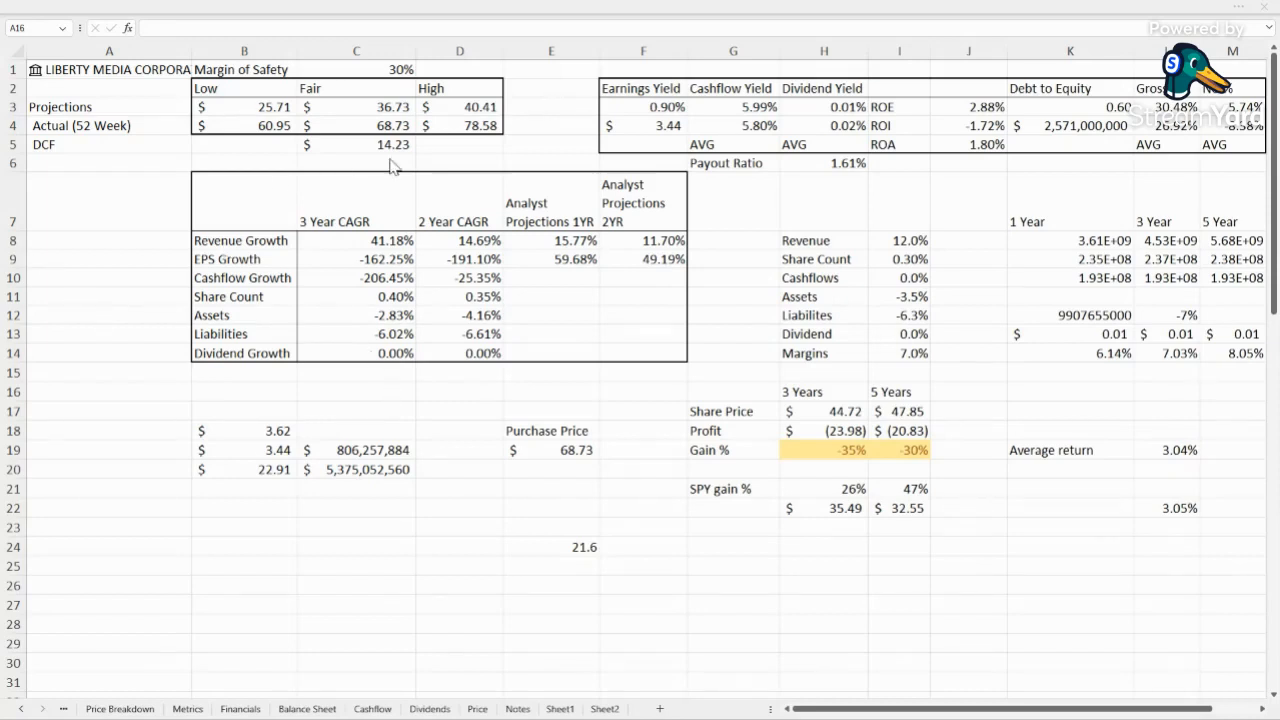
Inspect the formulas behind the fair price projection and the 2-year analyst projection.
{"action": "left_click", "coordinate": [356, 106]}
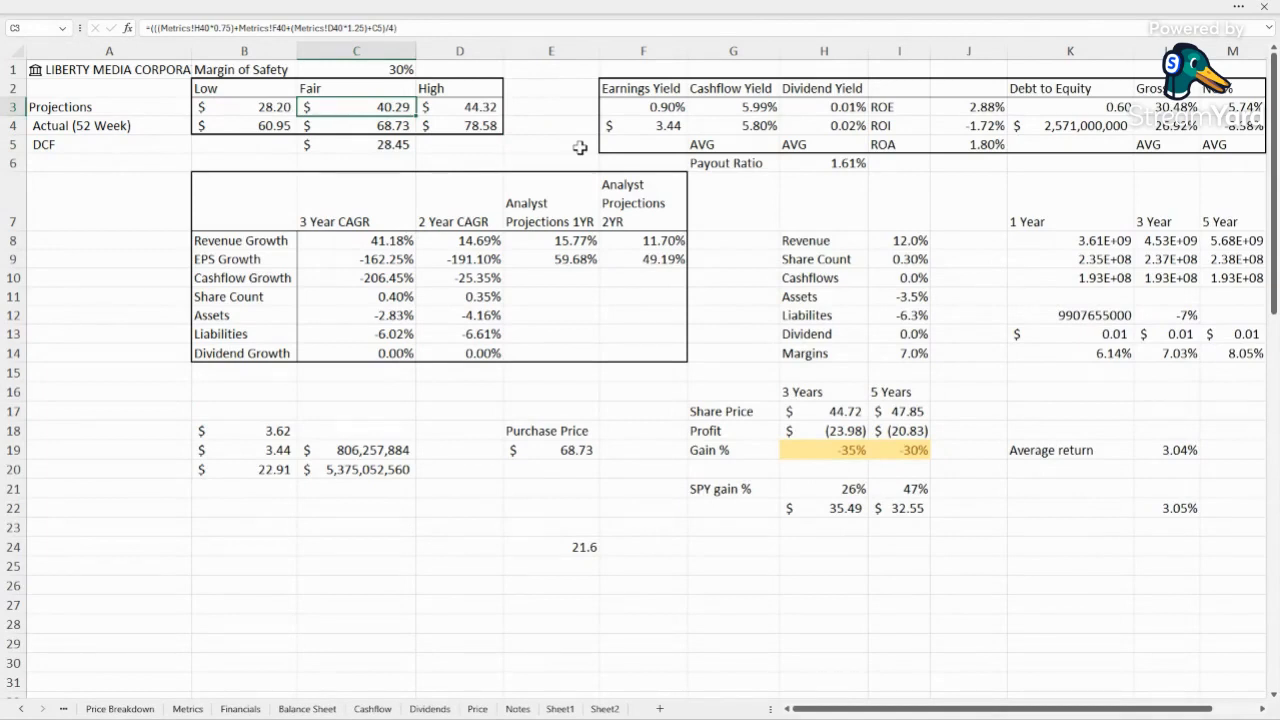
{"action": "left_click", "coordinate": [356, 124]}
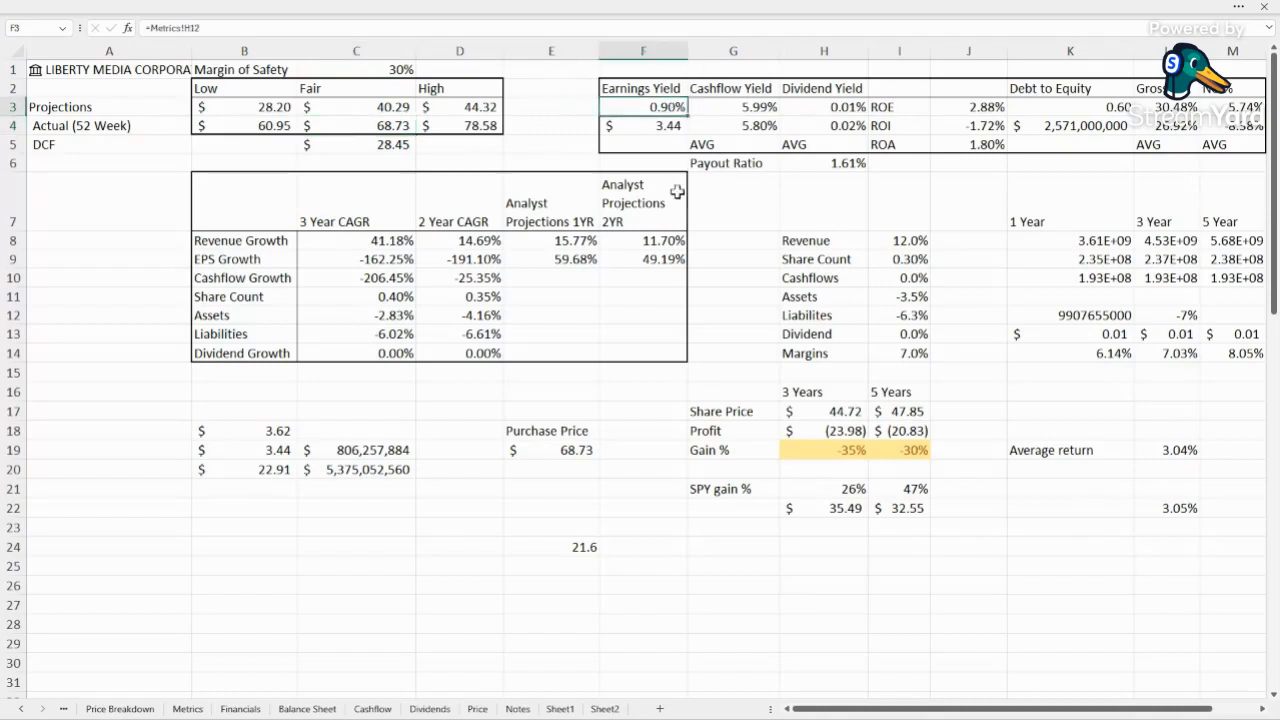
{"action": "mouse_move", "coordinate": [656, 164]}
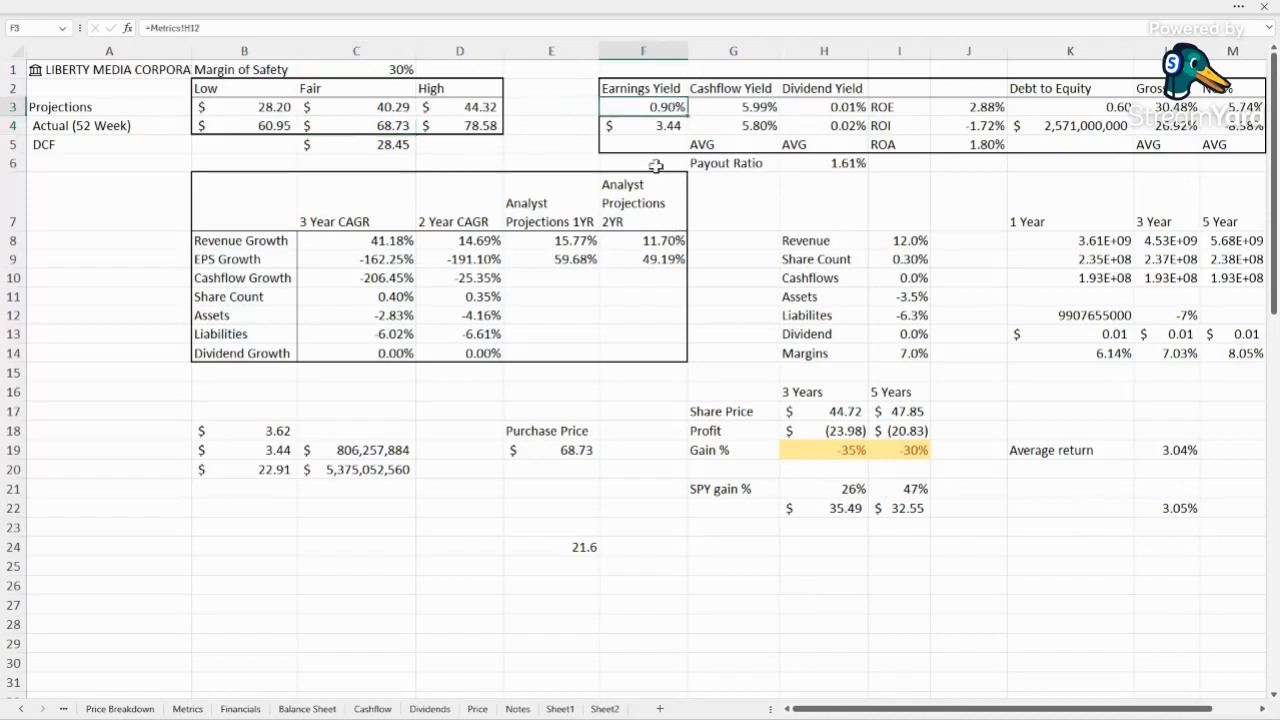
{"action": "left_click", "coordinate": [644, 124]}
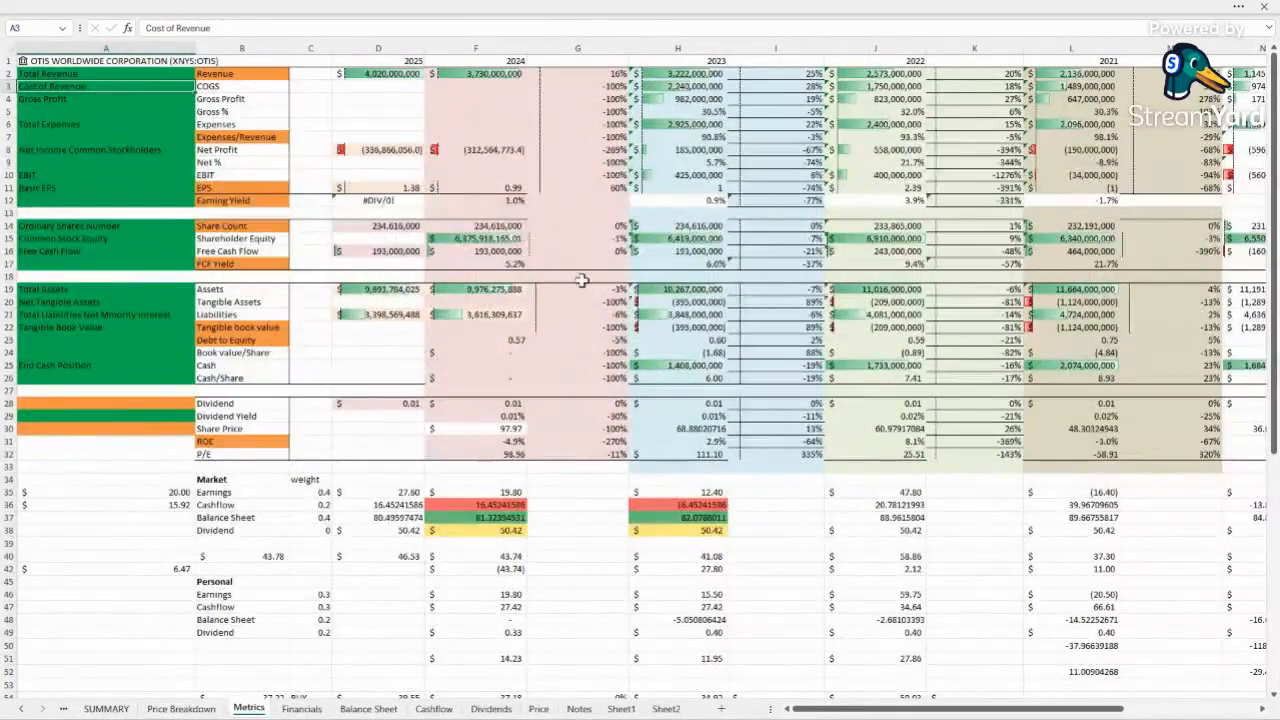
{"action": "left_click", "coordinate": [378, 188]}
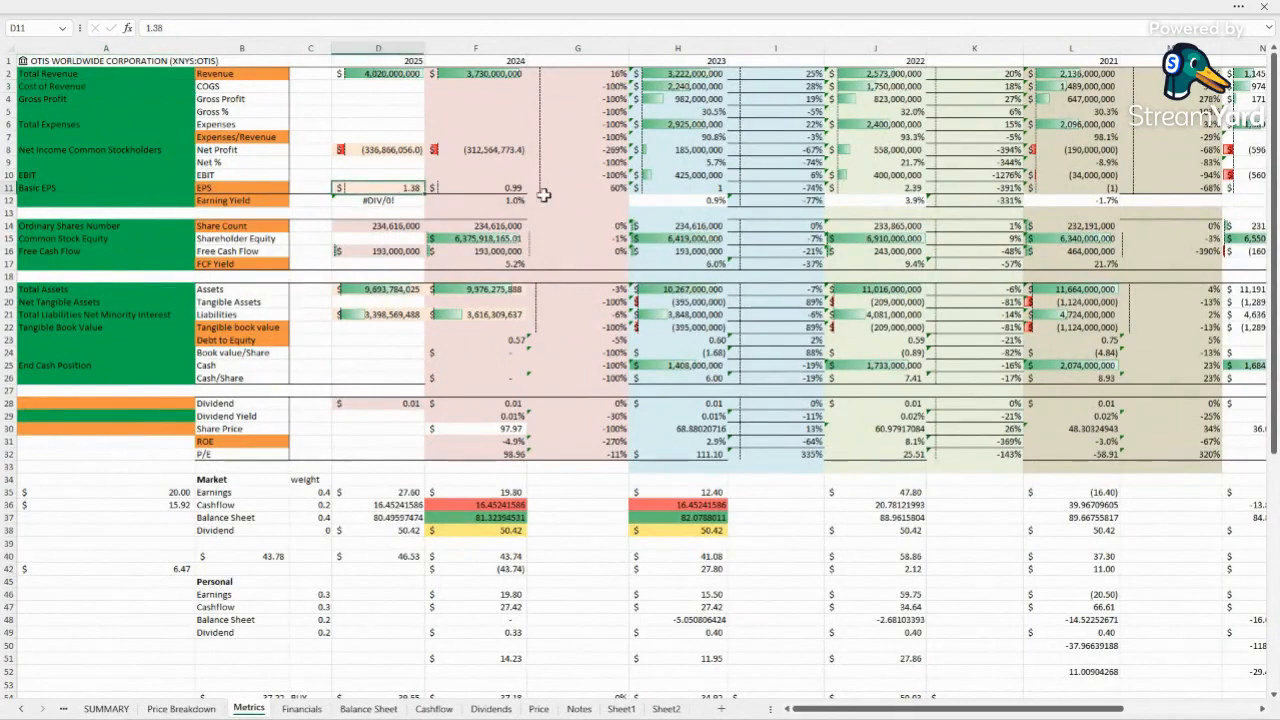
{"action": "left_click", "coordinate": [476, 188]}
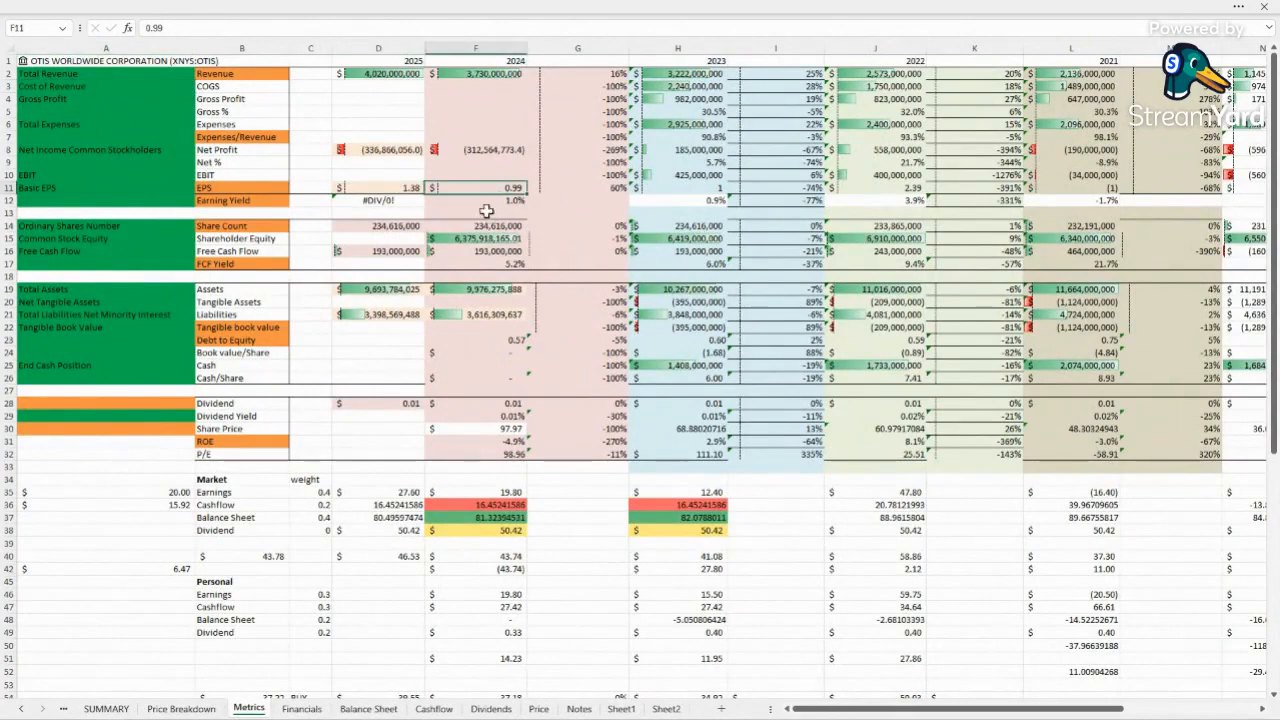
{"action": "left_click", "coordinate": [104, 708]}
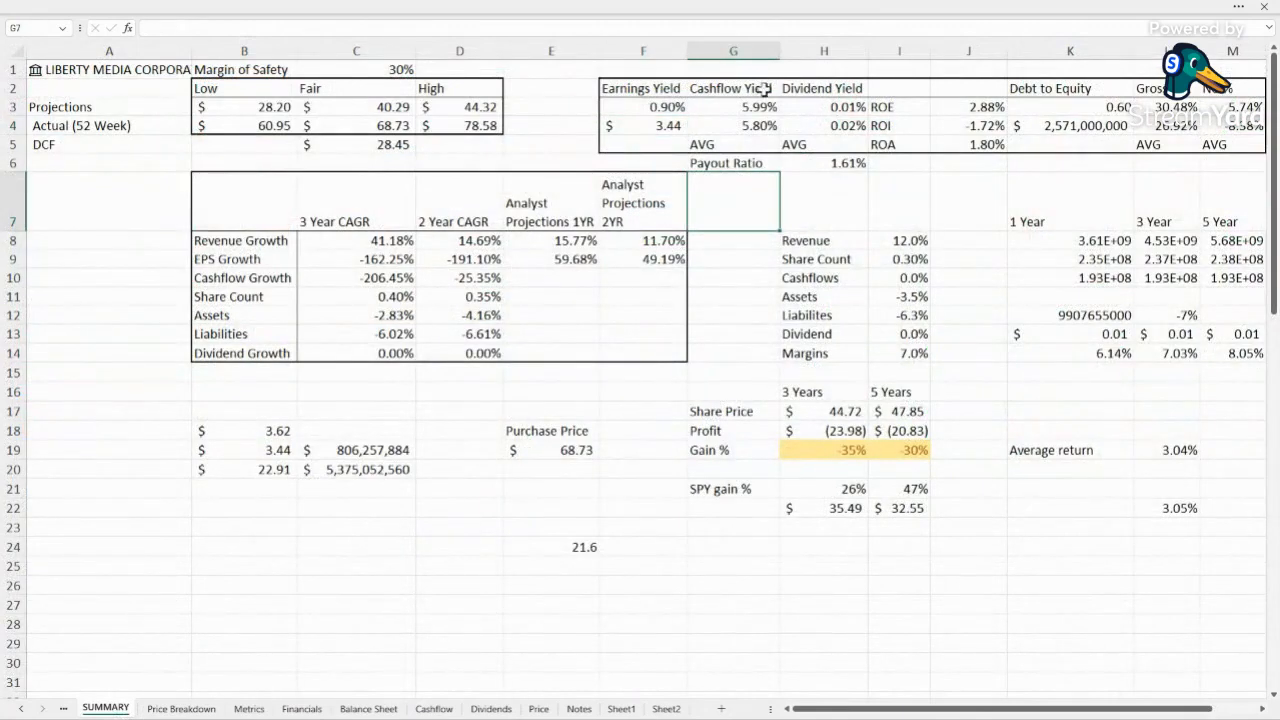
{"action": "left_click", "coordinate": [732, 108]}
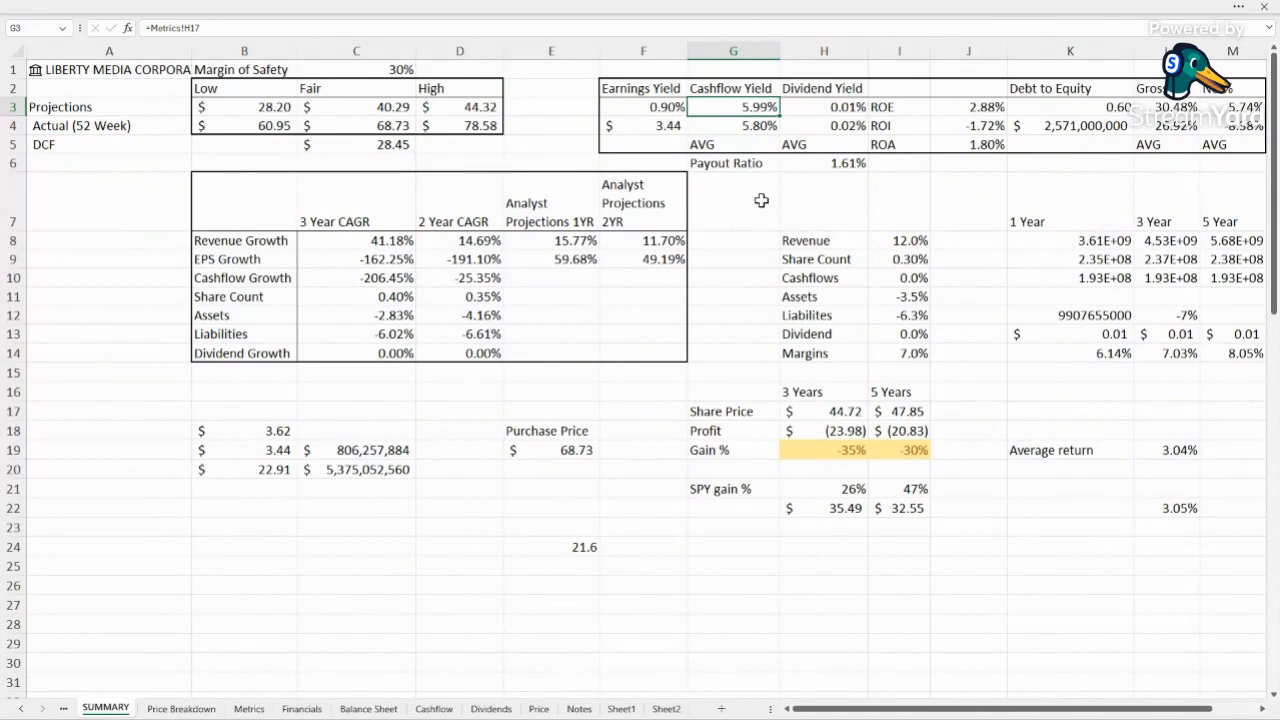
{"action": "mouse_move", "coordinate": [1004, 112]}
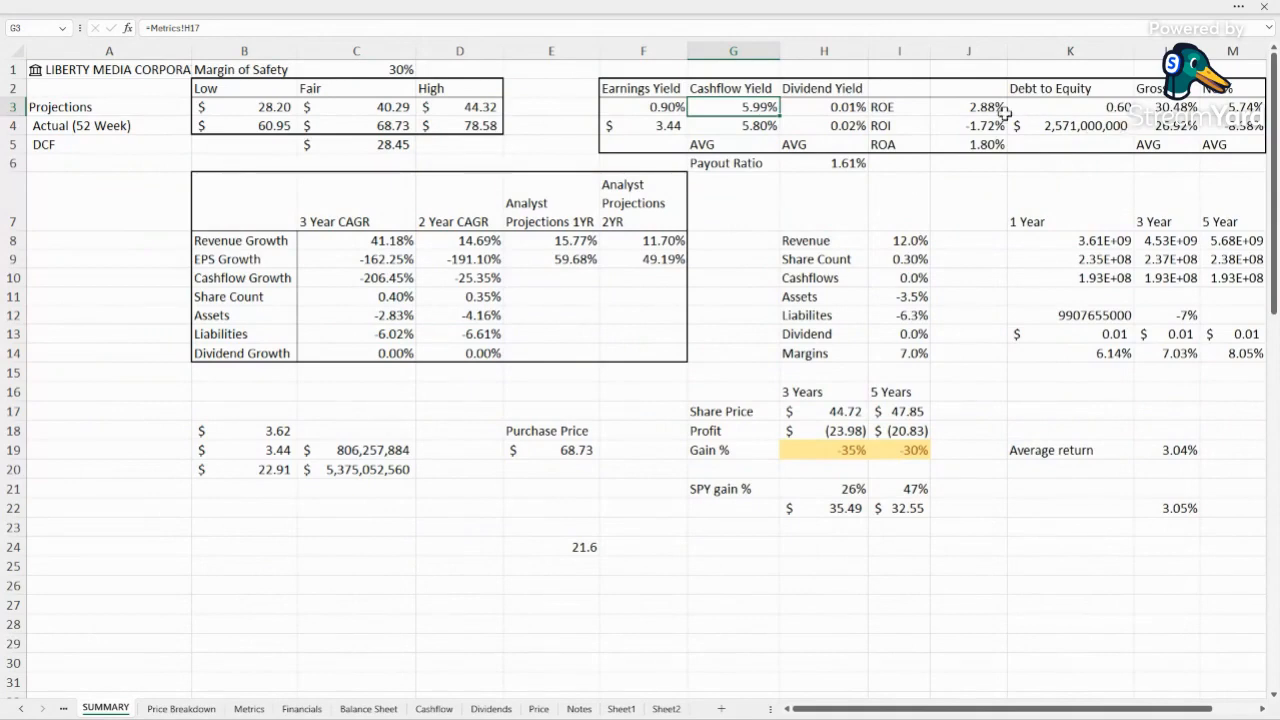
{"action": "left_click", "coordinate": [968, 144]}
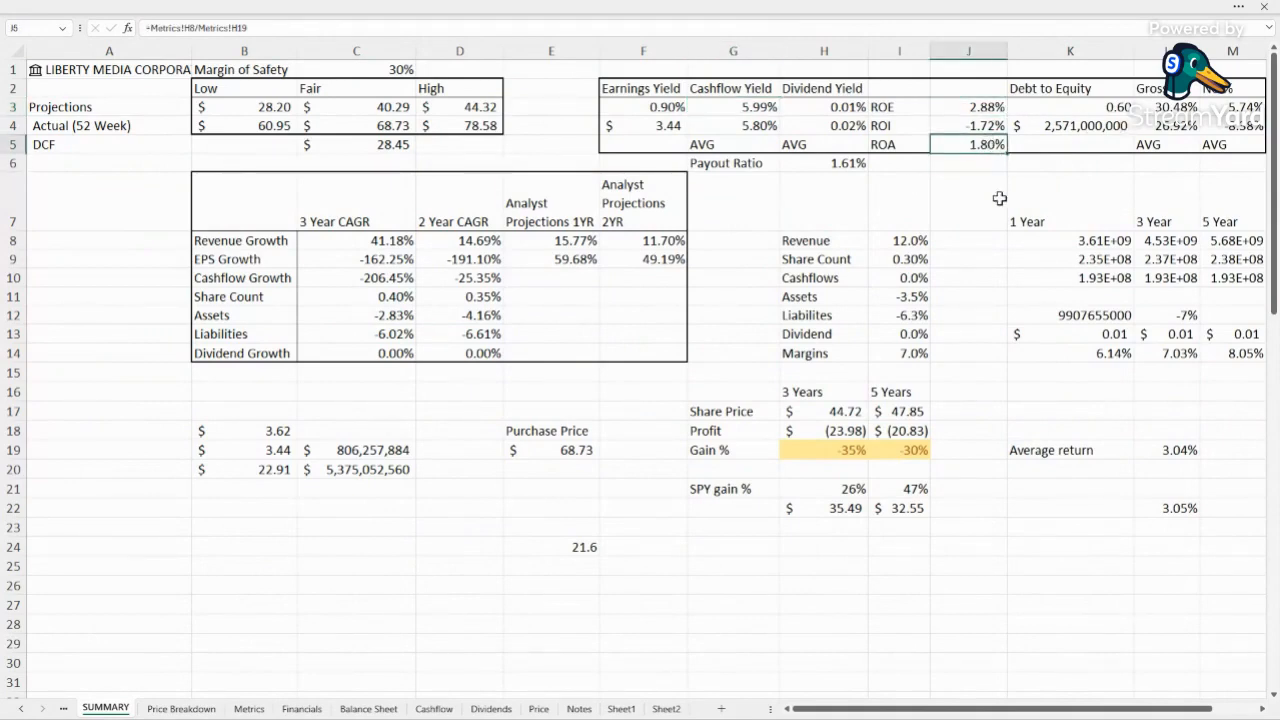
{"action": "left_click", "coordinate": [968, 124]}
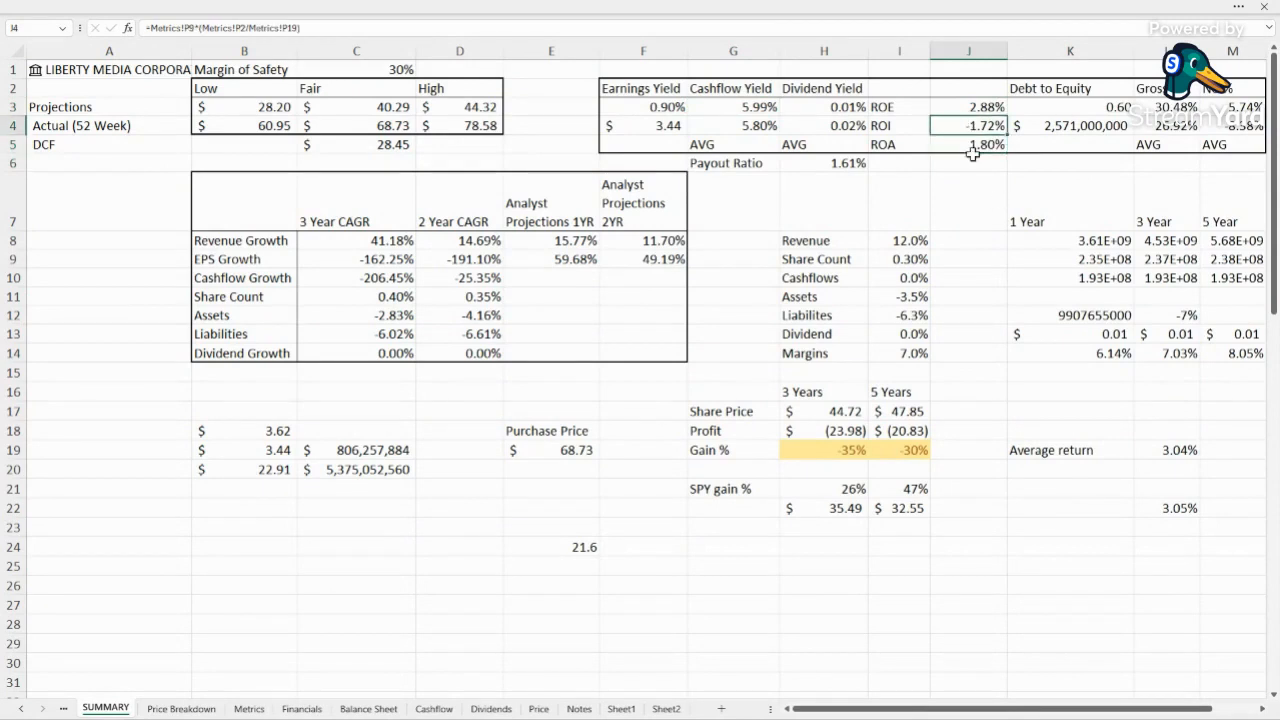
{"action": "mouse_move", "coordinate": [992, 192]}
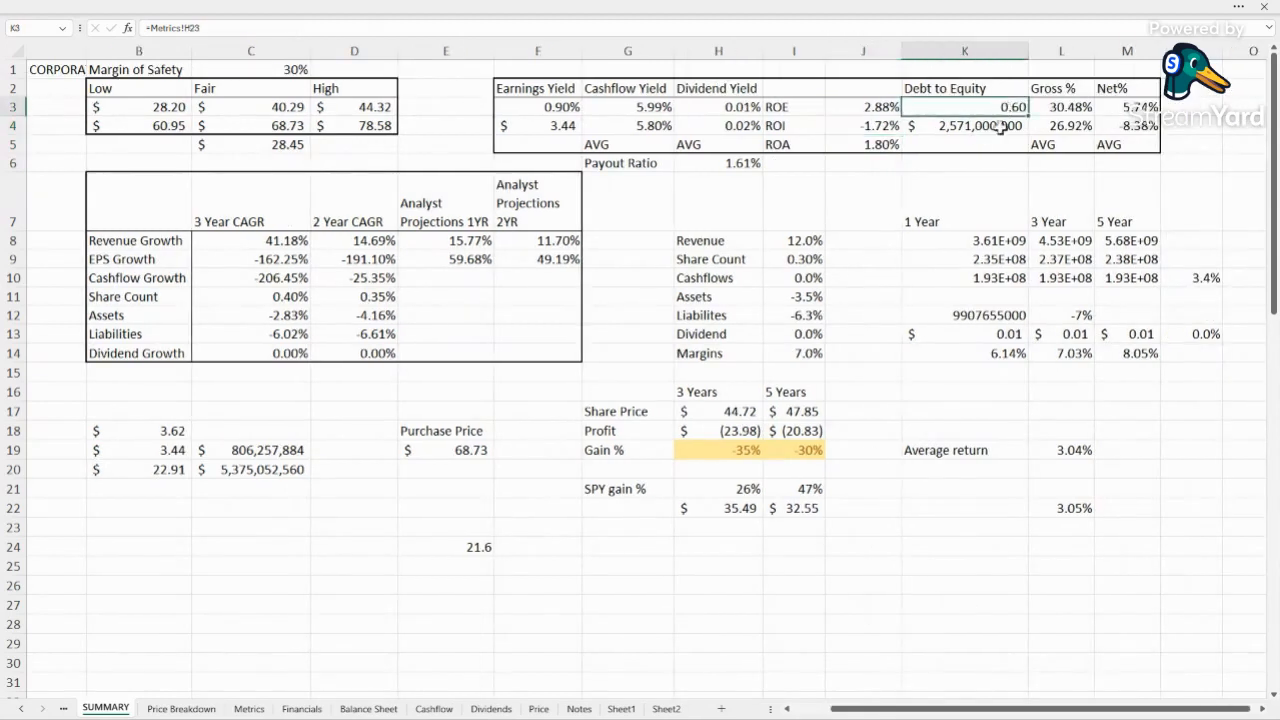
{"action": "mouse_move", "coordinate": [1000, 214]}
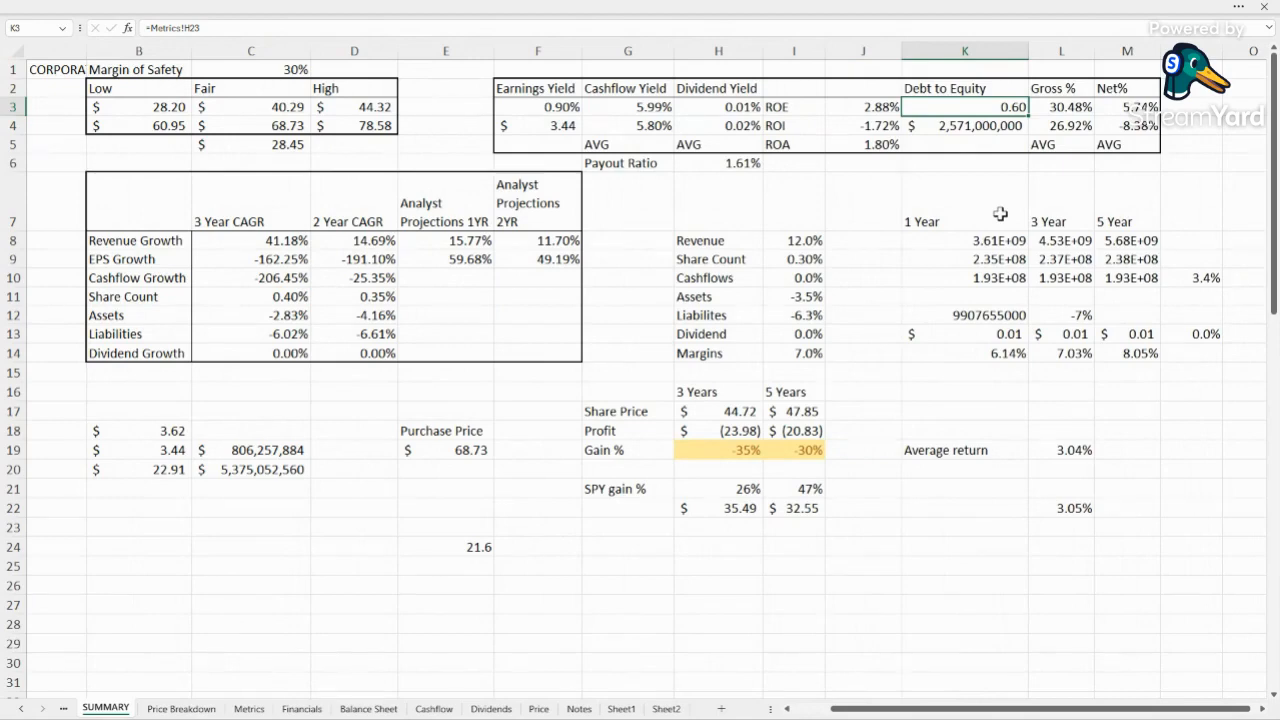
{"action": "mouse_move", "coordinate": [1012, 218]}
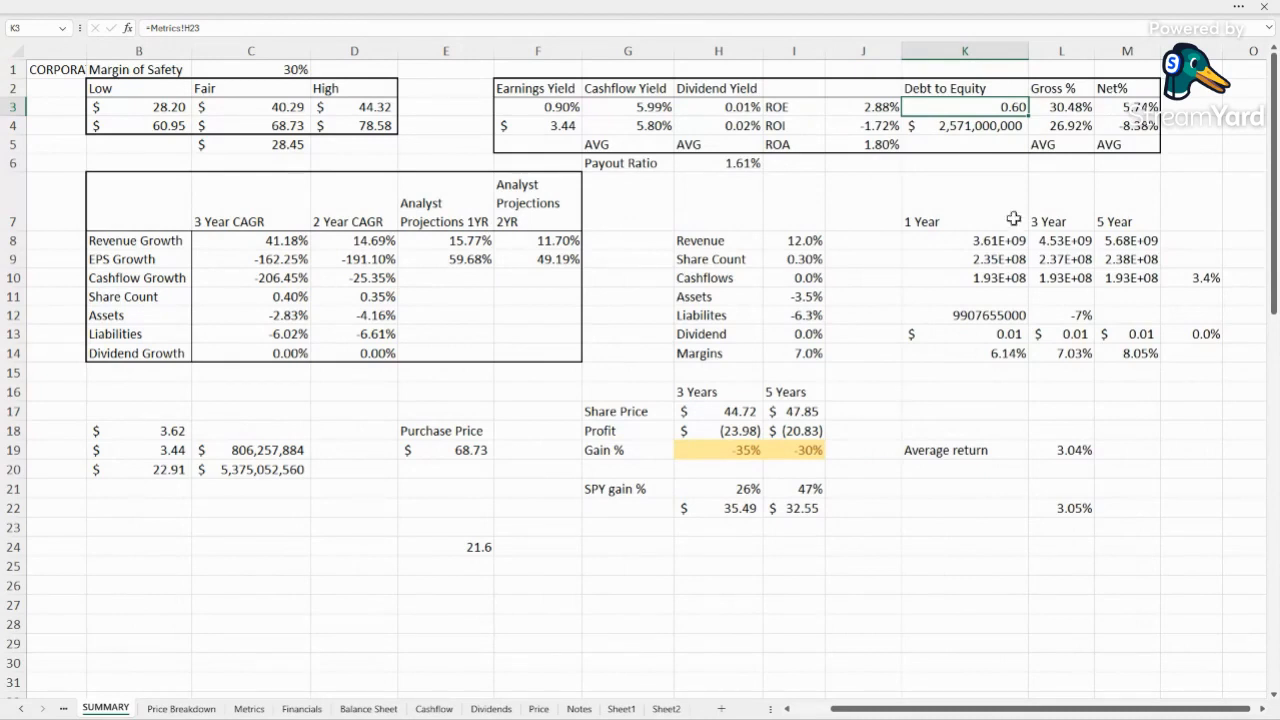
{"action": "left_click", "coordinate": [1060, 124]}
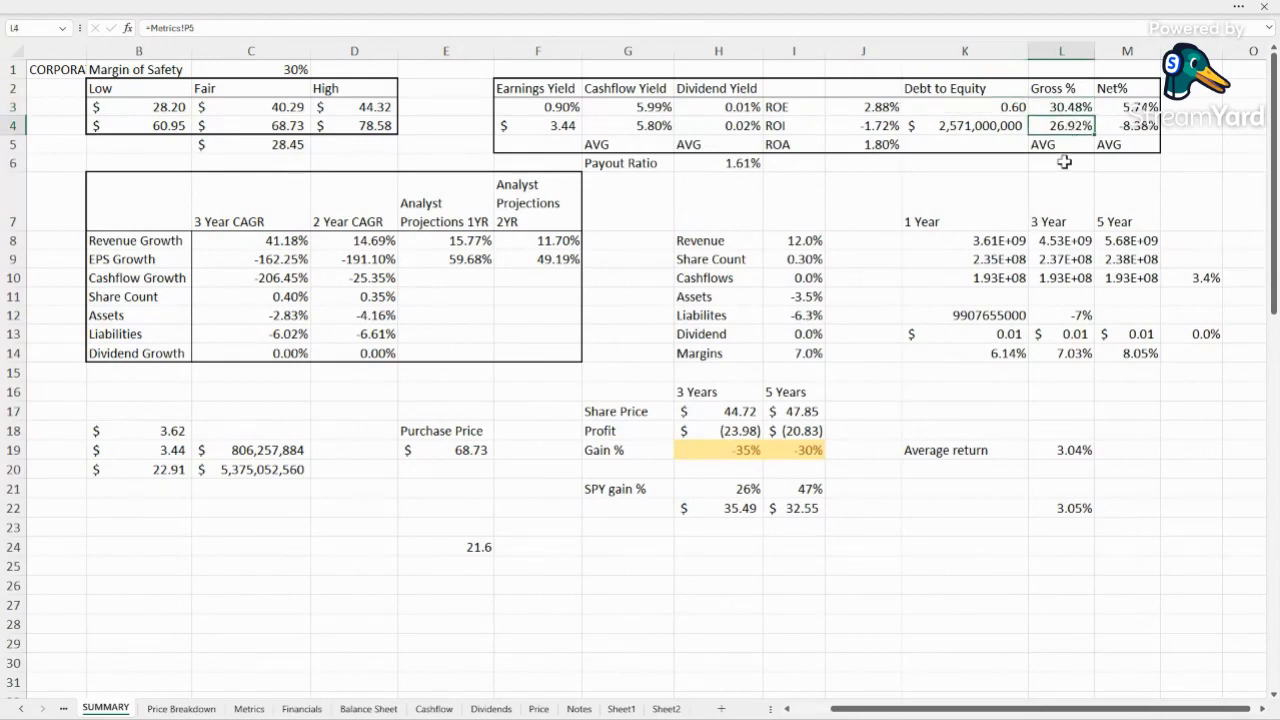
{"action": "mouse_move", "coordinate": [1052, 106]}
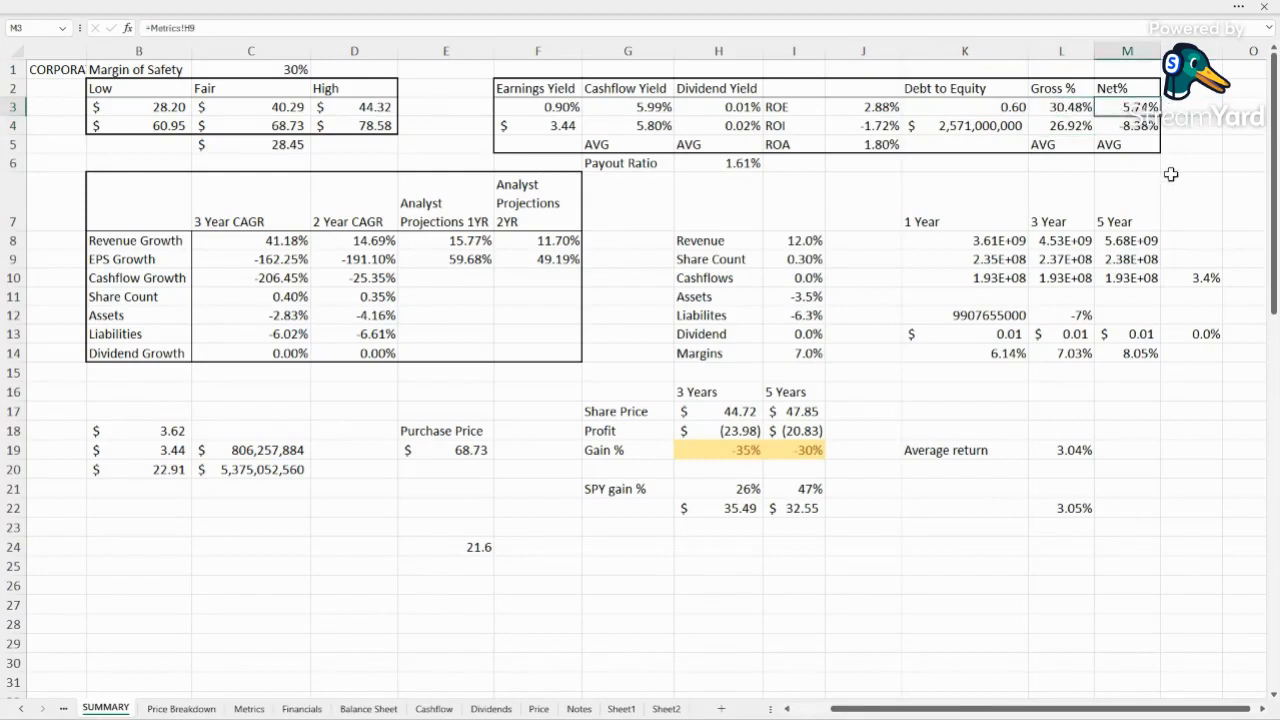
{"action": "mouse_move", "coordinate": [1172, 144]}
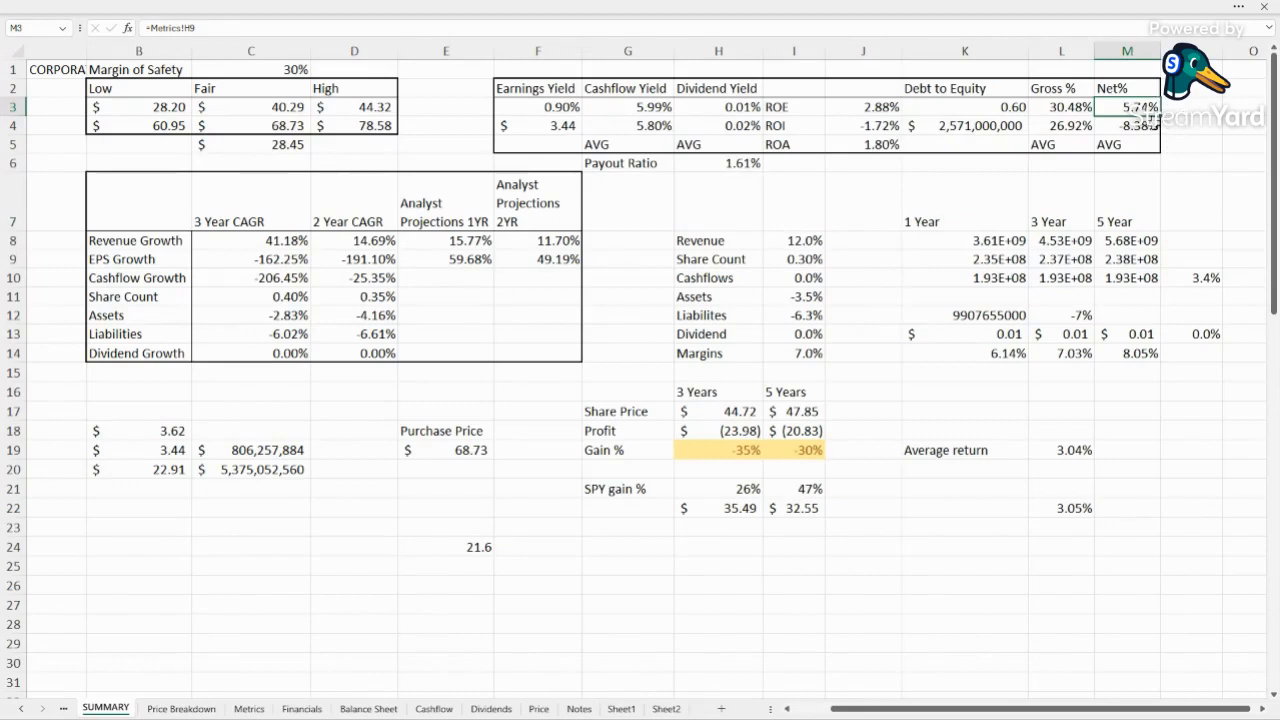
{"action": "left_click", "coordinate": [1128, 124]}
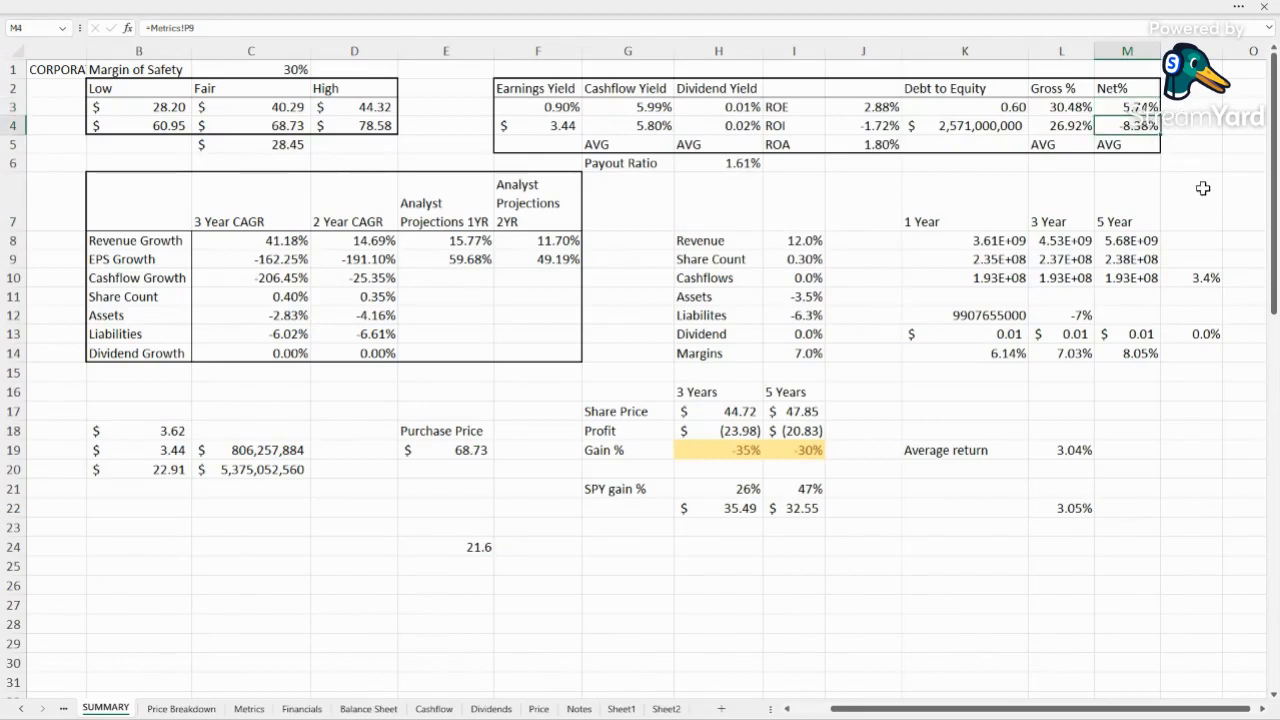
{"action": "mouse_move", "coordinate": [1156, 392]}
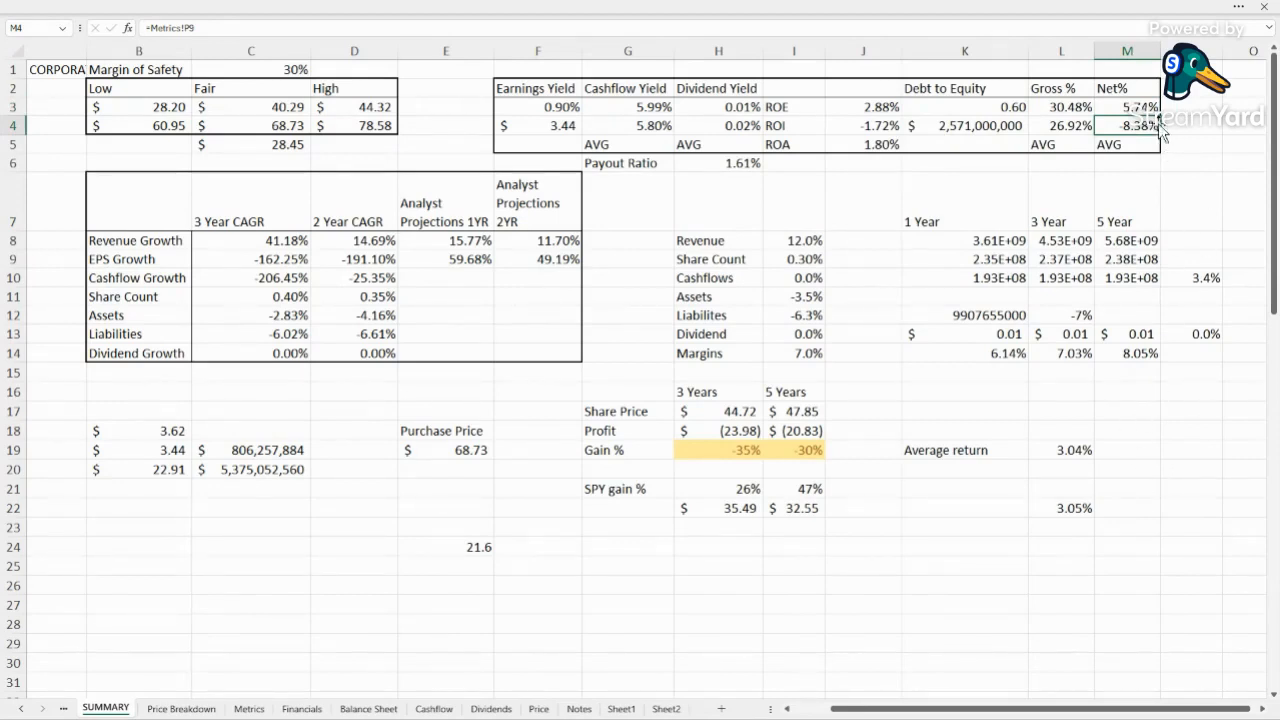
{"action": "left_click", "coordinate": [1128, 108]}
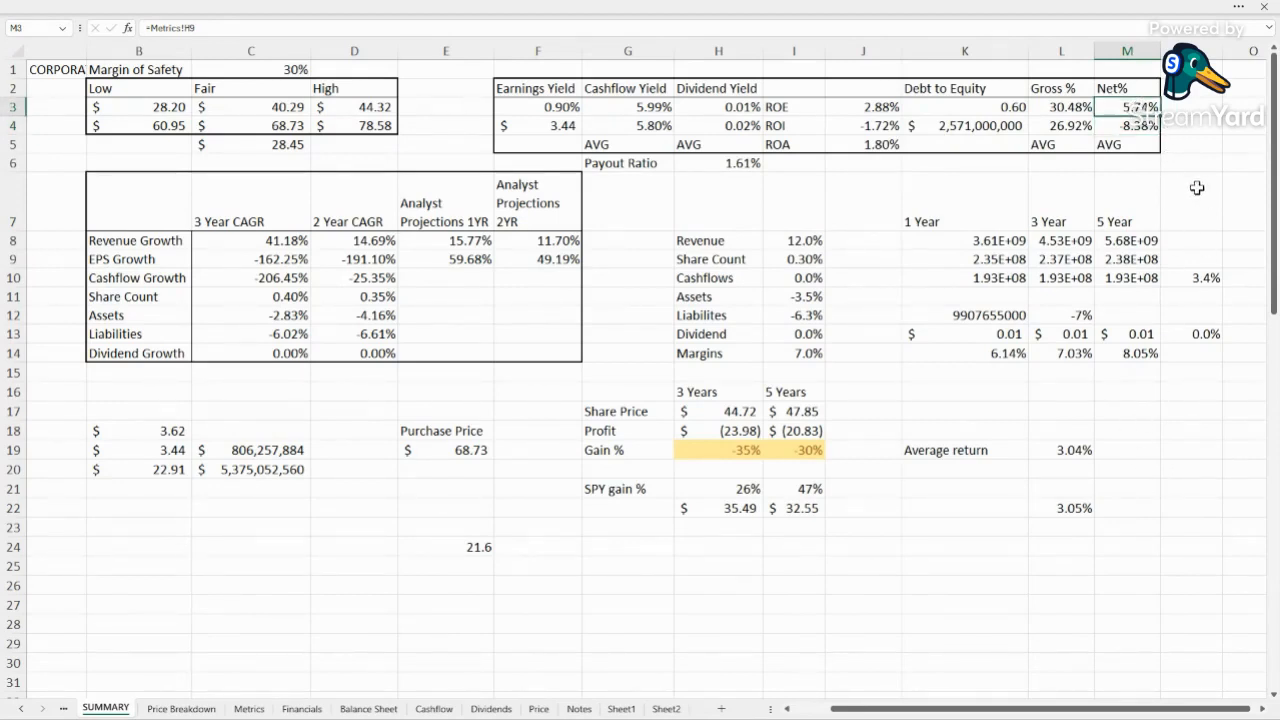
{"action": "left_click", "coordinate": [252, 240]}
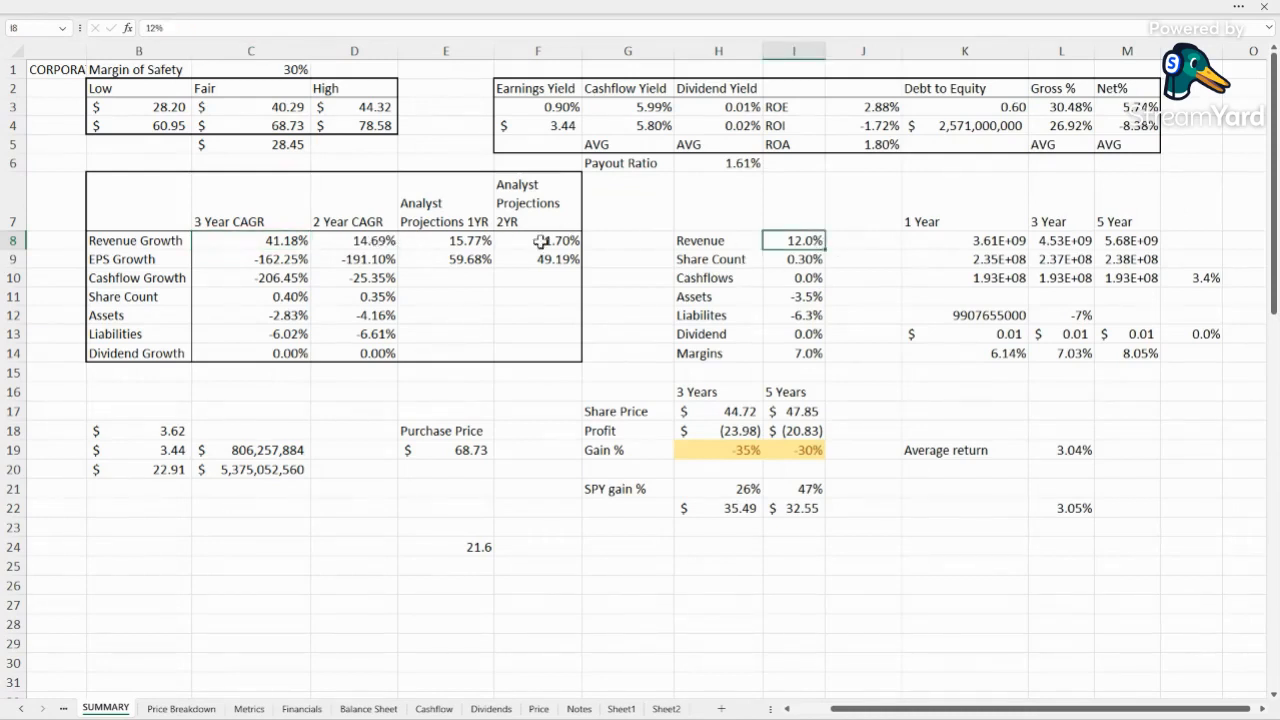
{"action": "left_click", "coordinate": [444, 240]}
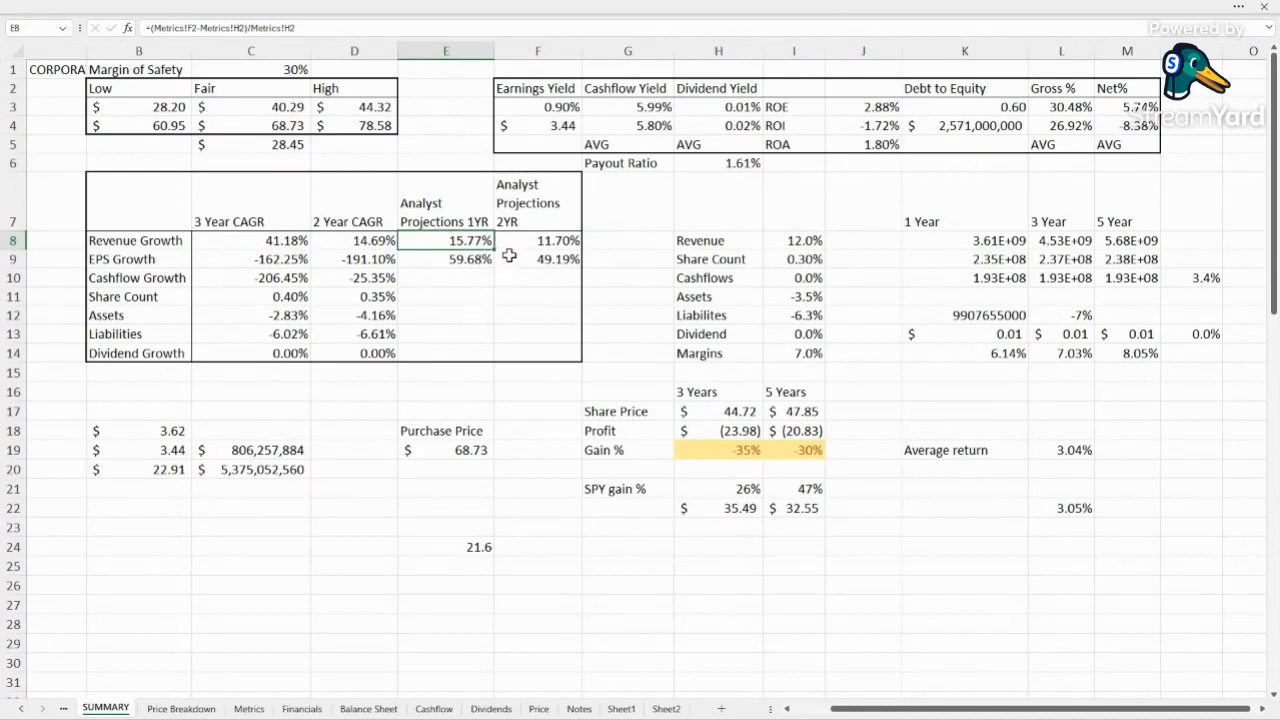
{"action": "left_click", "coordinate": [792, 240]}
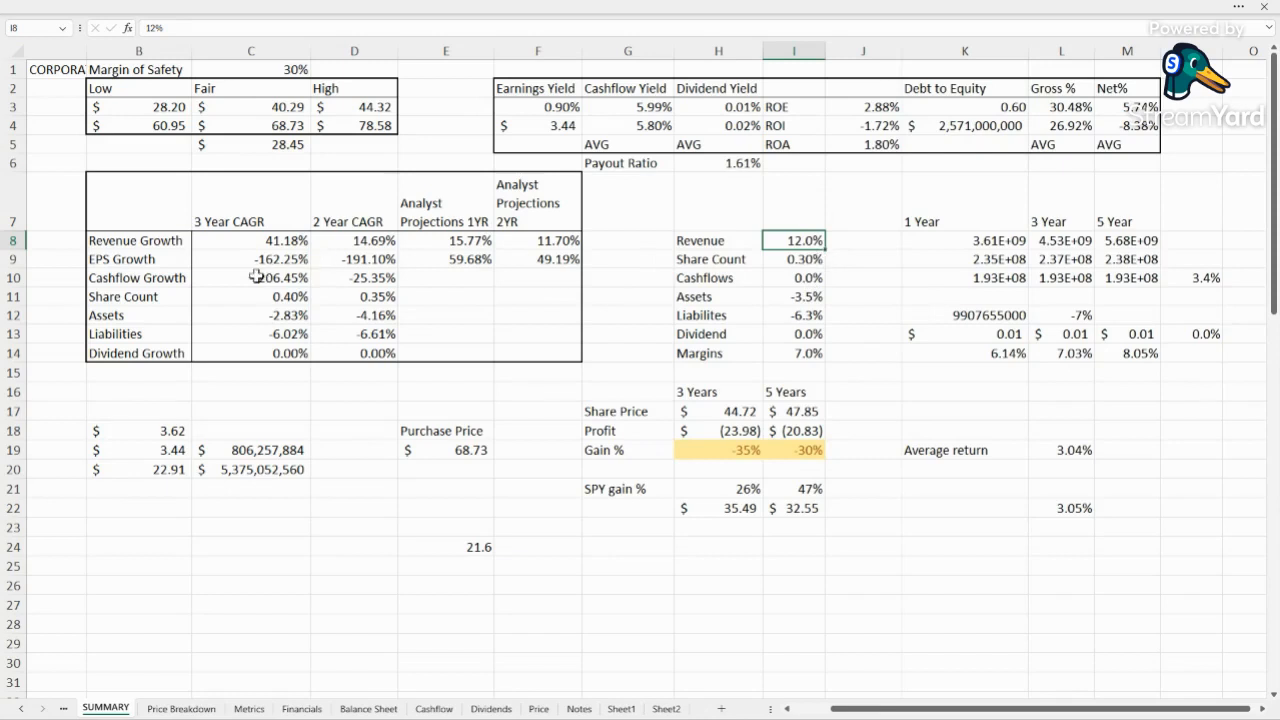
{"action": "left_click", "coordinate": [252, 296]}
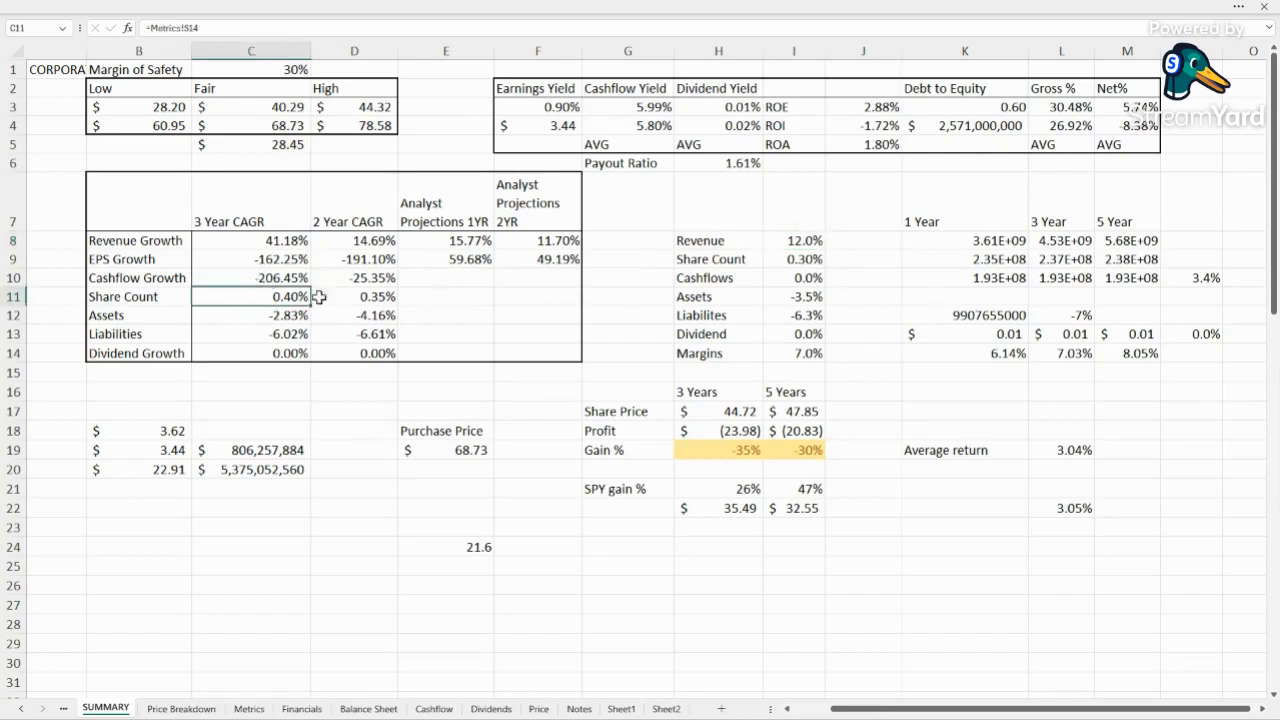
{"action": "left_click", "coordinate": [354, 296]}
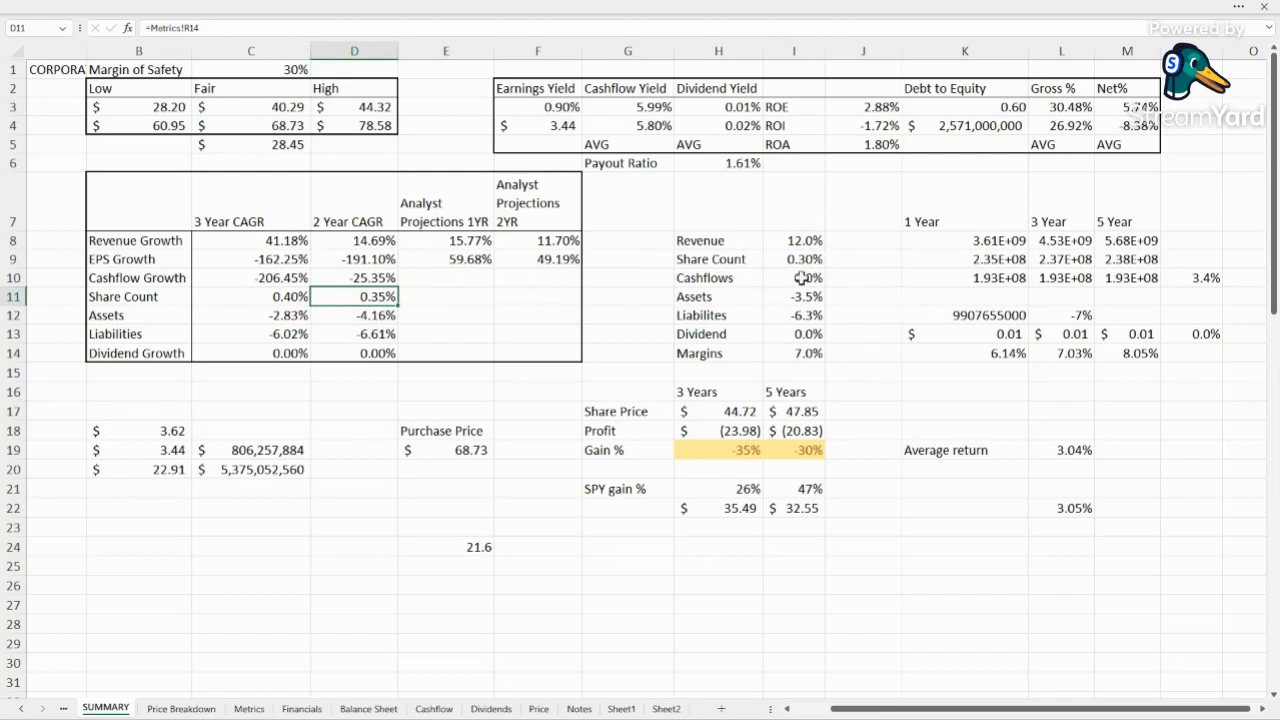
{"action": "left_click", "coordinate": [792, 260]}
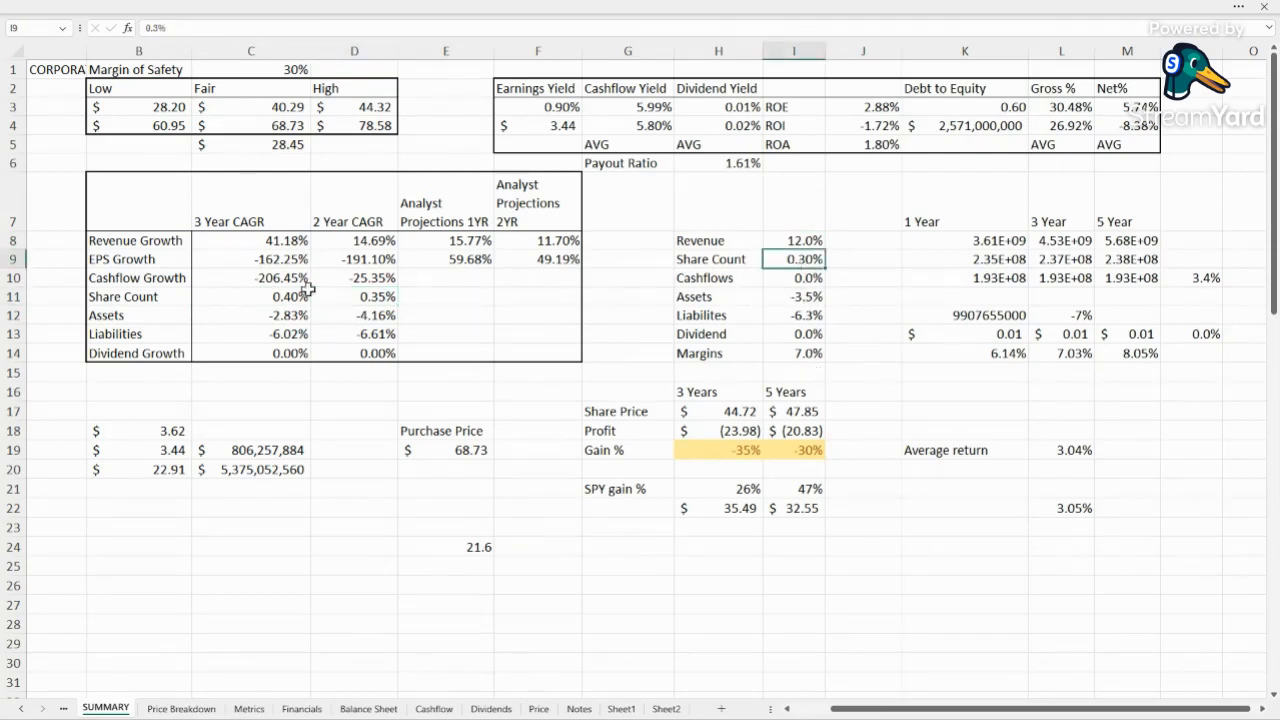
{"action": "mouse_move", "coordinate": [888, 328]}
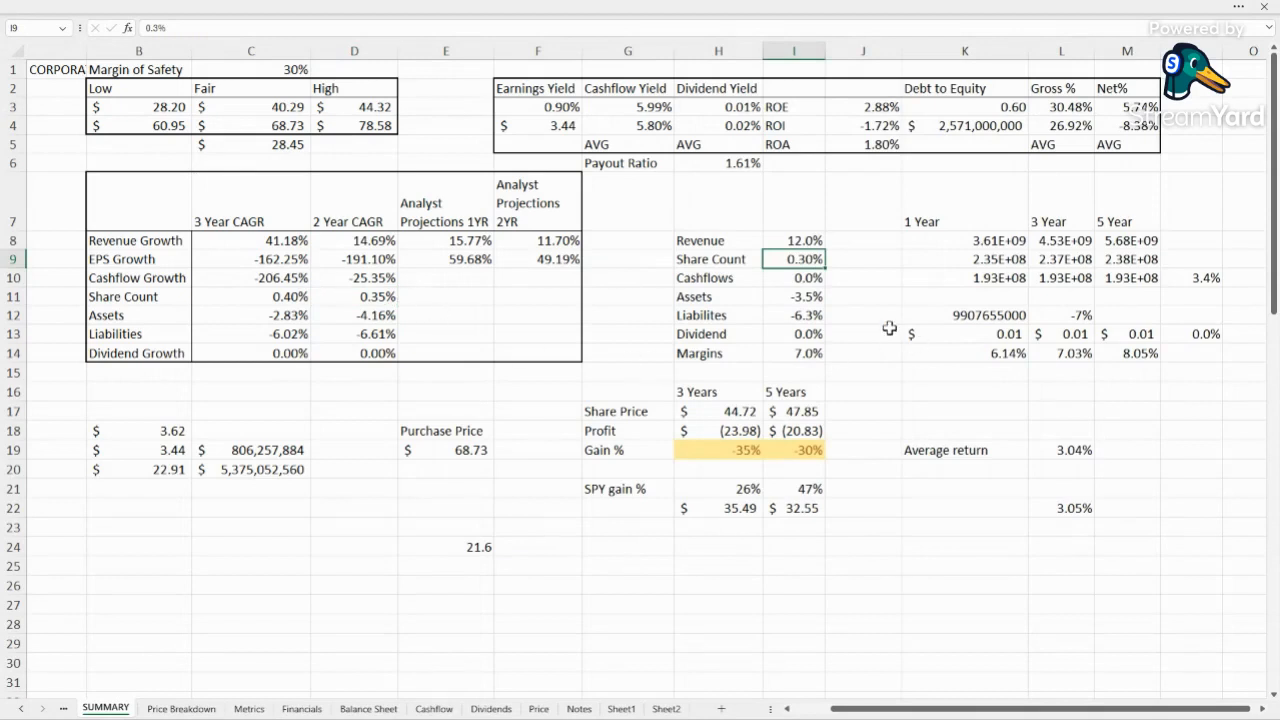
{"action": "left_click", "coordinate": [964, 106]}
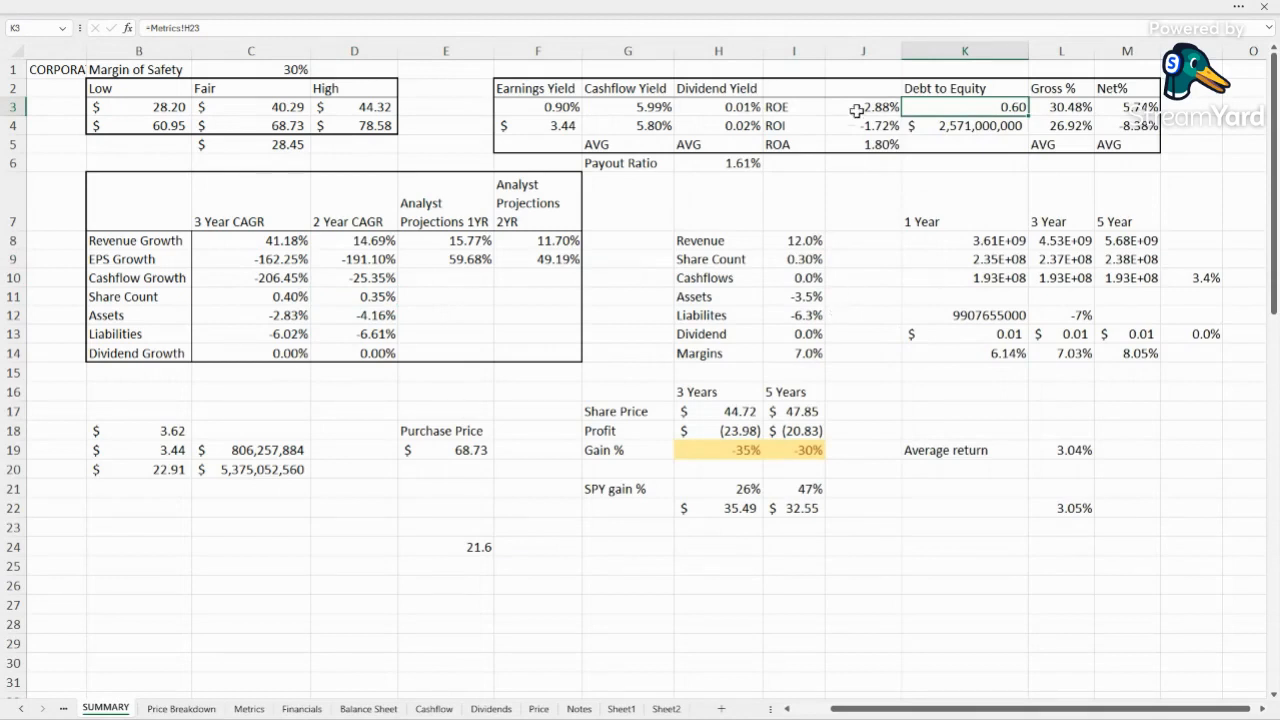
{"action": "left_click", "coordinate": [864, 108]}
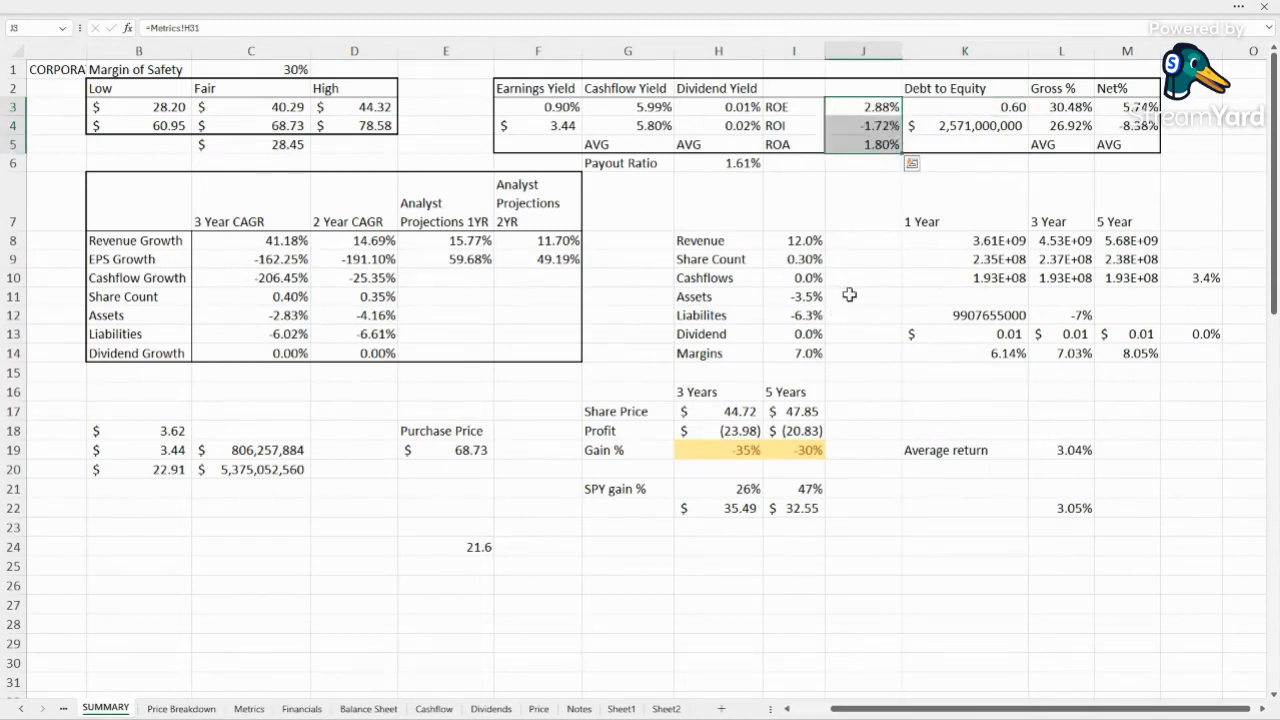
{"action": "mouse_move", "coordinate": [832, 328]}
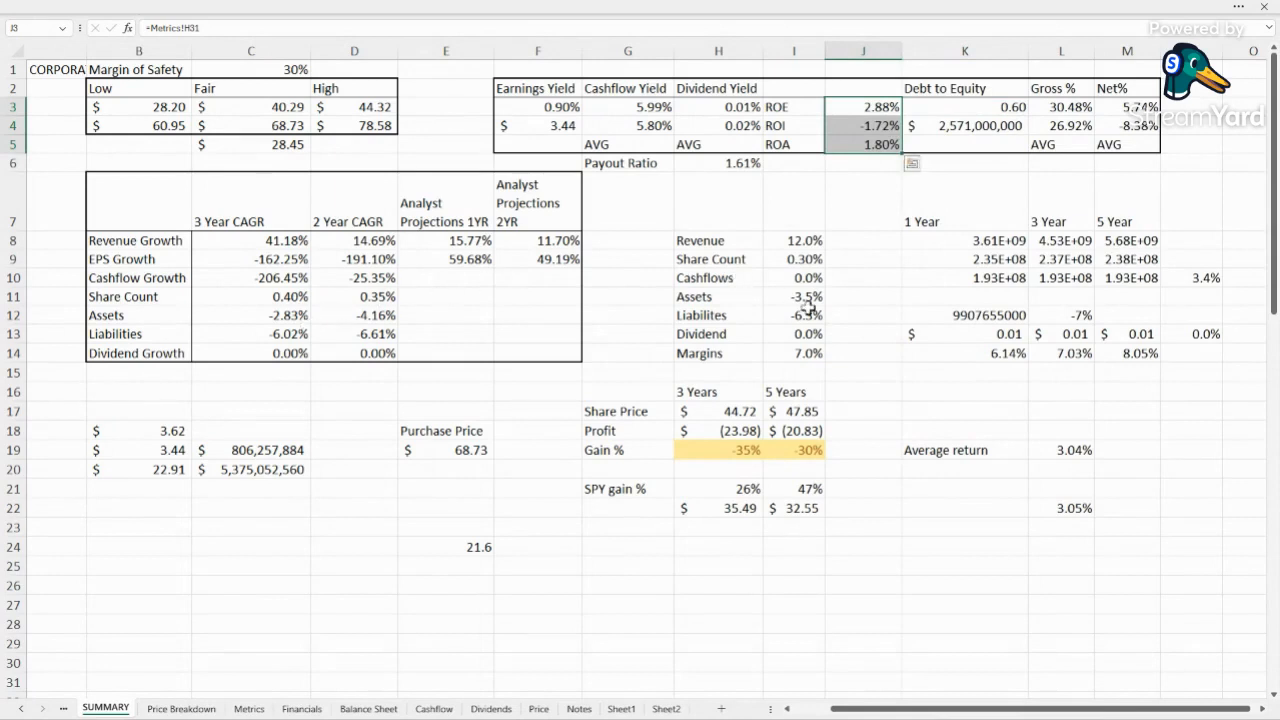
{"action": "left_click", "coordinate": [792, 276]}
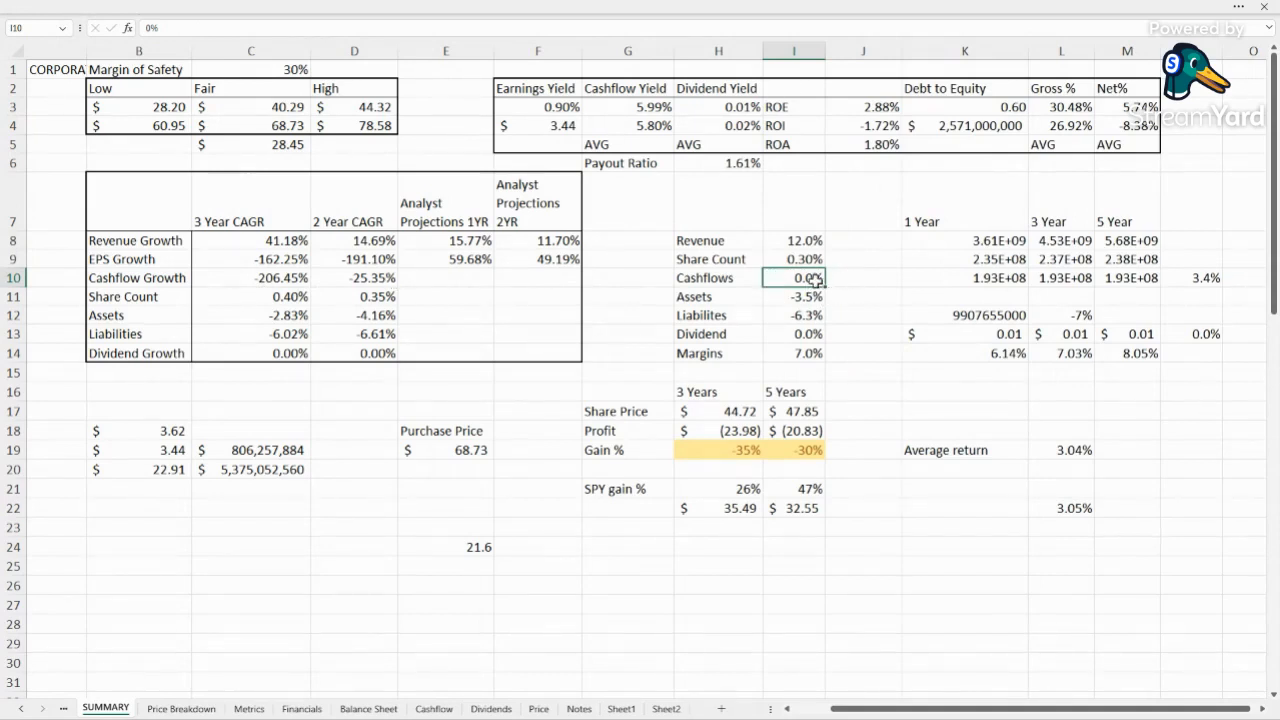
{"action": "left_click", "coordinate": [1190, 278]}
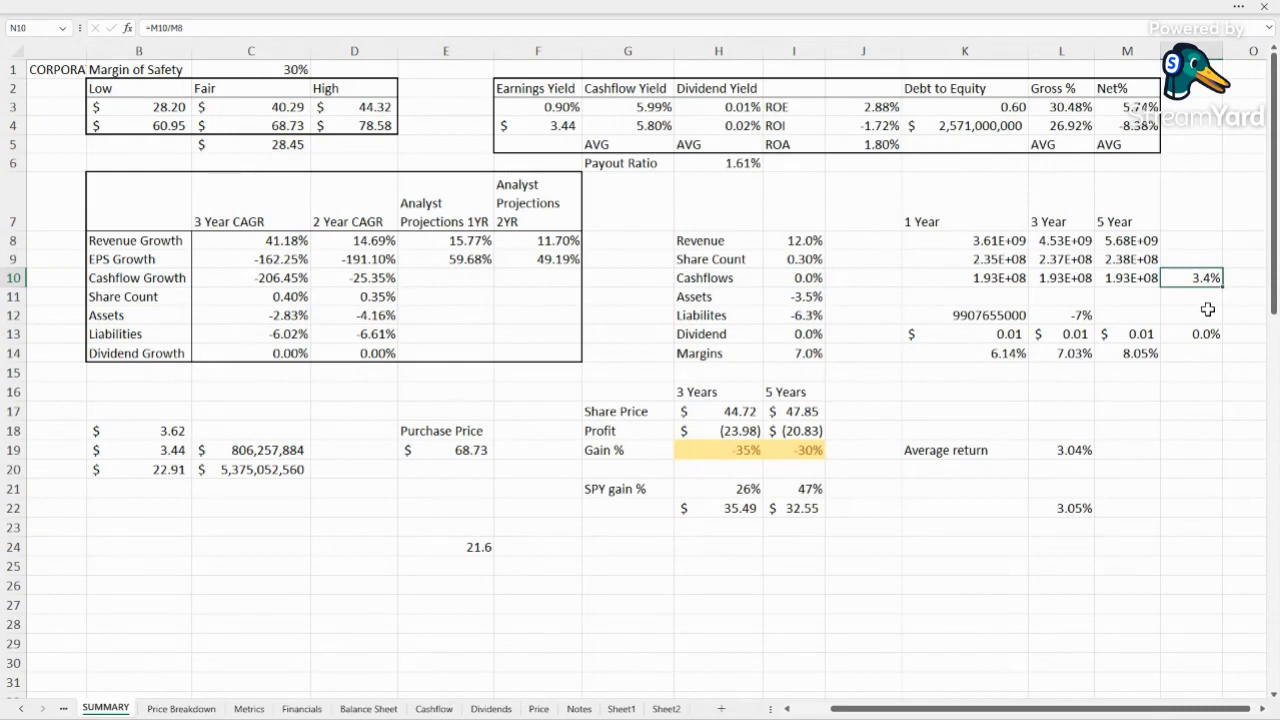
{"action": "mouse_move", "coordinate": [672, 108]}
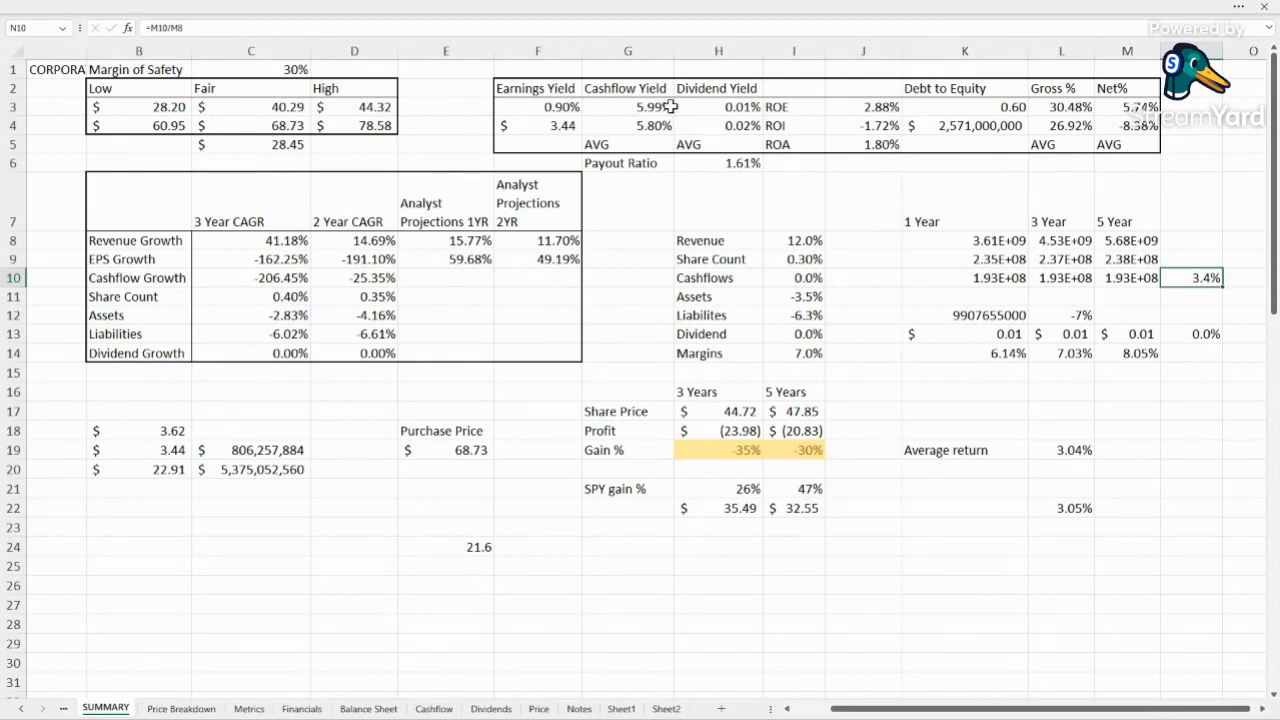
{"action": "left_click", "coordinate": [628, 108]}
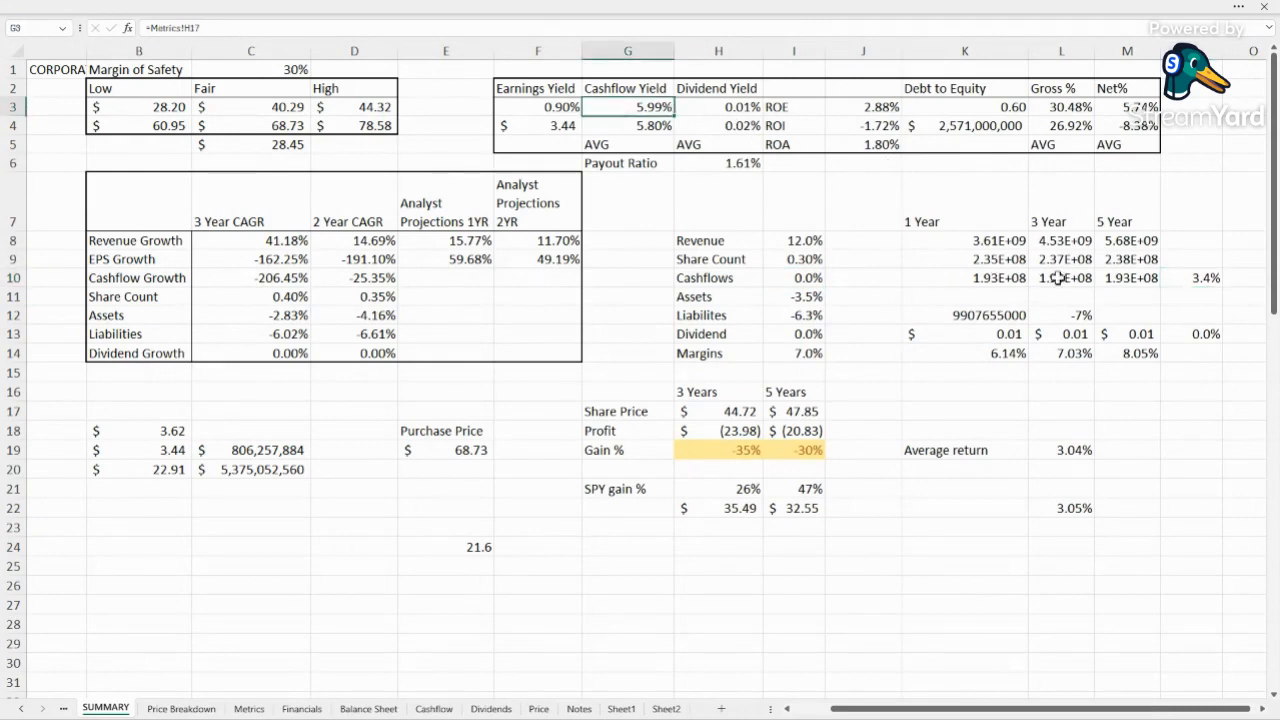
{"action": "left_click", "coordinate": [862, 316]}
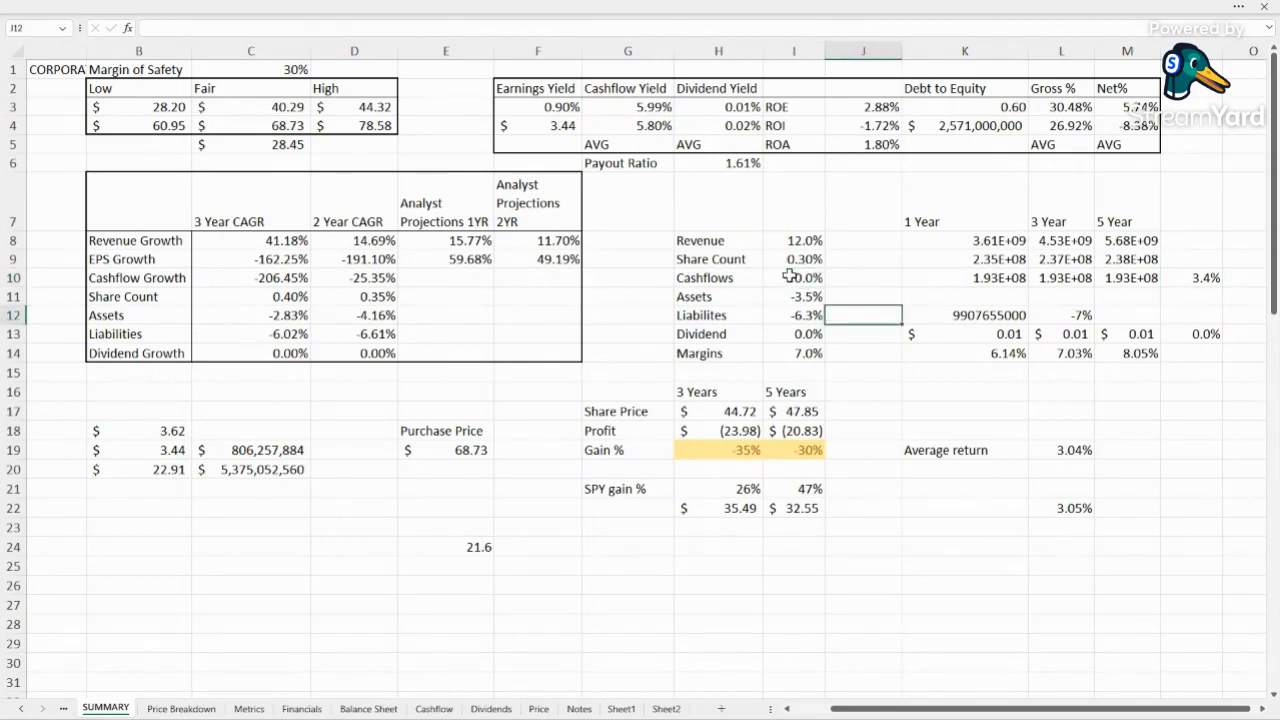
{"action": "left_click", "coordinate": [792, 276]}
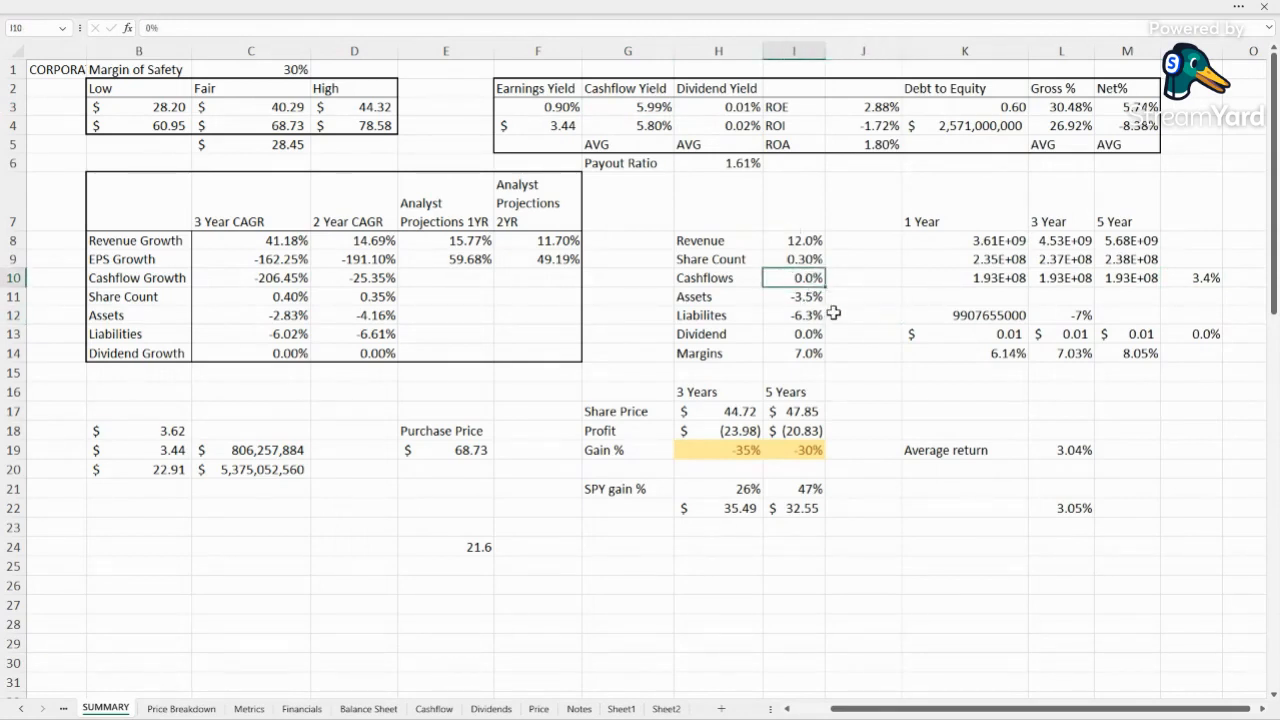
{"action": "left_click", "coordinate": [792, 296]}
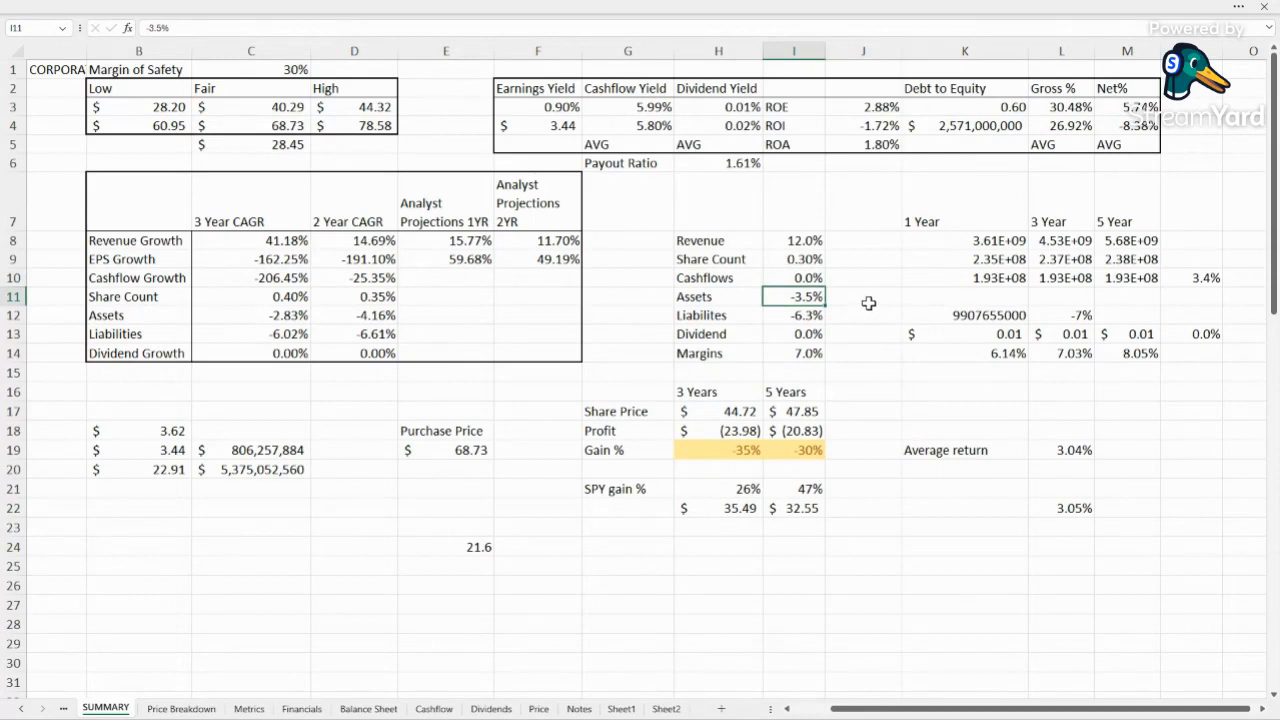
{"action": "mouse_move", "coordinate": [914, 284]}
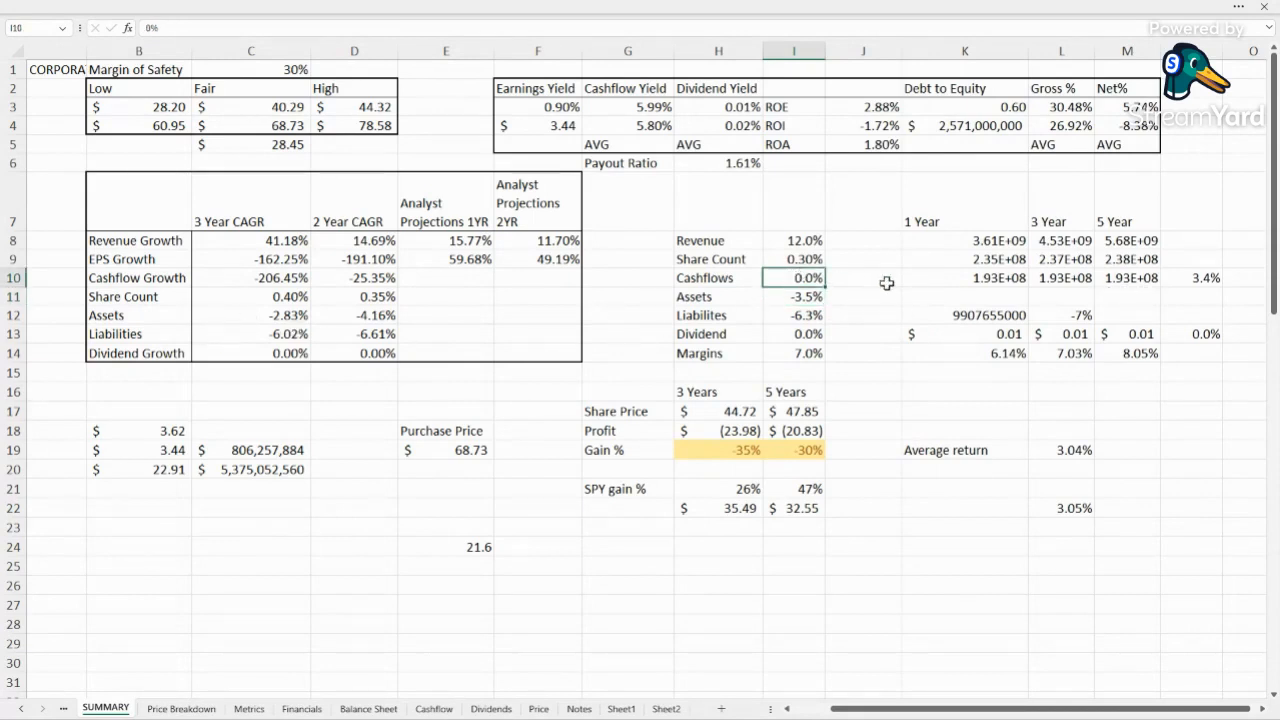
{"action": "left_click", "coordinate": [792, 296]}
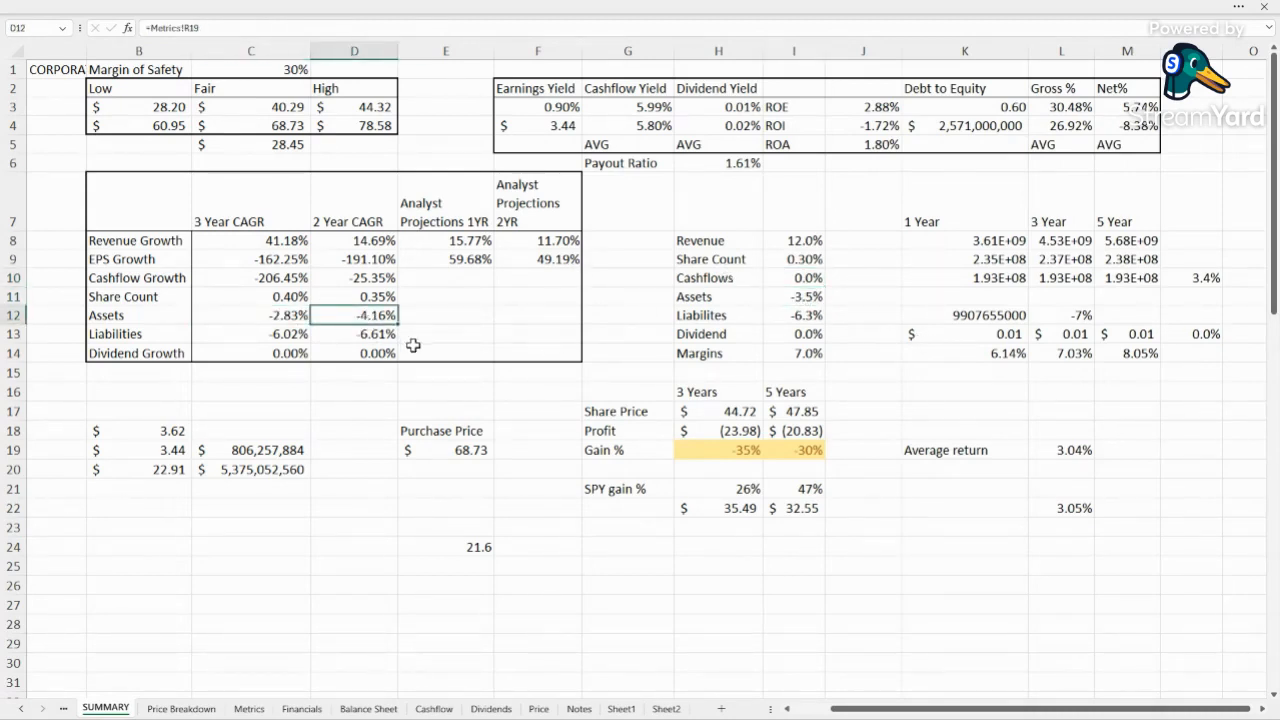
{"action": "left_click", "coordinate": [792, 296]}
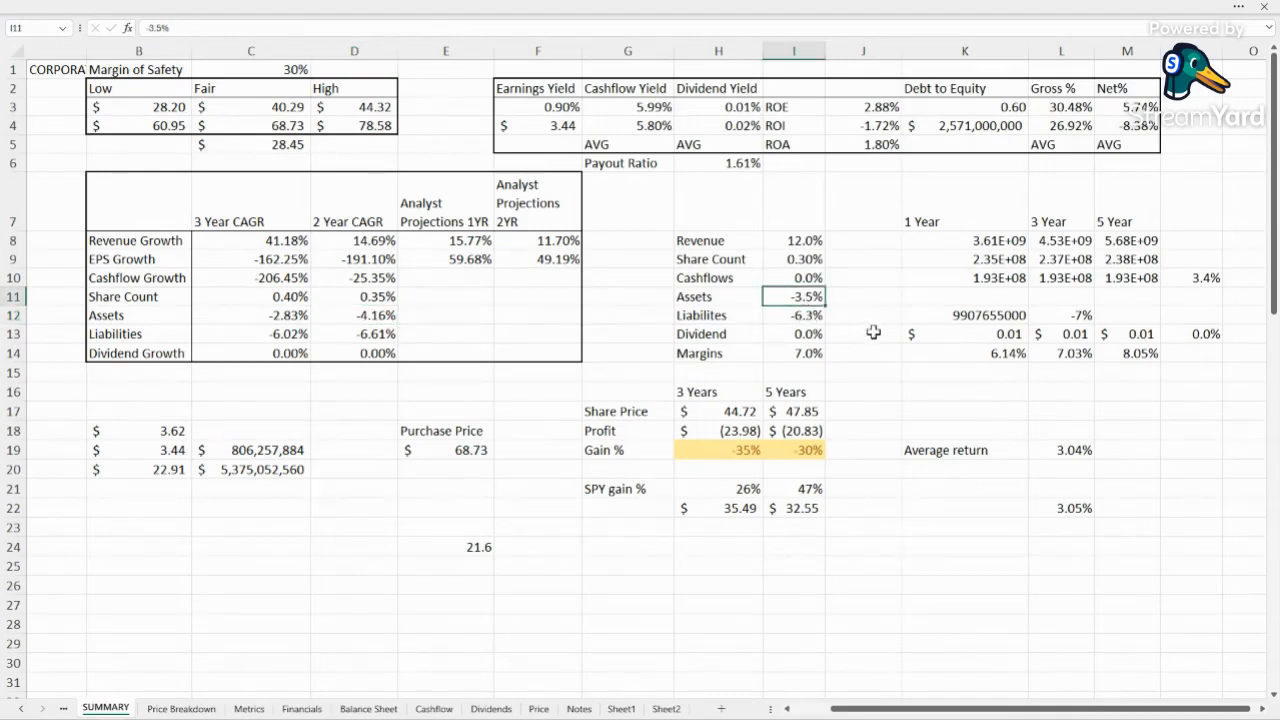
{"action": "left_click", "coordinate": [792, 316]}
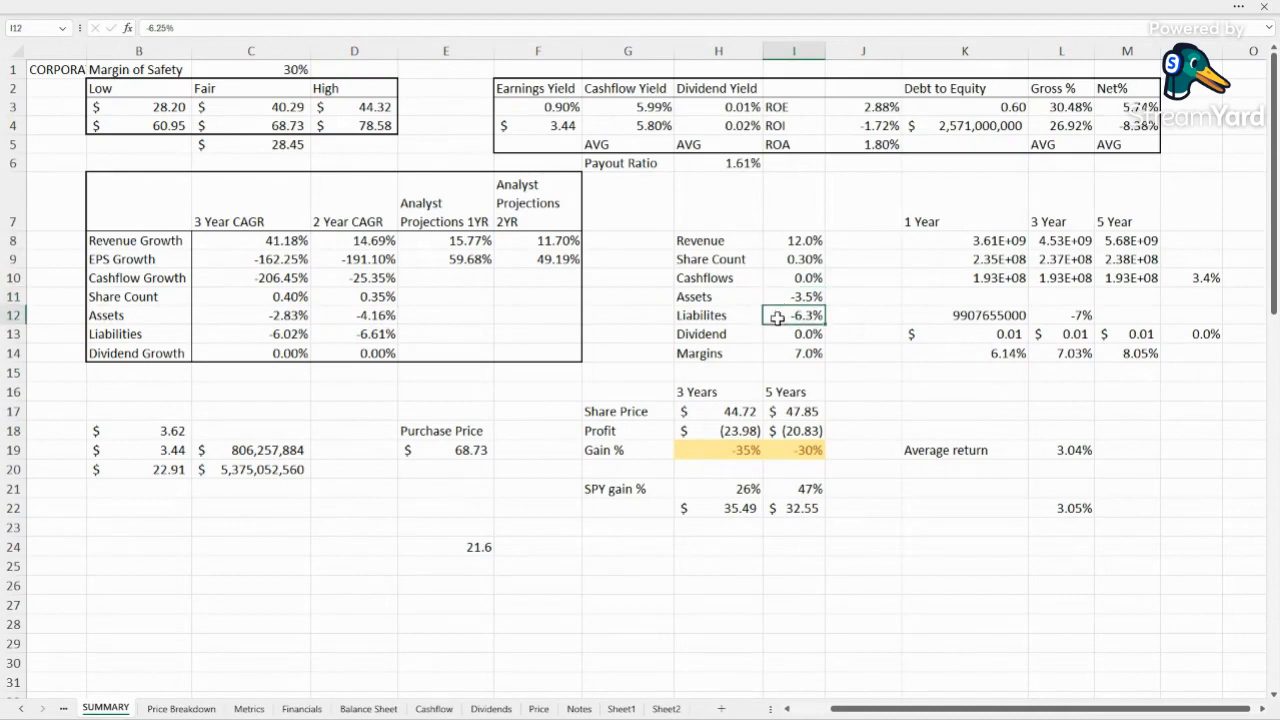
{"action": "mouse_move", "coordinate": [348, 374]}
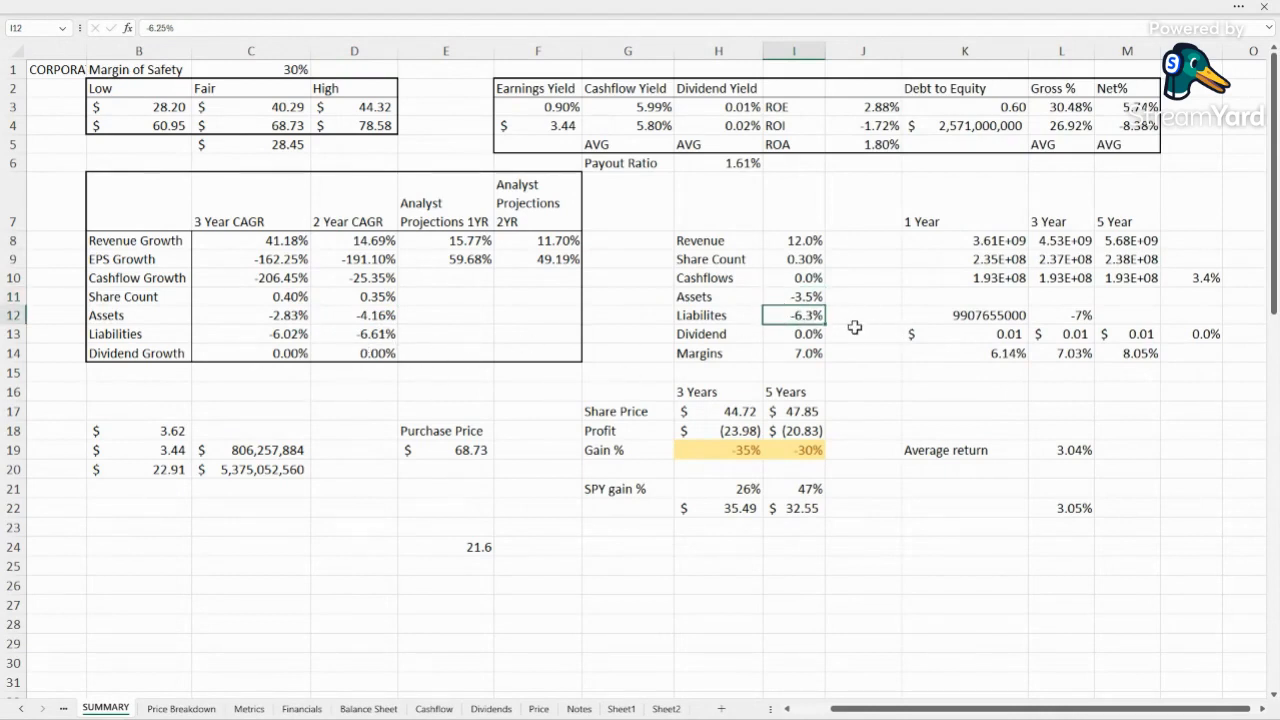
{"action": "left_click", "coordinate": [864, 332]}
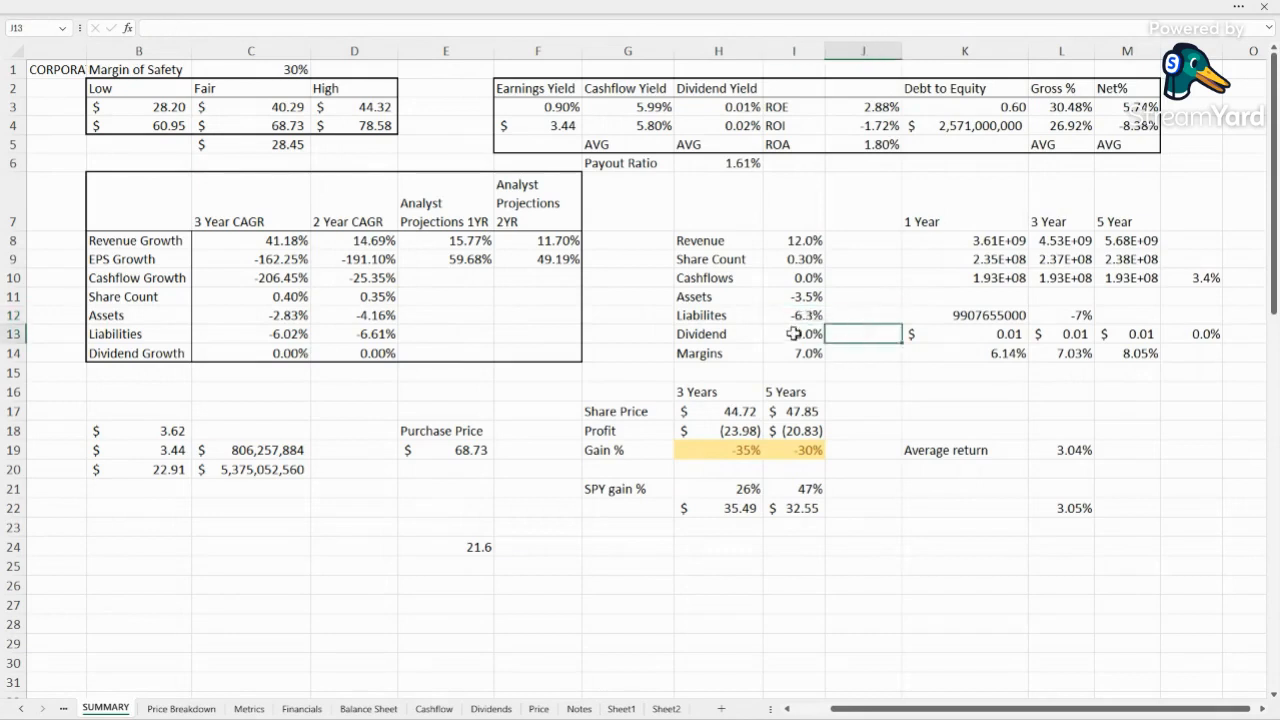
{"action": "left_click", "coordinate": [792, 352]}
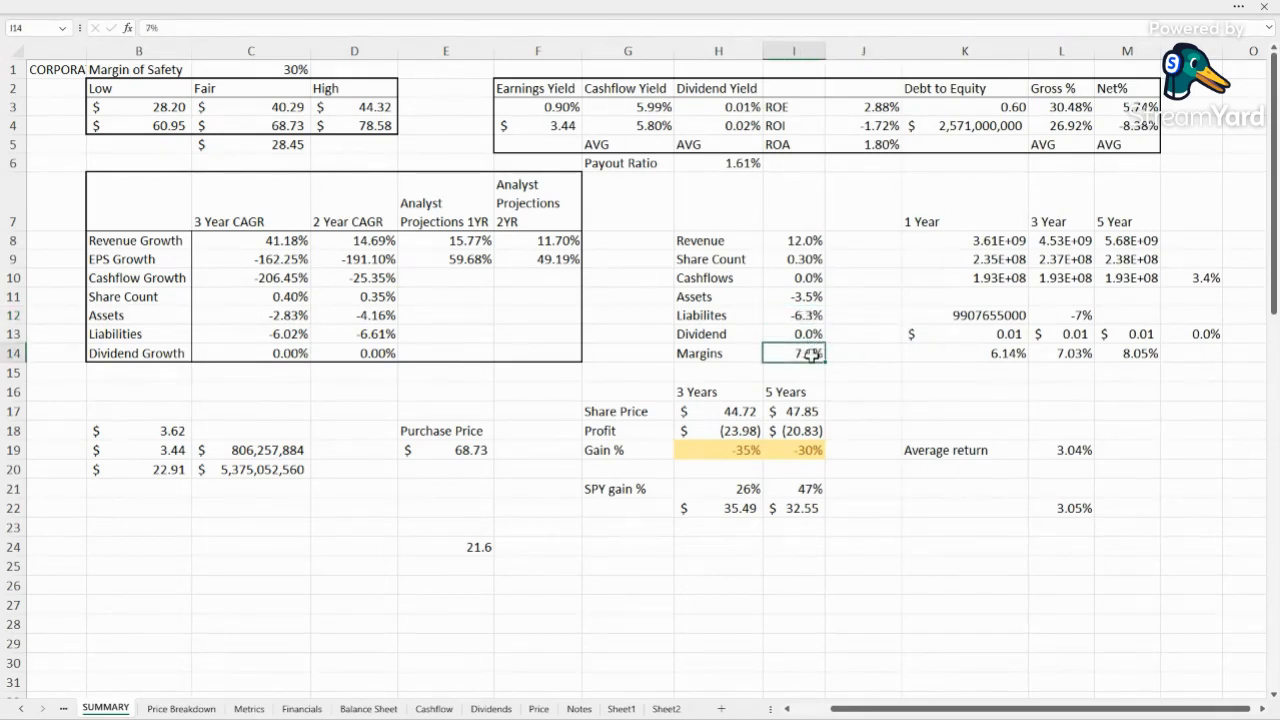
{"action": "left_click", "coordinate": [1128, 352]}
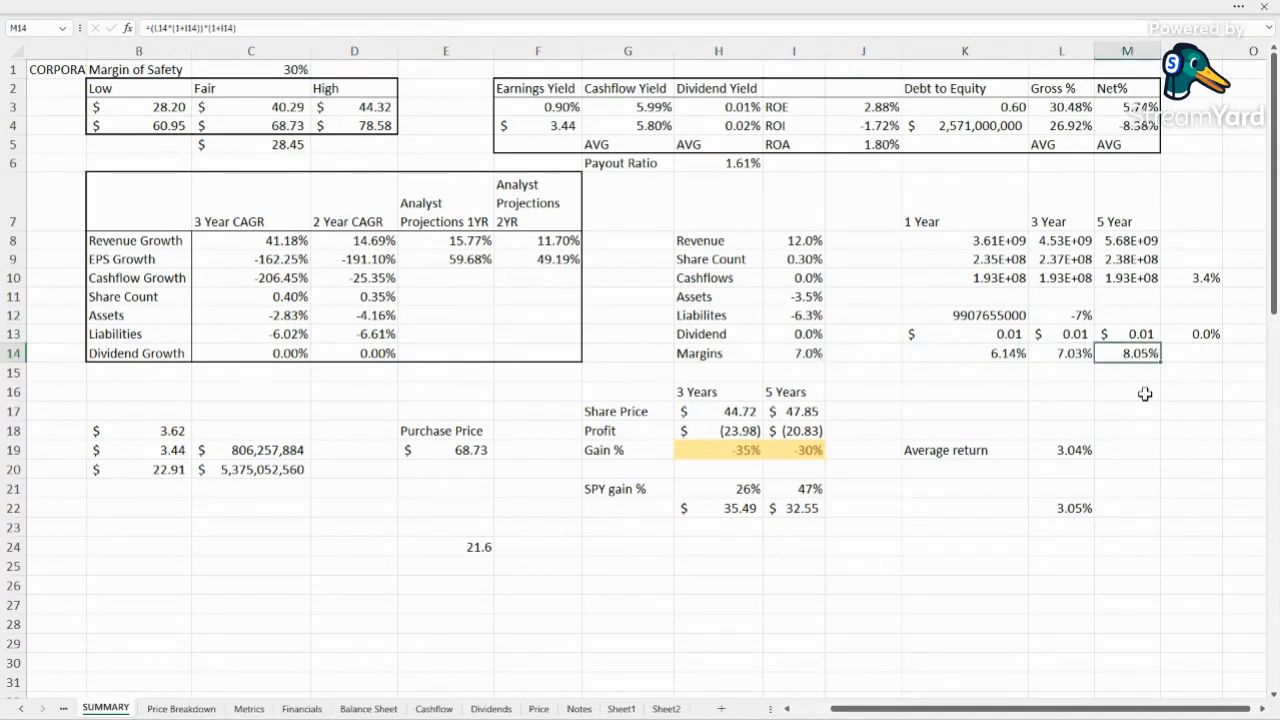
{"action": "left_click", "coordinate": [1128, 108]}
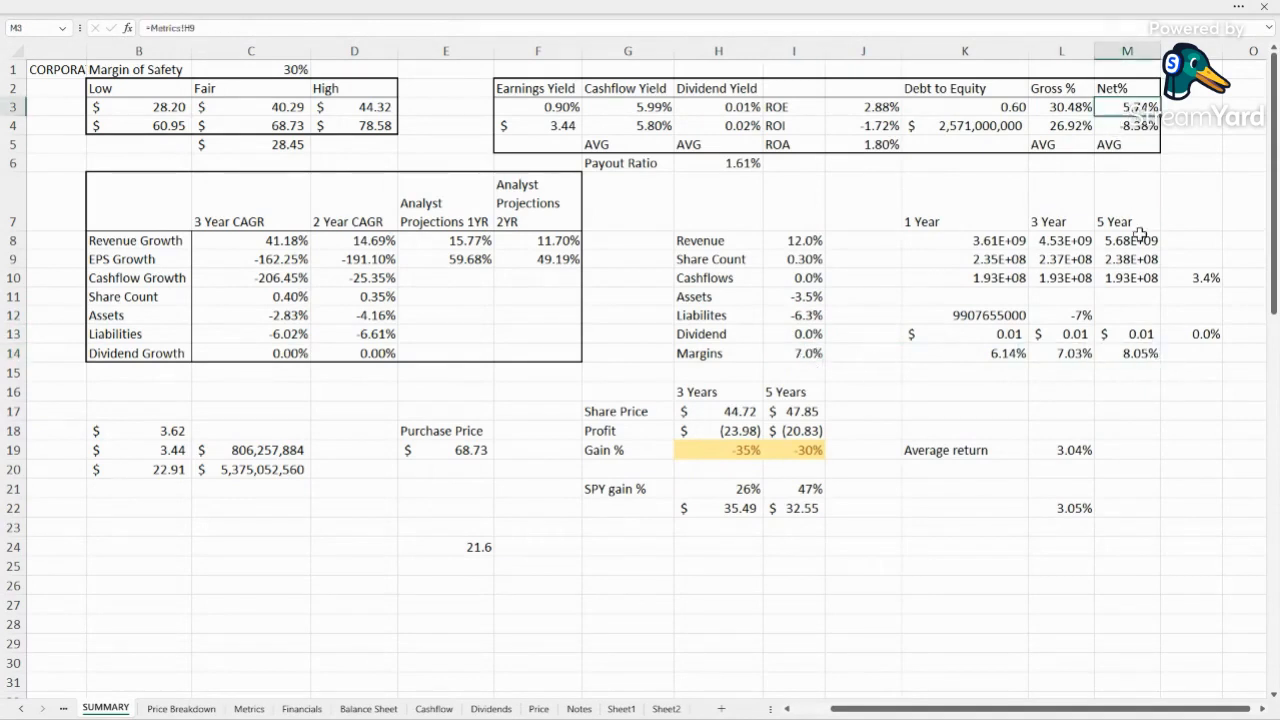
{"action": "left_click", "coordinate": [1128, 124]}
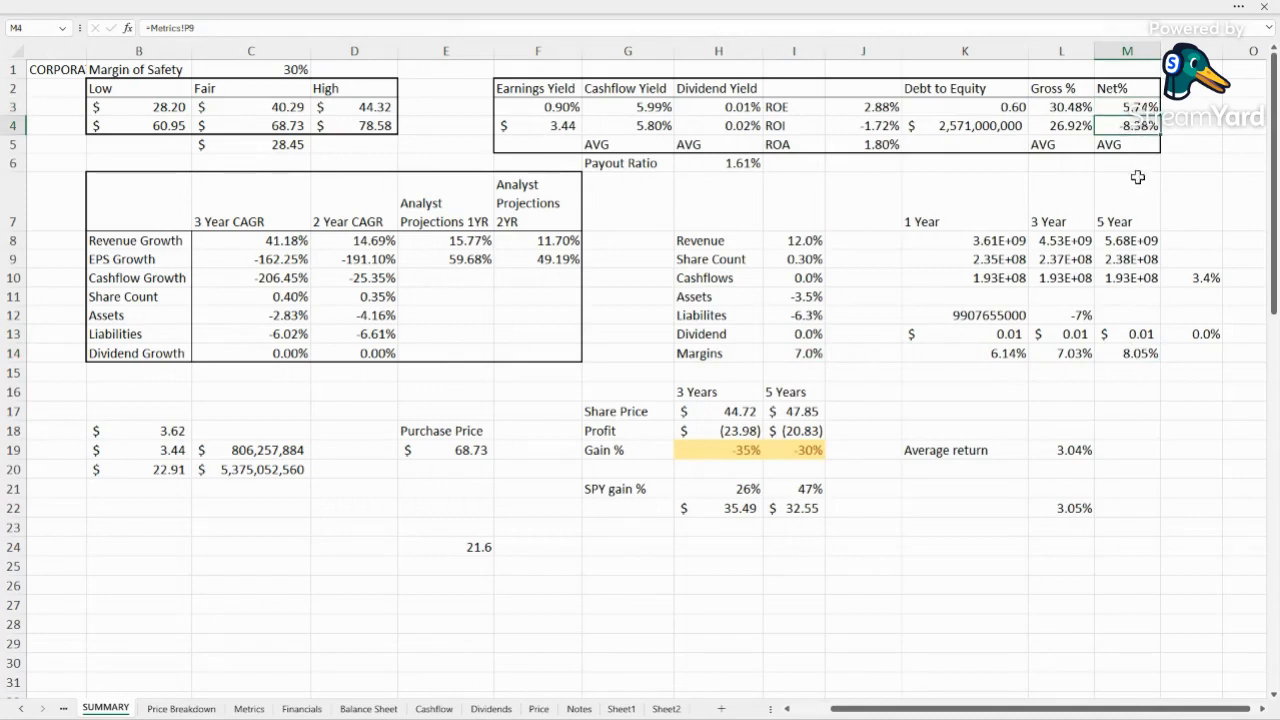
{"action": "left_click", "coordinate": [1128, 352]}
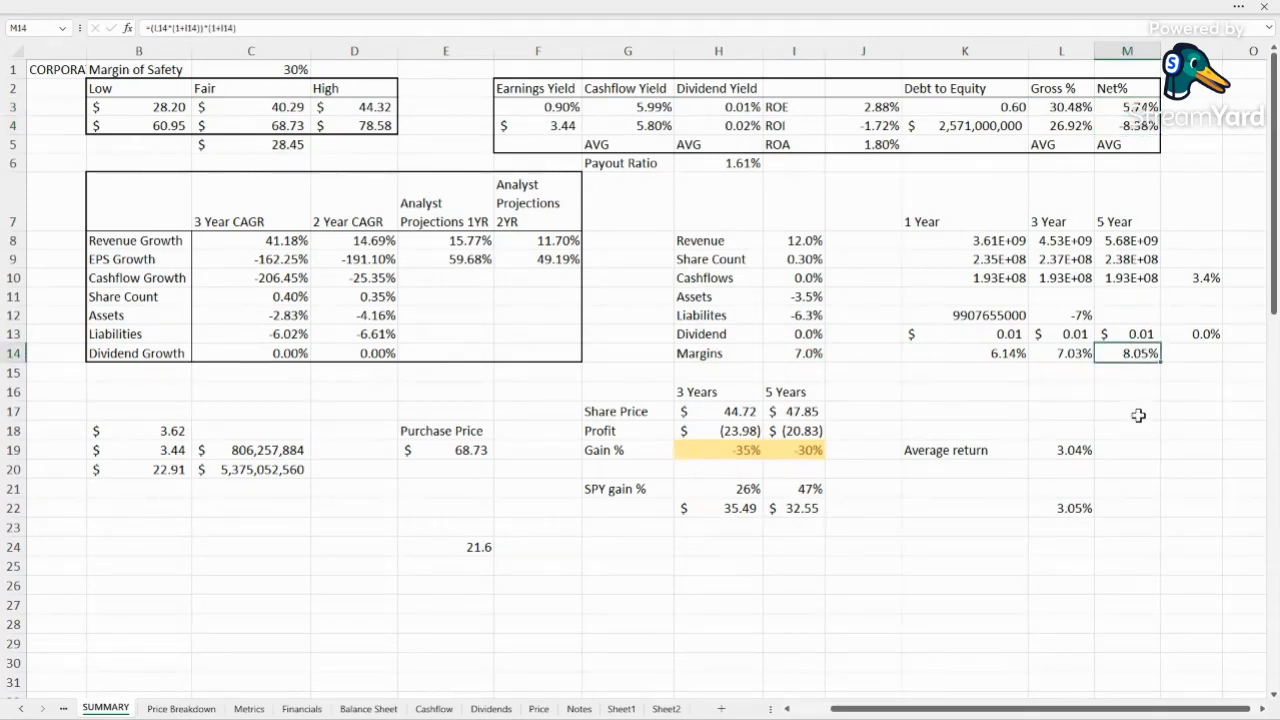
{"action": "left_click", "coordinate": [1128, 412]}
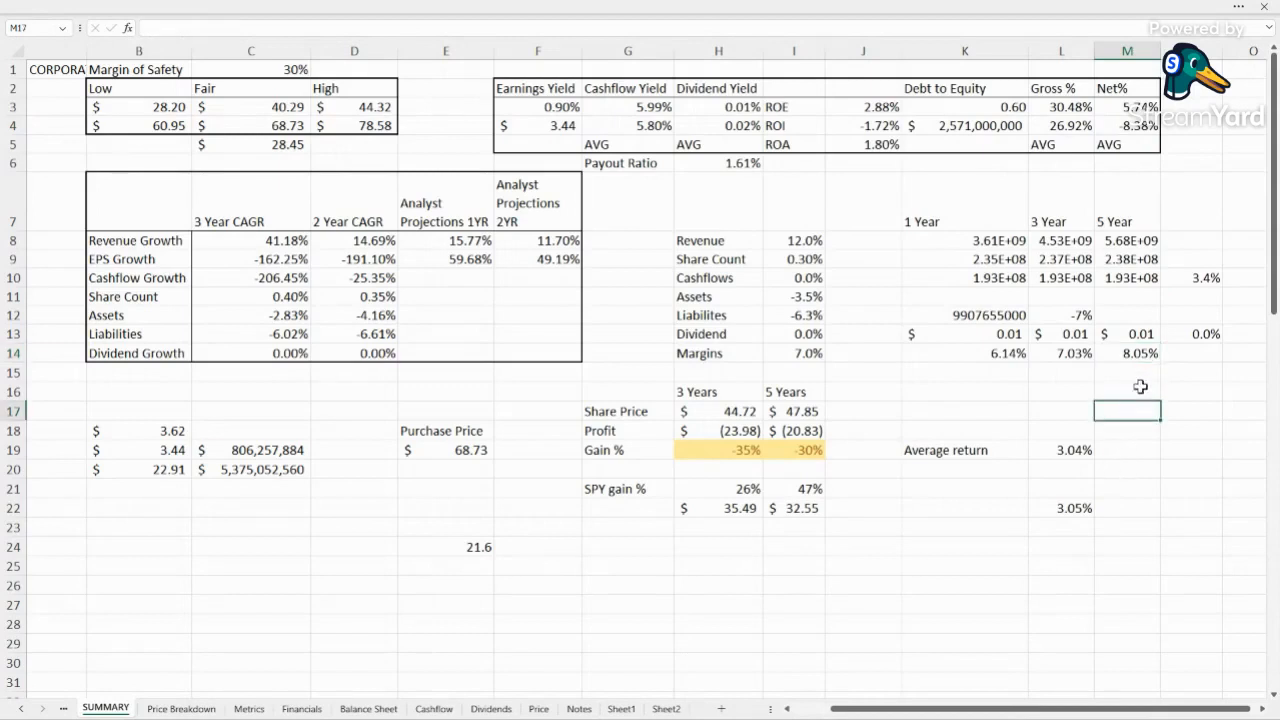
{"action": "mouse_move", "coordinate": [704, 218]}
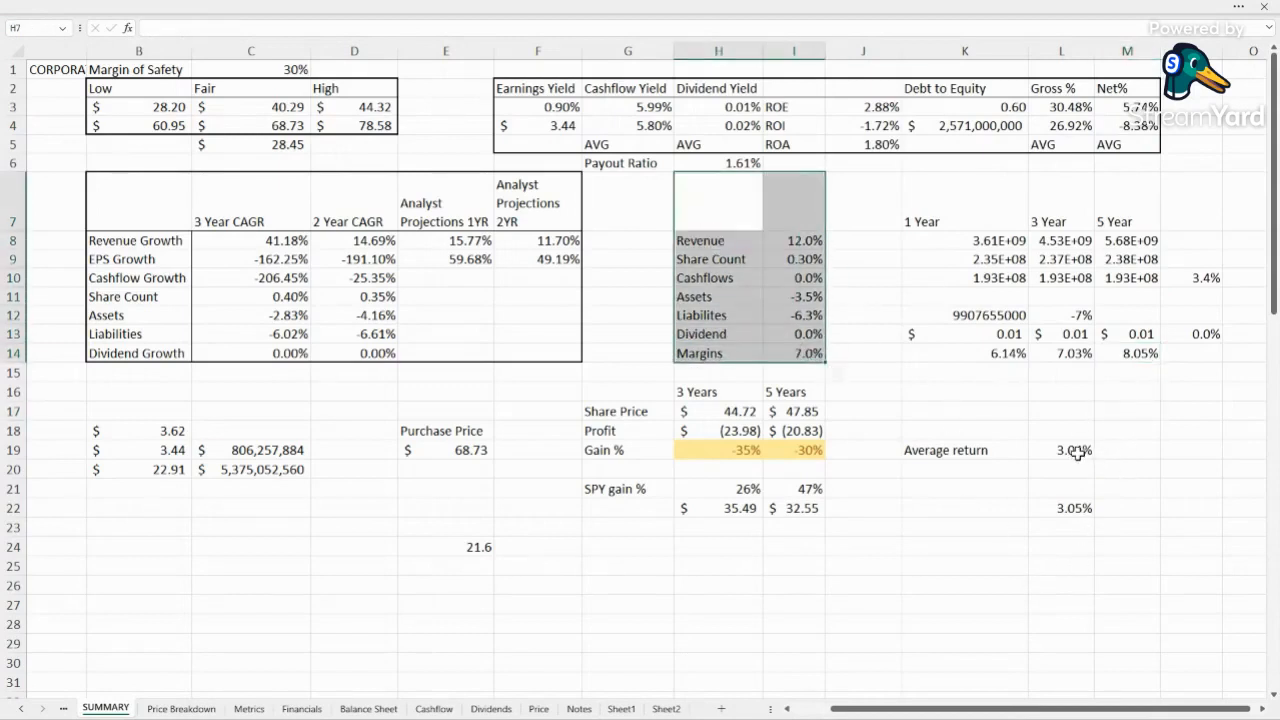
{"action": "left_click", "coordinate": [1060, 450]}
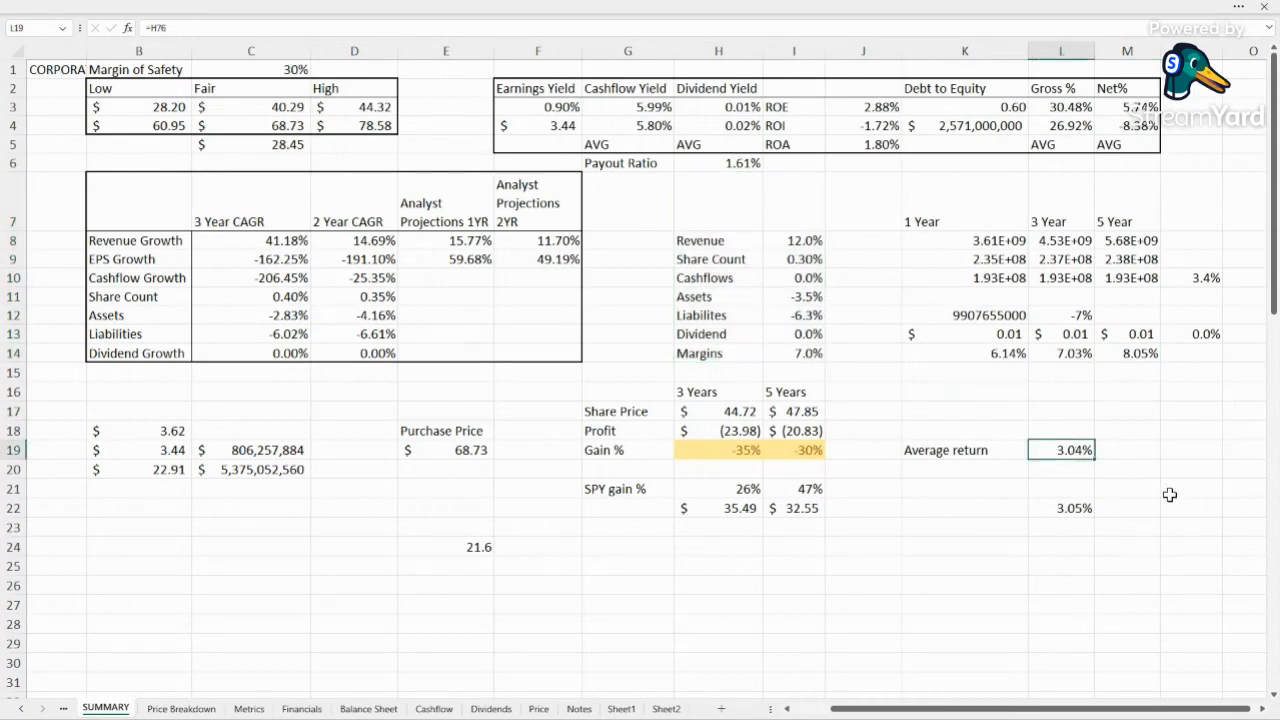
{"action": "left_click", "coordinate": [964, 548]}
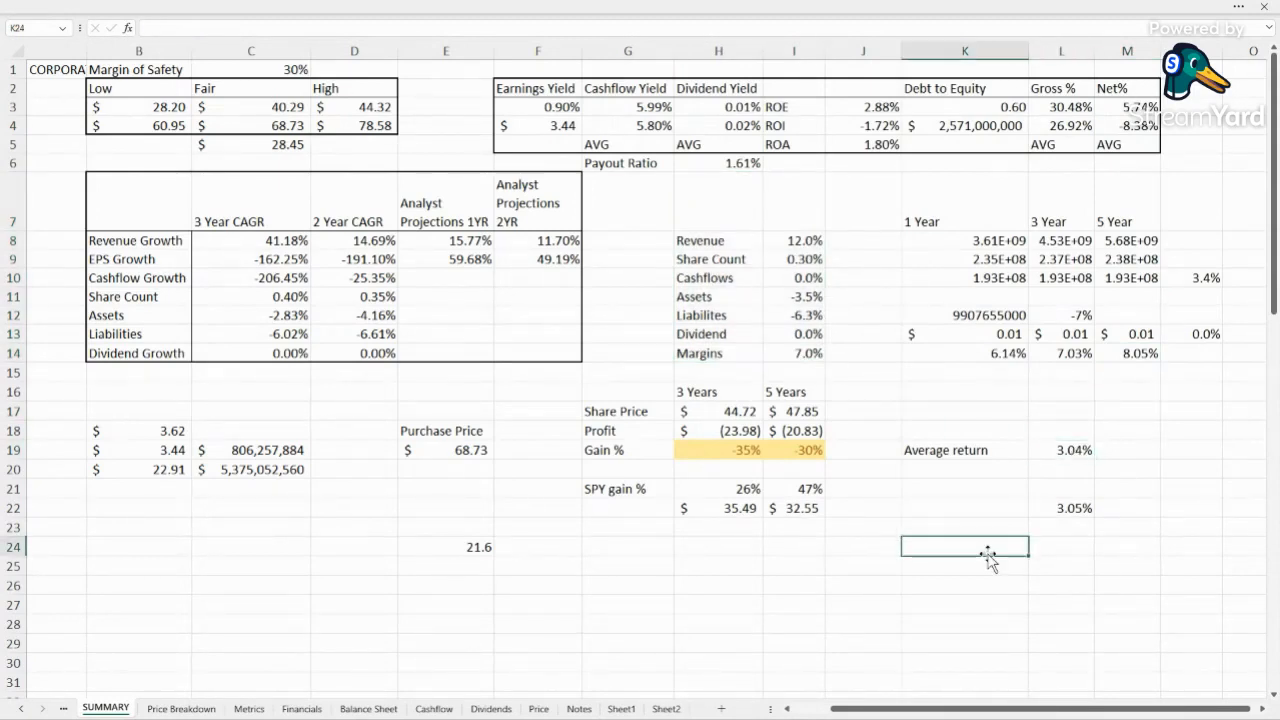
{"action": "left_click", "coordinate": [1060, 450]}
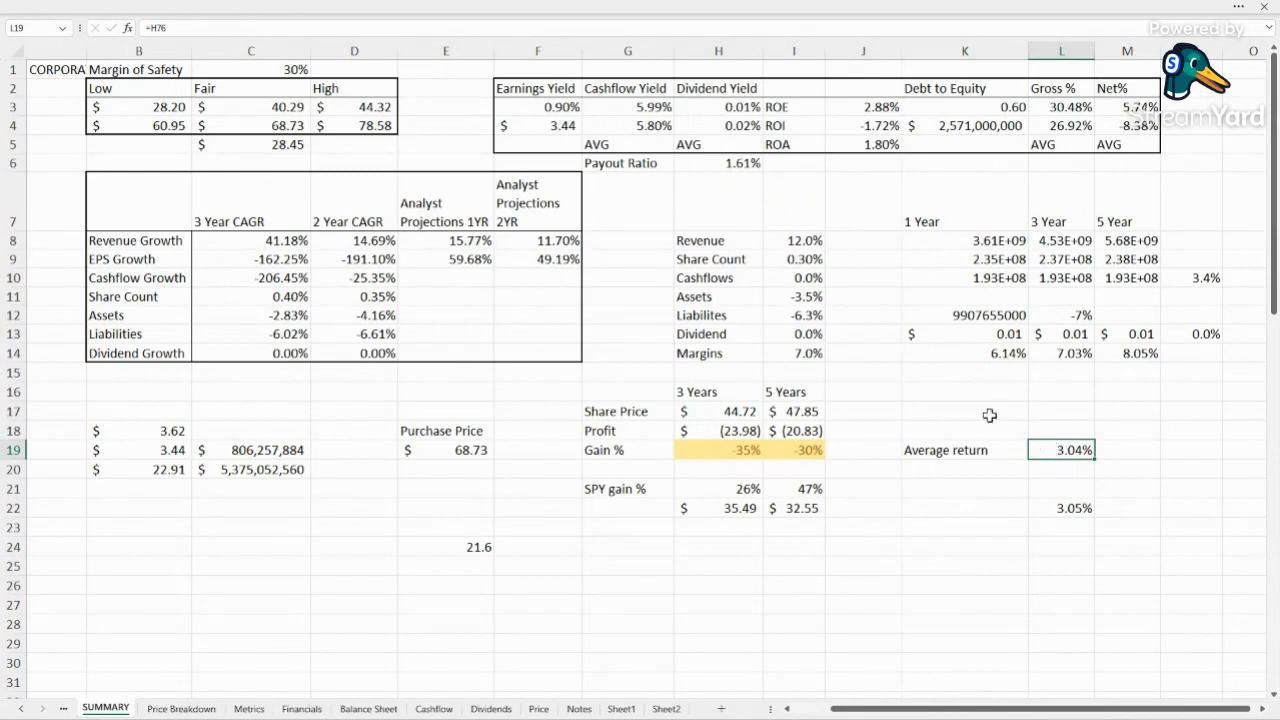
{"action": "left_click", "coordinate": [794, 240]}
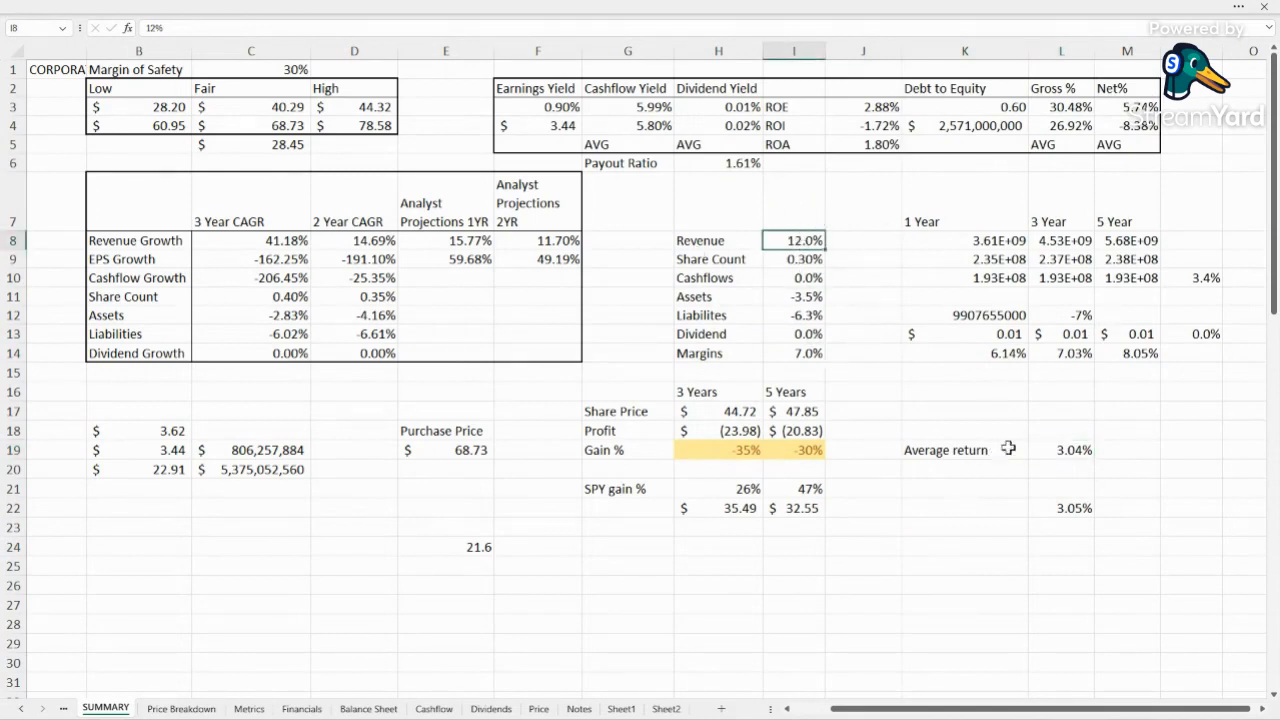
{"action": "mouse_move", "coordinate": [1064, 452]}
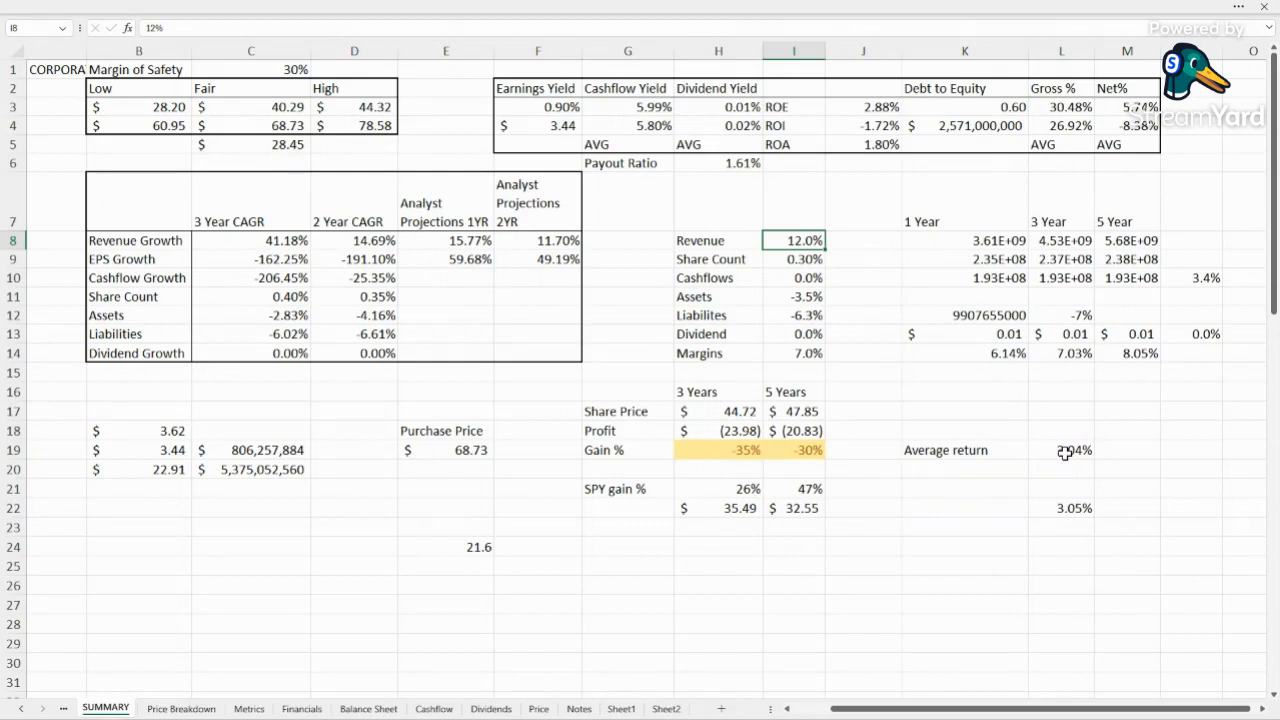
{"action": "left_click", "coordinate": [792, 260]}
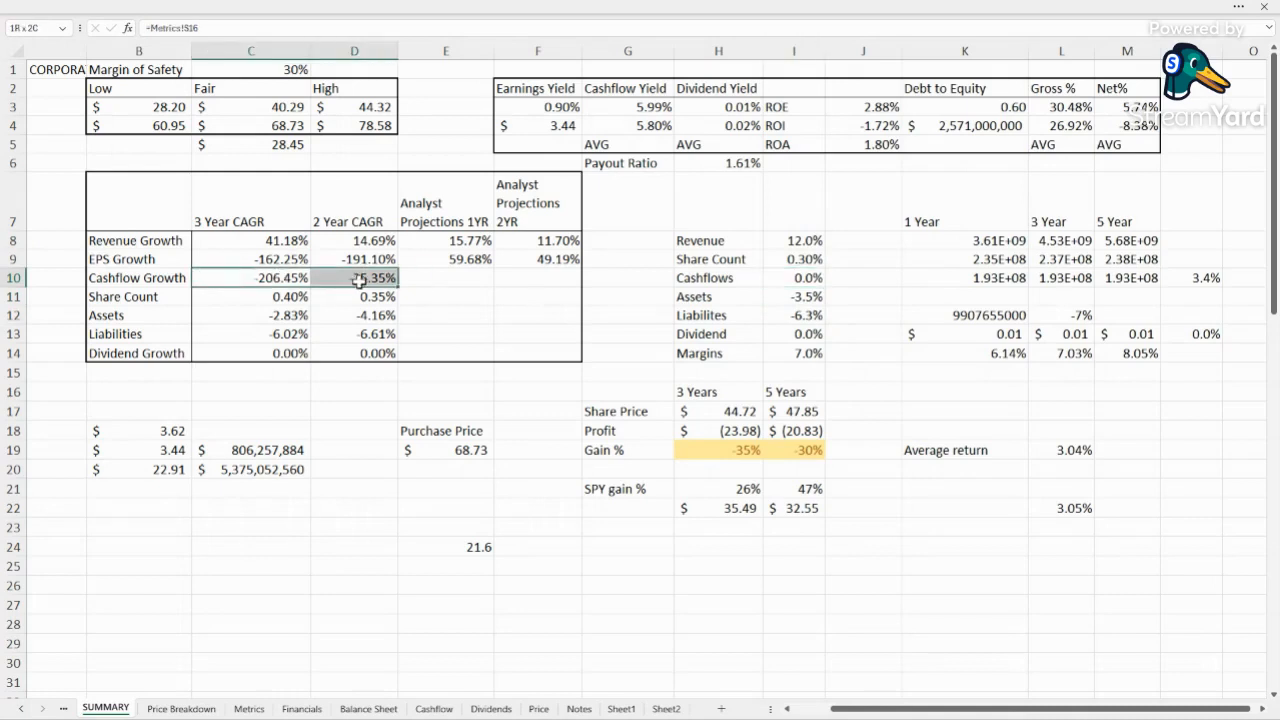
{"action": "left_click", "coordinate": [864, 430]}
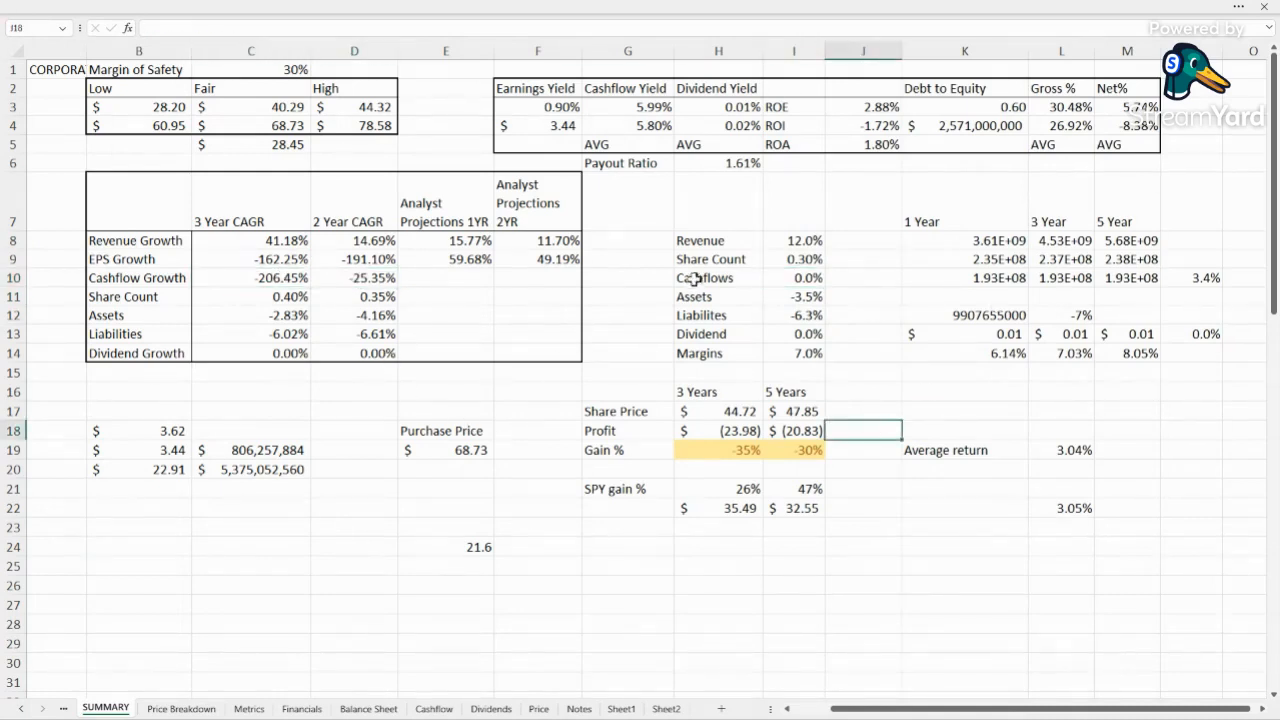
{"action": "left_click", "coordinate": [718, 450]}
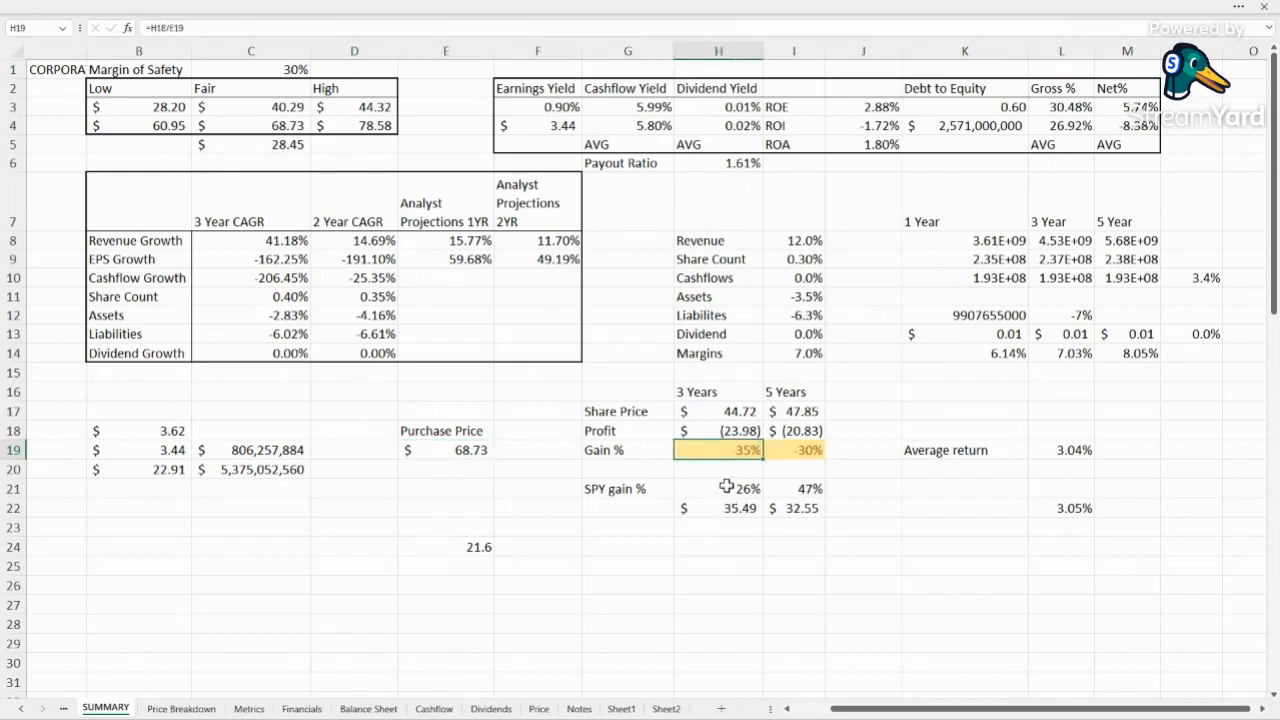
{"action": "mouse_move", "coordinate": [708, 200]}
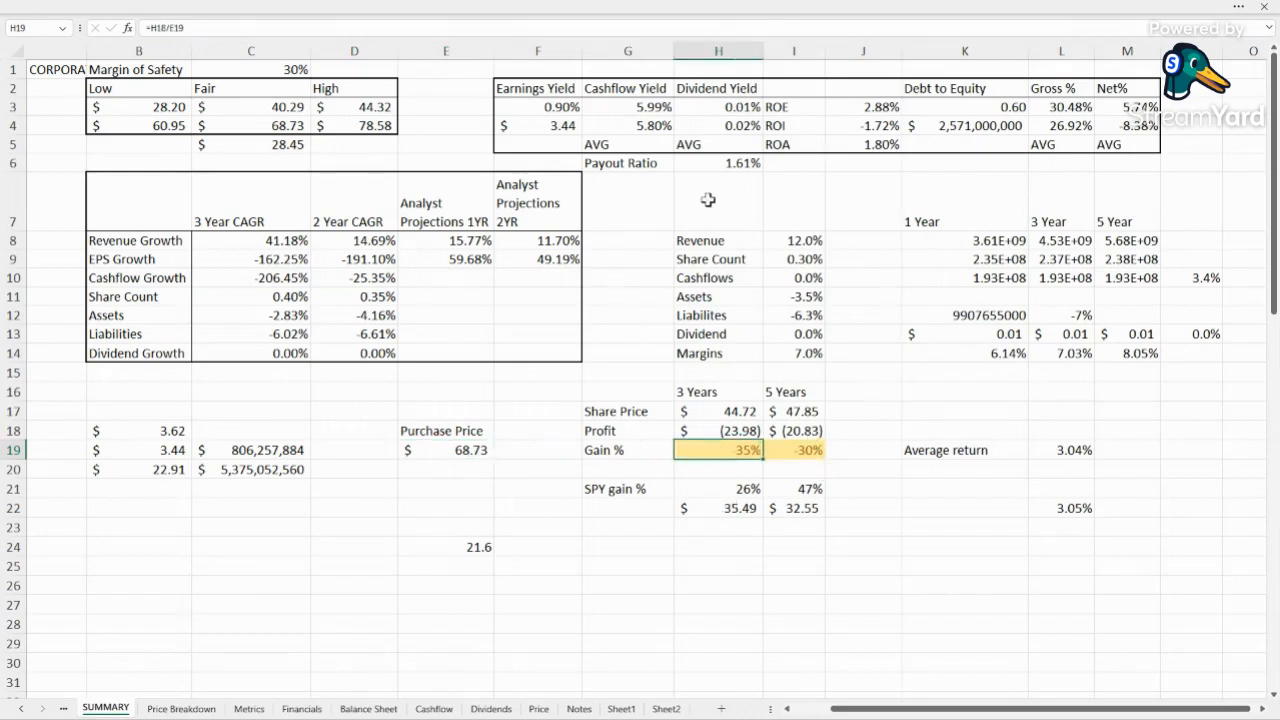
{"action": "left_click", "coordinate": [792, 412]}
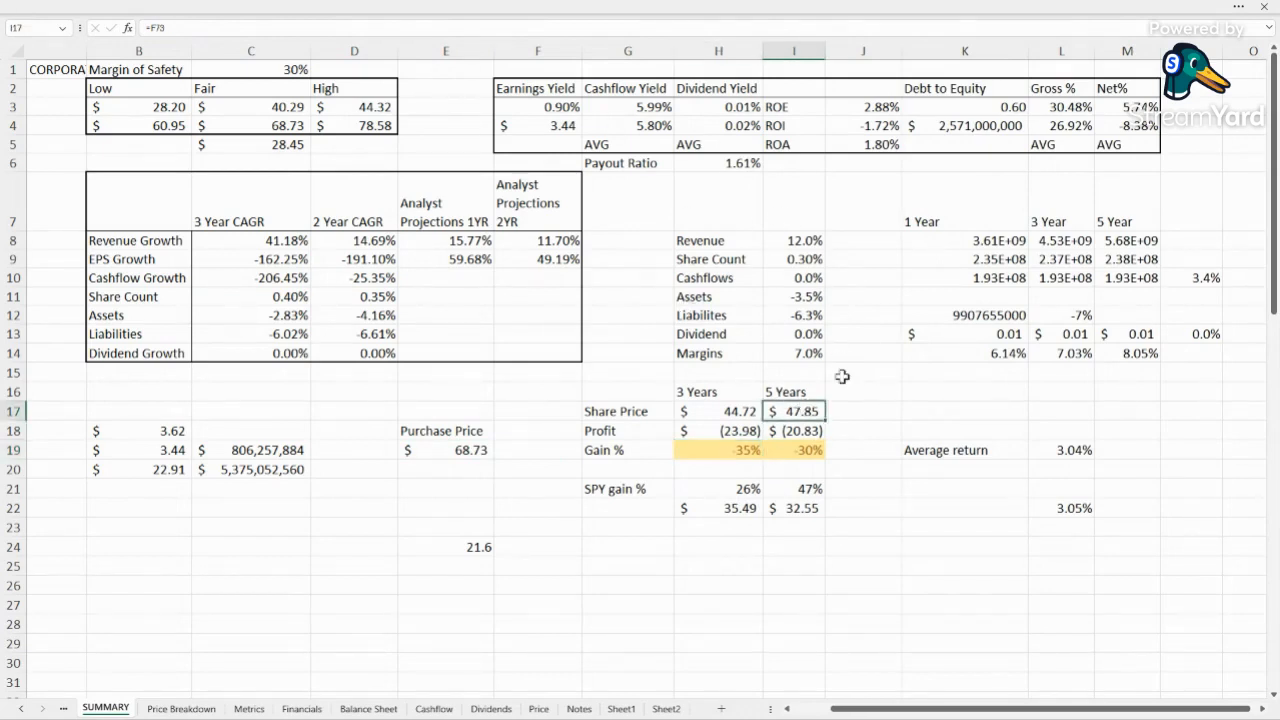
{"action": "mouse_move", "coordinate": [848, 388]}
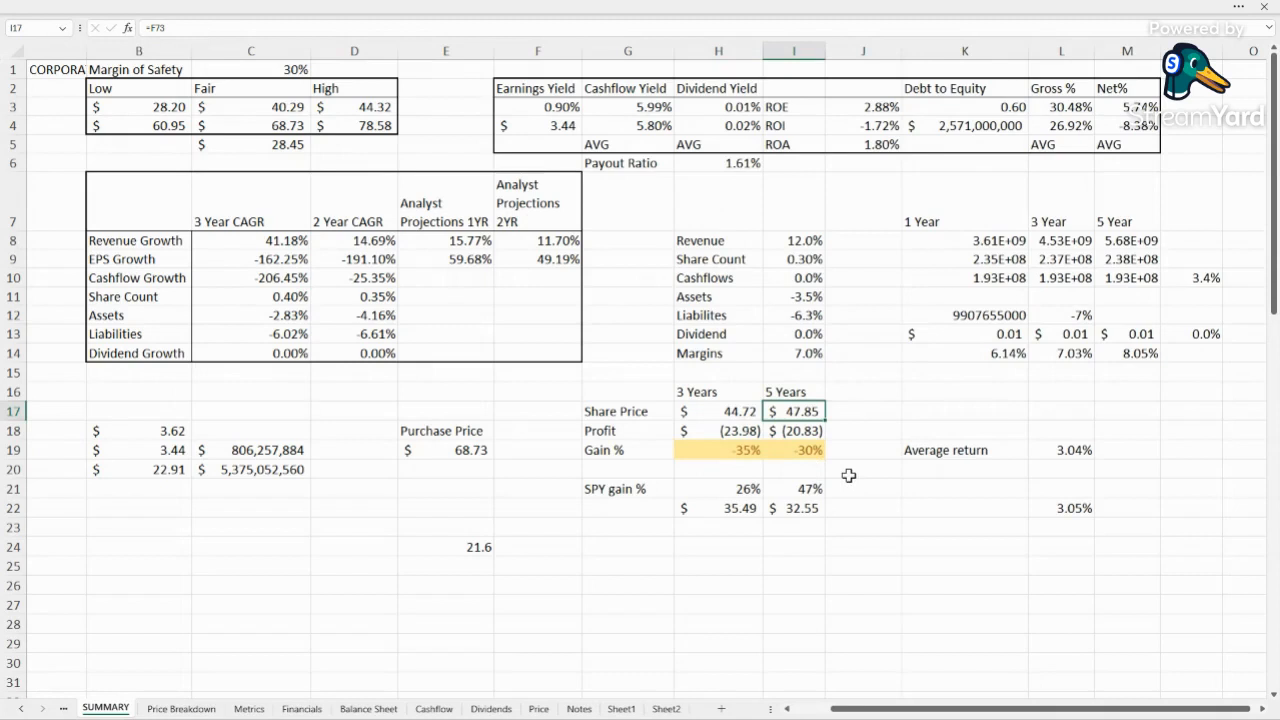
{"action": "mouse_move", "coordinate": [1016, 428]}
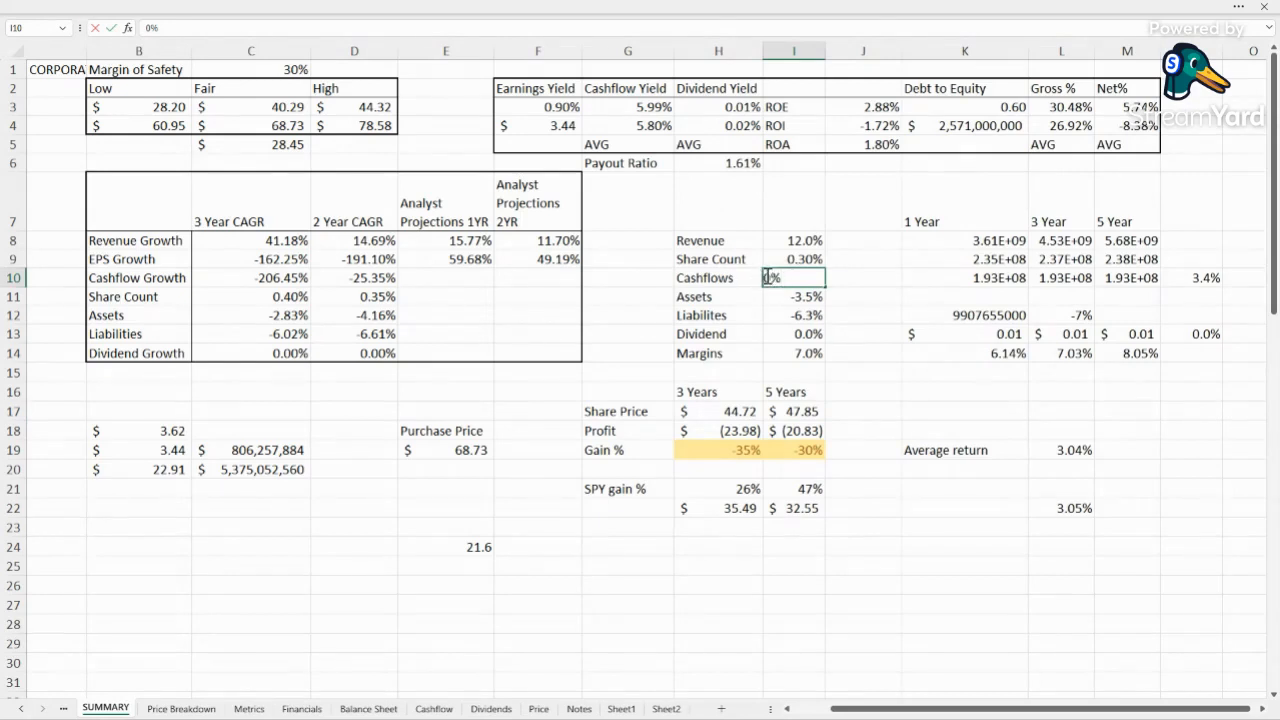
Set Cashflows growth to 10% and check the average return and 5-year gain formulas.
{"action": "type", "text": "10%"}
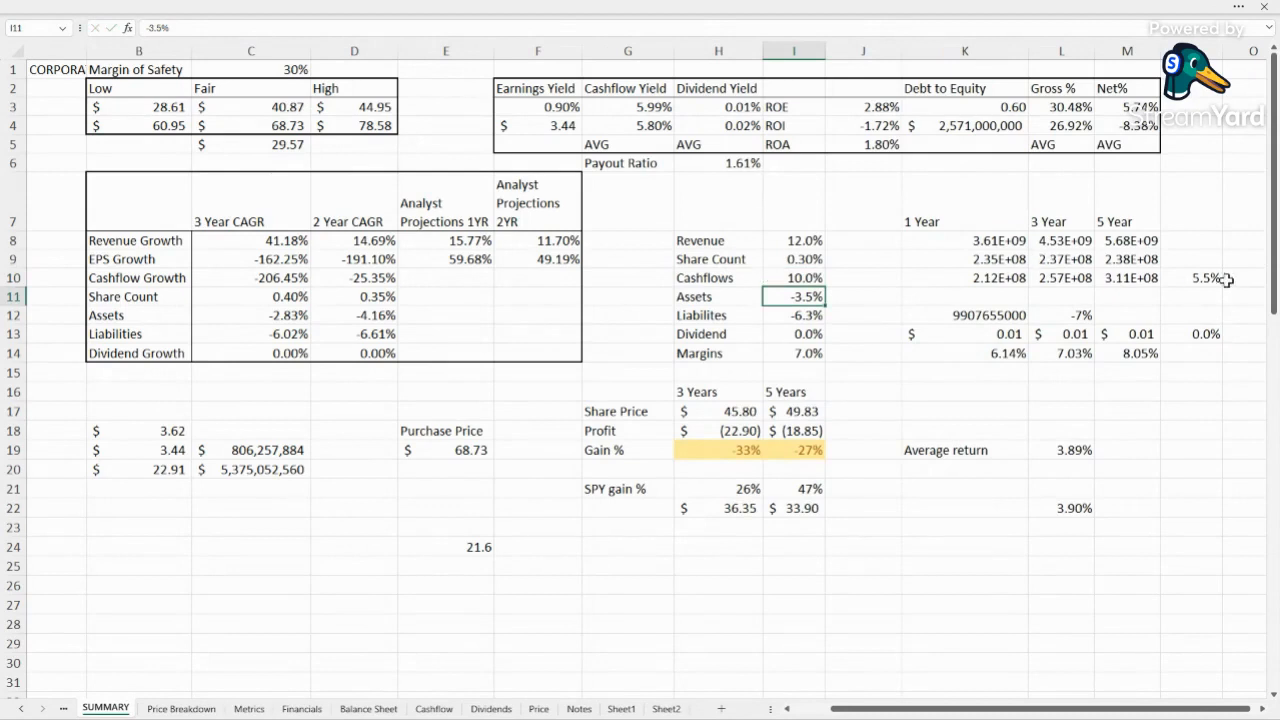
{"action": "left_click", "coordinate": [1060, 450]}
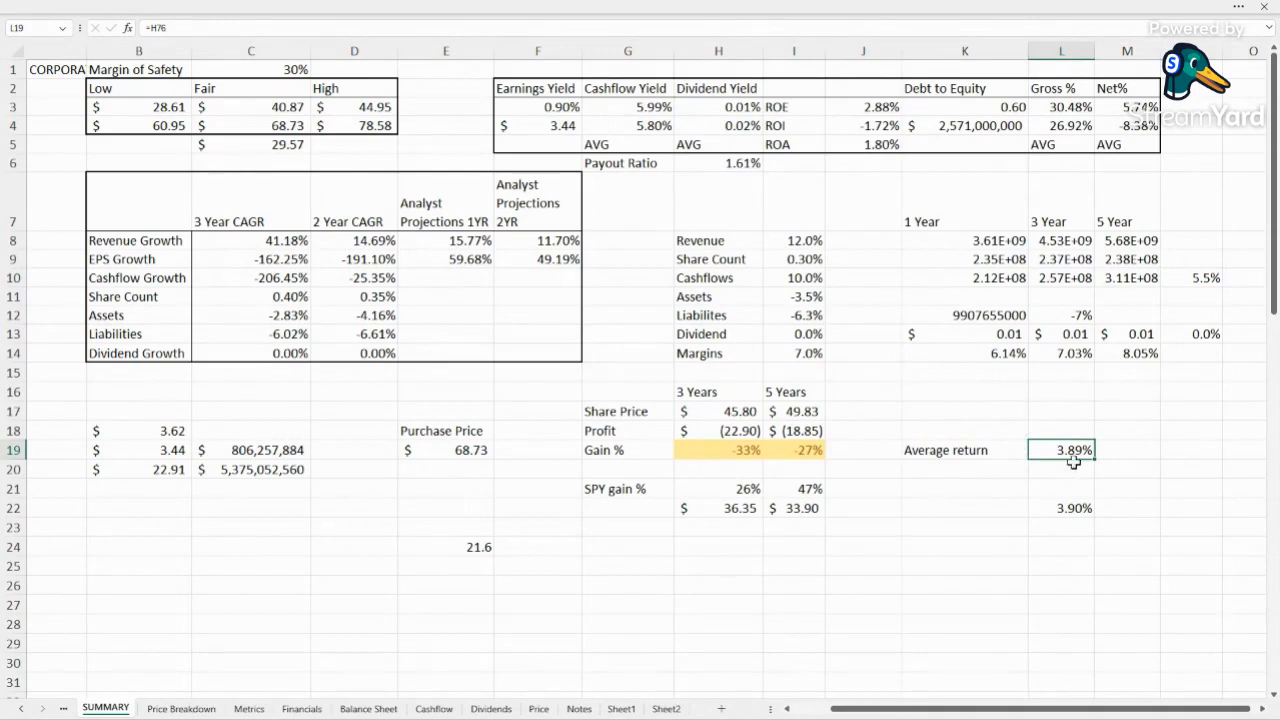
{"action": "left_click", "coordinate": [718, 450]}
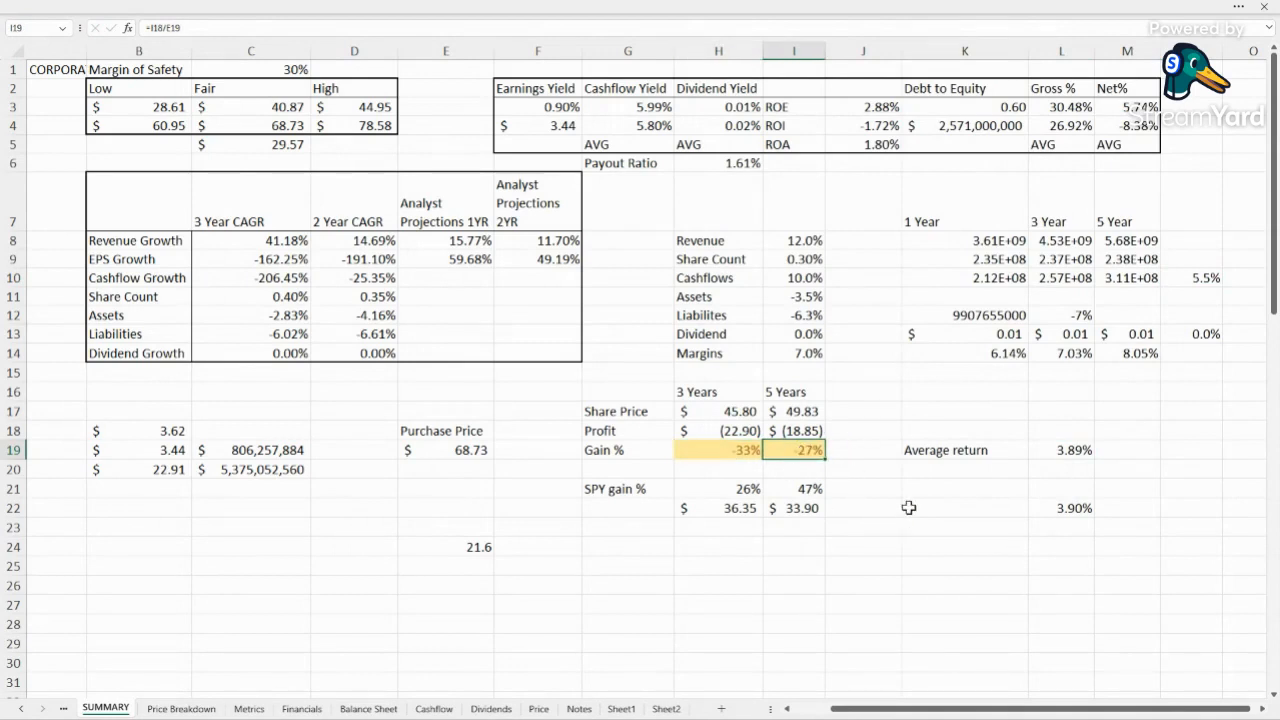
{"action": "mouse_move", "coordinate": [848, 476]}
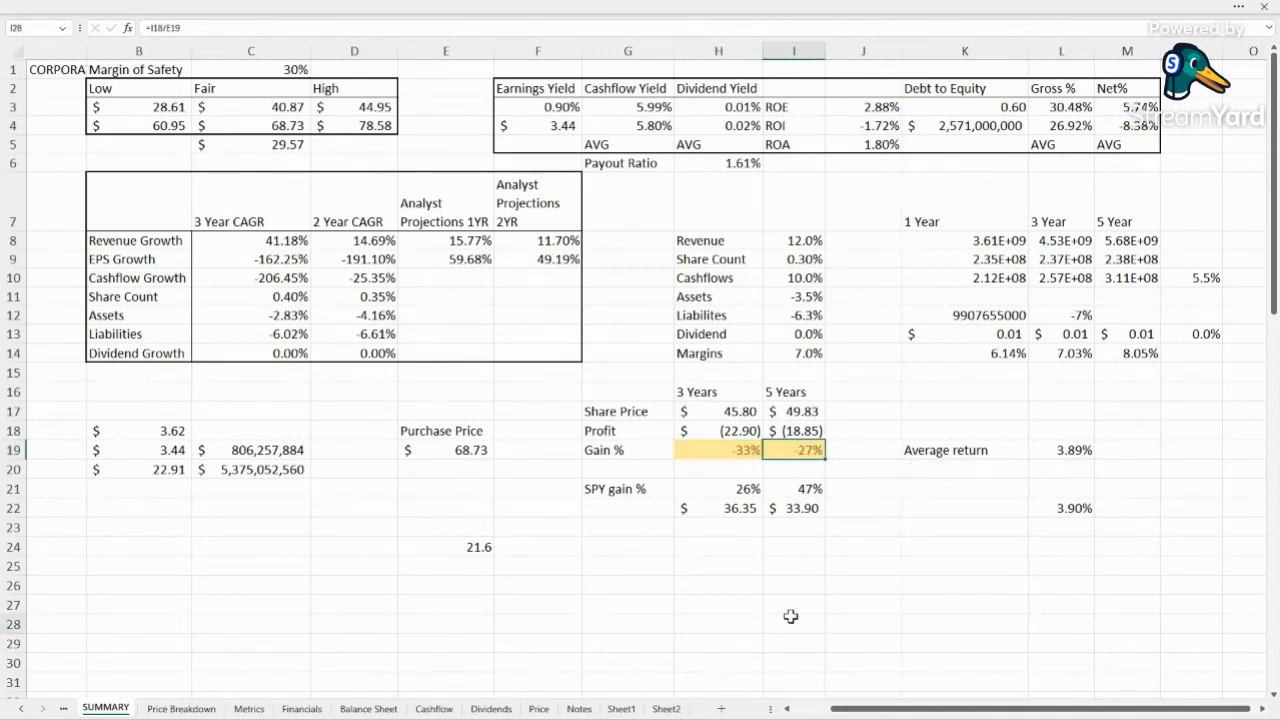
Set Assets growth to 1% and check the updated average return.
{"action": "left_click", "coordinate": [792, 296]}
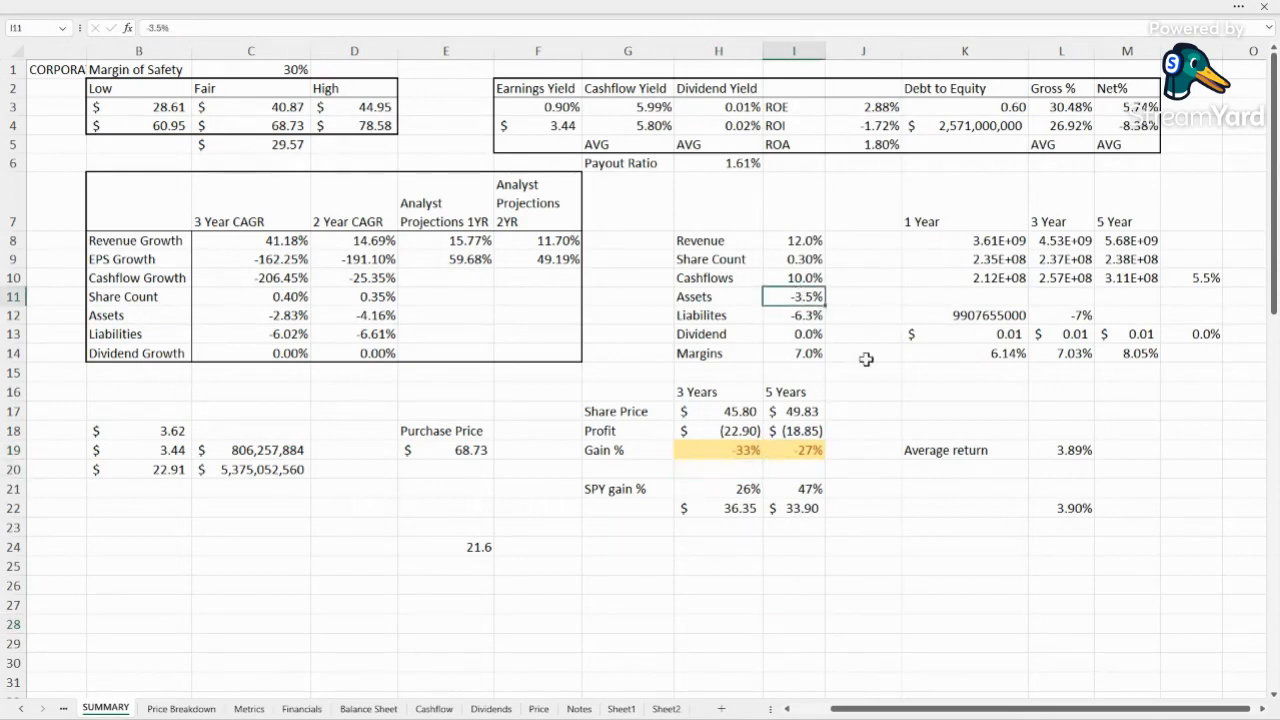
{"action": "type", "text": "1%"}
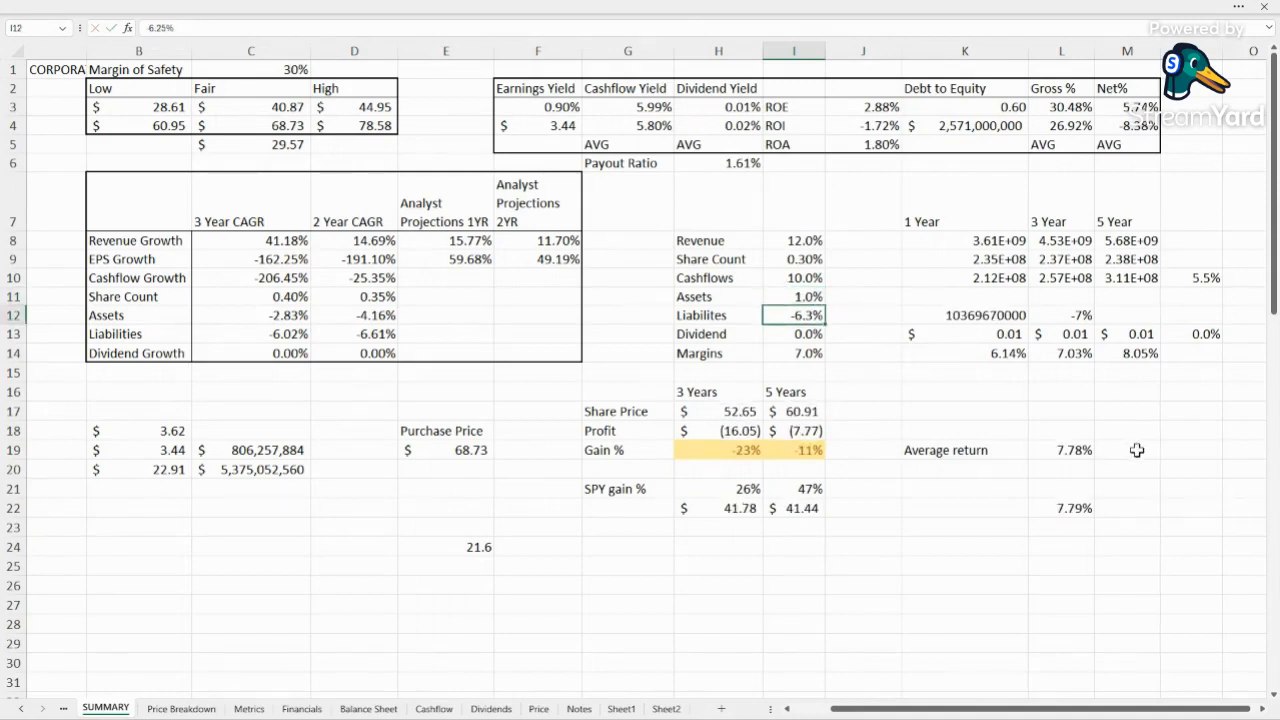
{"action": "left_click", "coordinate": [1060, 450]}
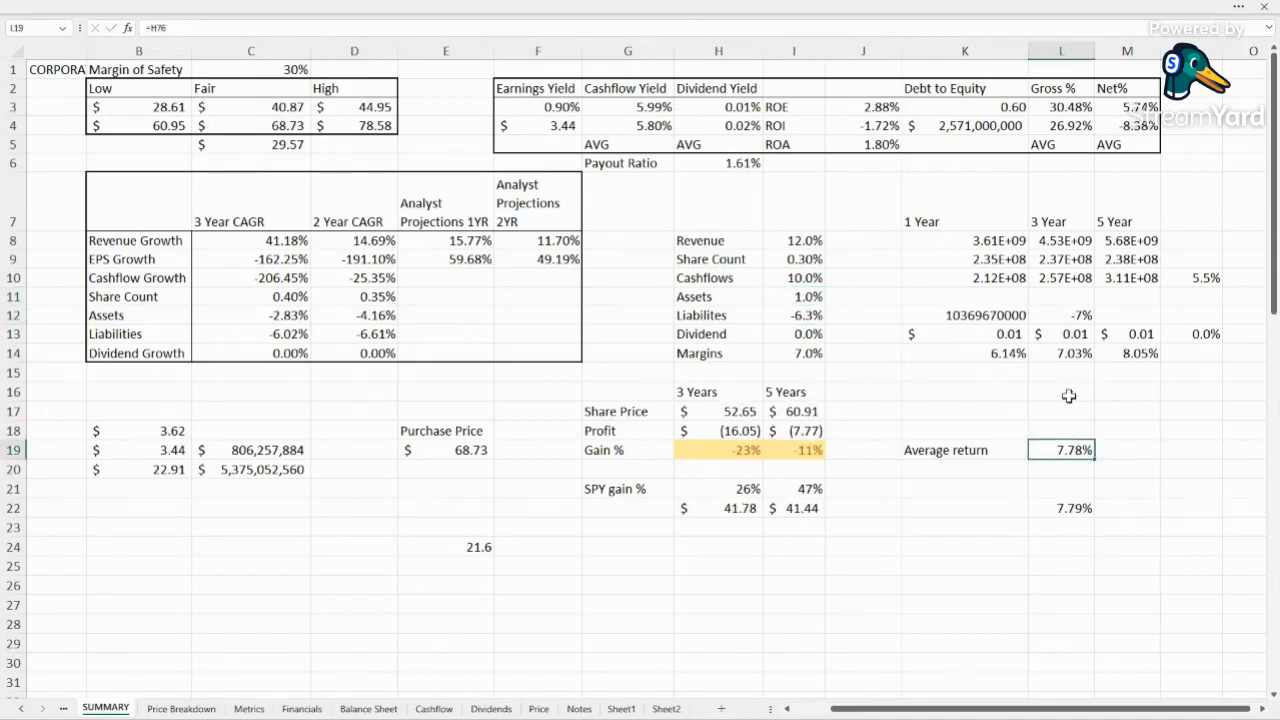
{"action": "mouse_move", "coordinate": [1086, 580]}
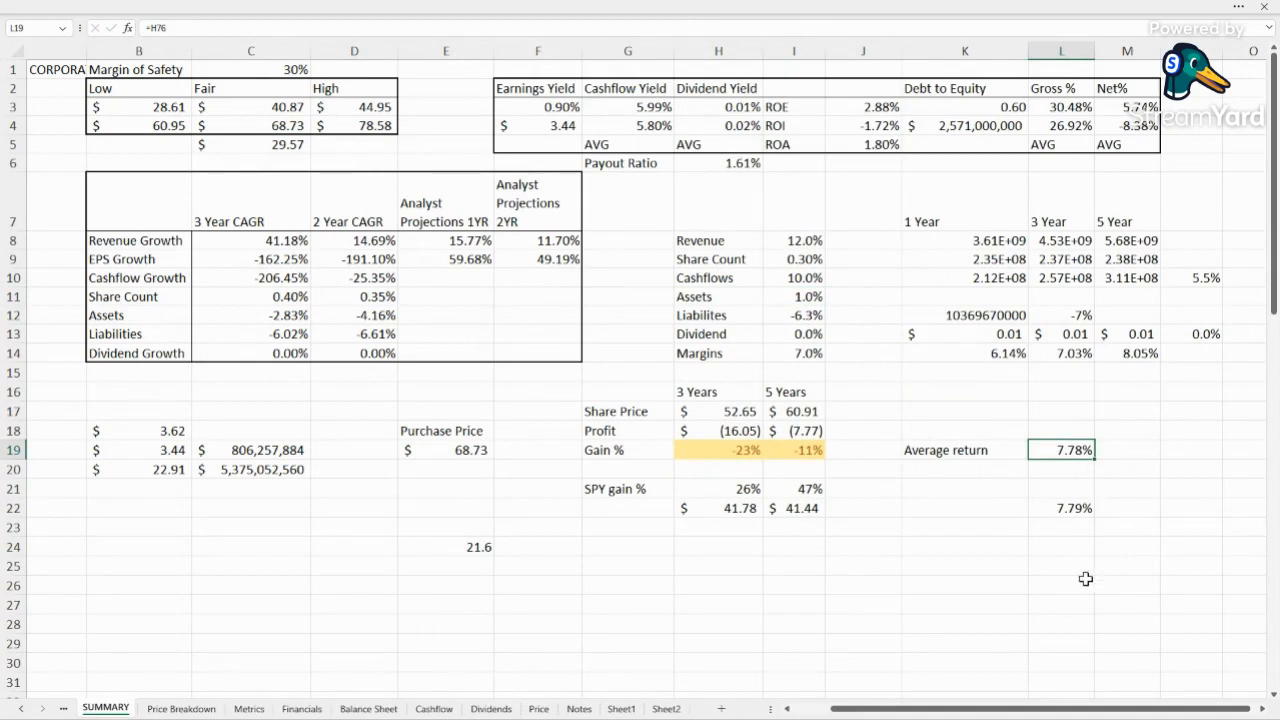
{"action": "mouse_move", "coordinate": [1124, 430]}
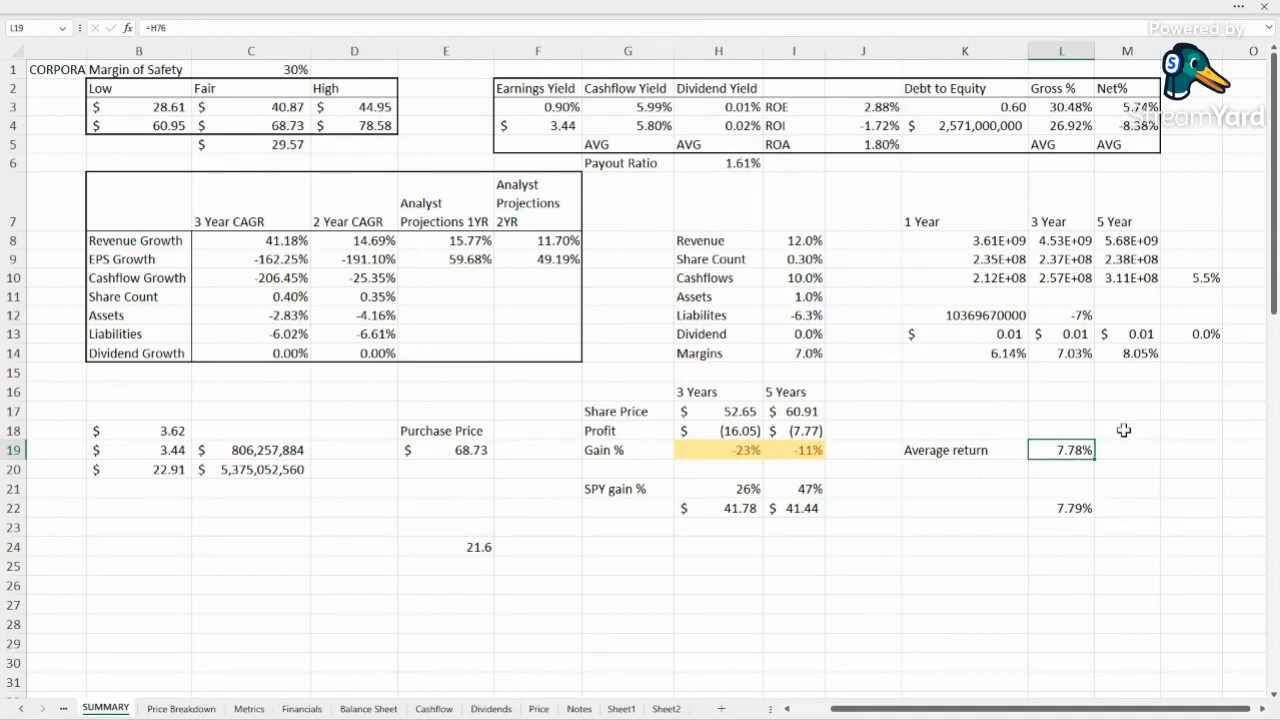
{"action": "mouse_move", "coordinate": [780, 354]}
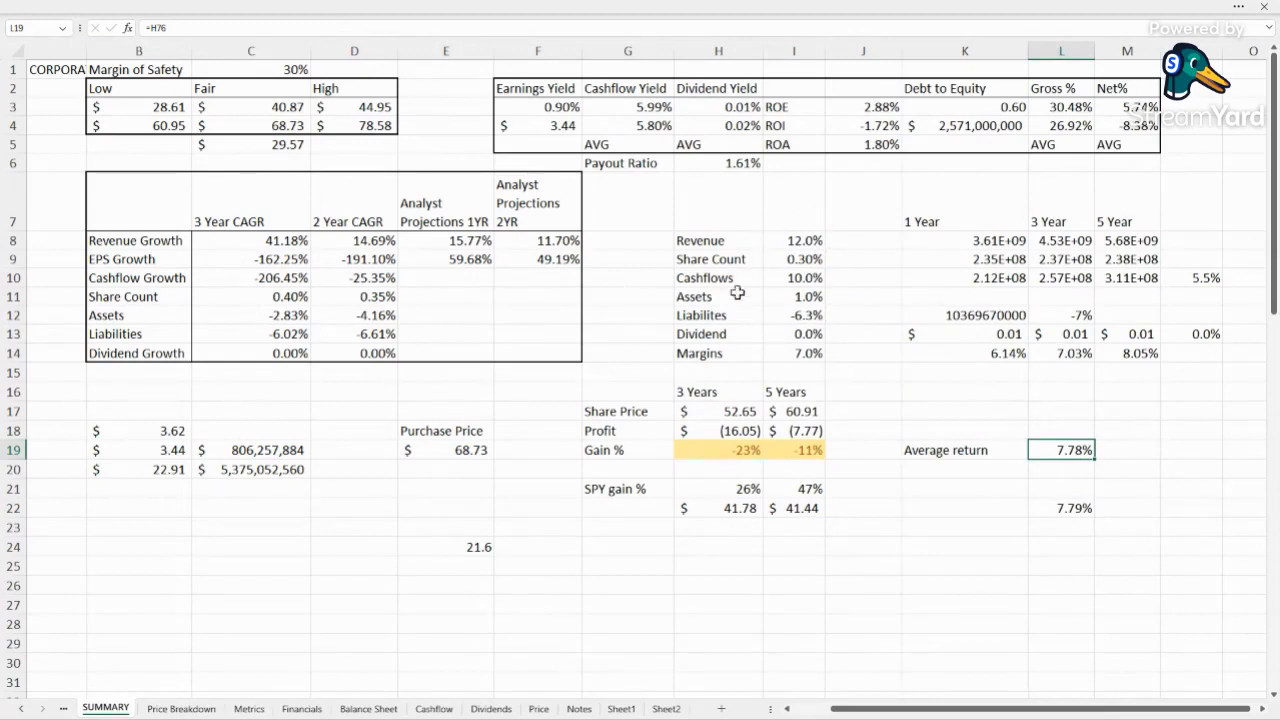
Set Share Count growth to 0.25%, lifting the average return to 7.84%.
{"action": "left_click", "coordinate": [792, 260]}
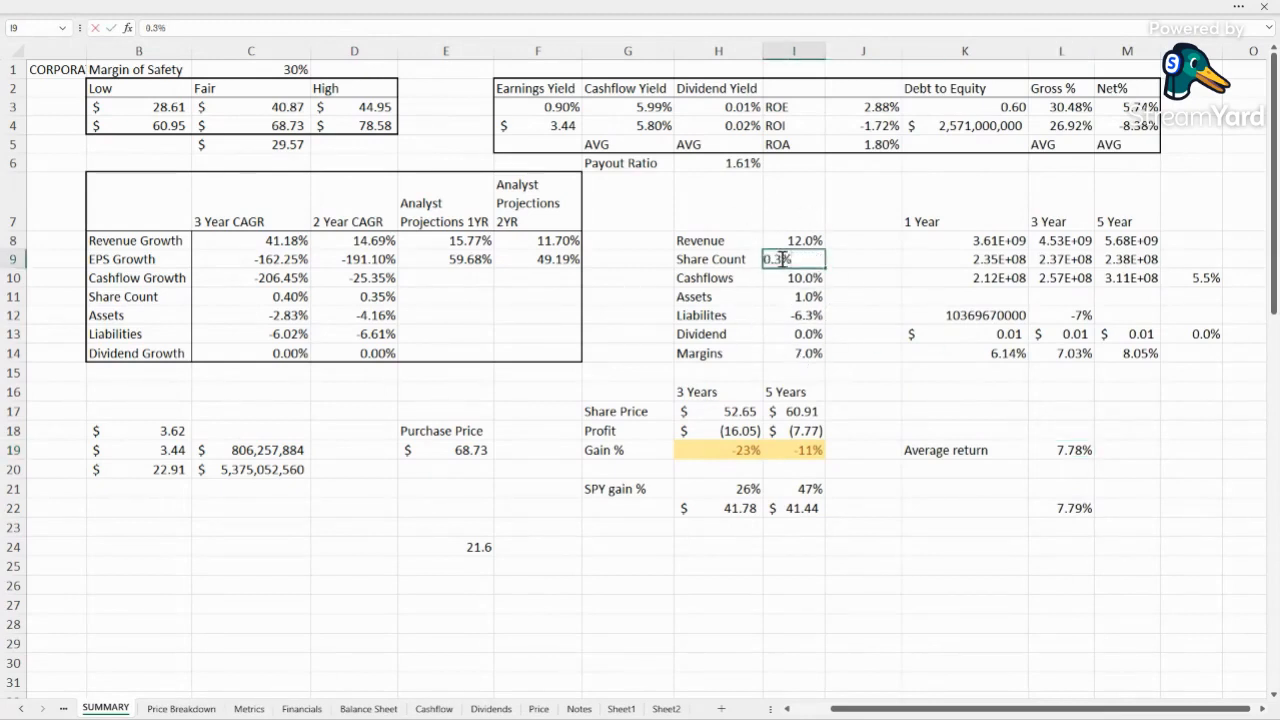
{"action": "type", "text": "0.25%"}
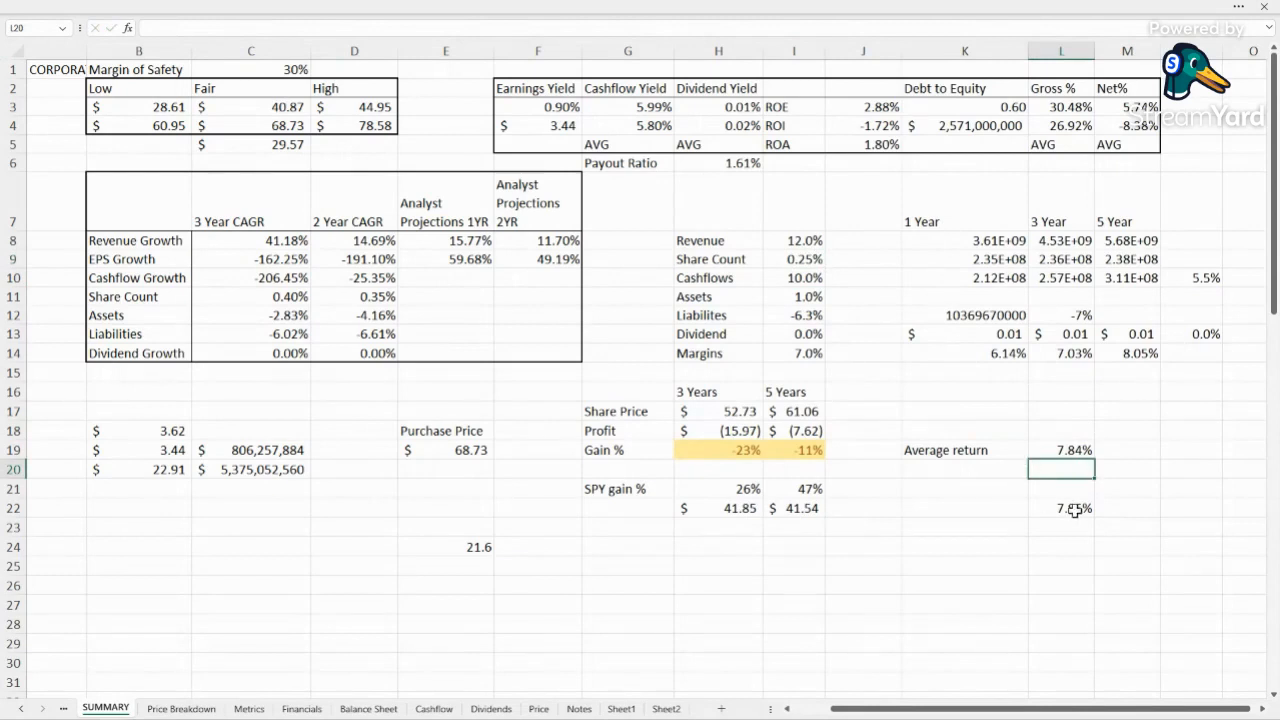
{"action": "left_click", "coordinate": [1128, 448]}
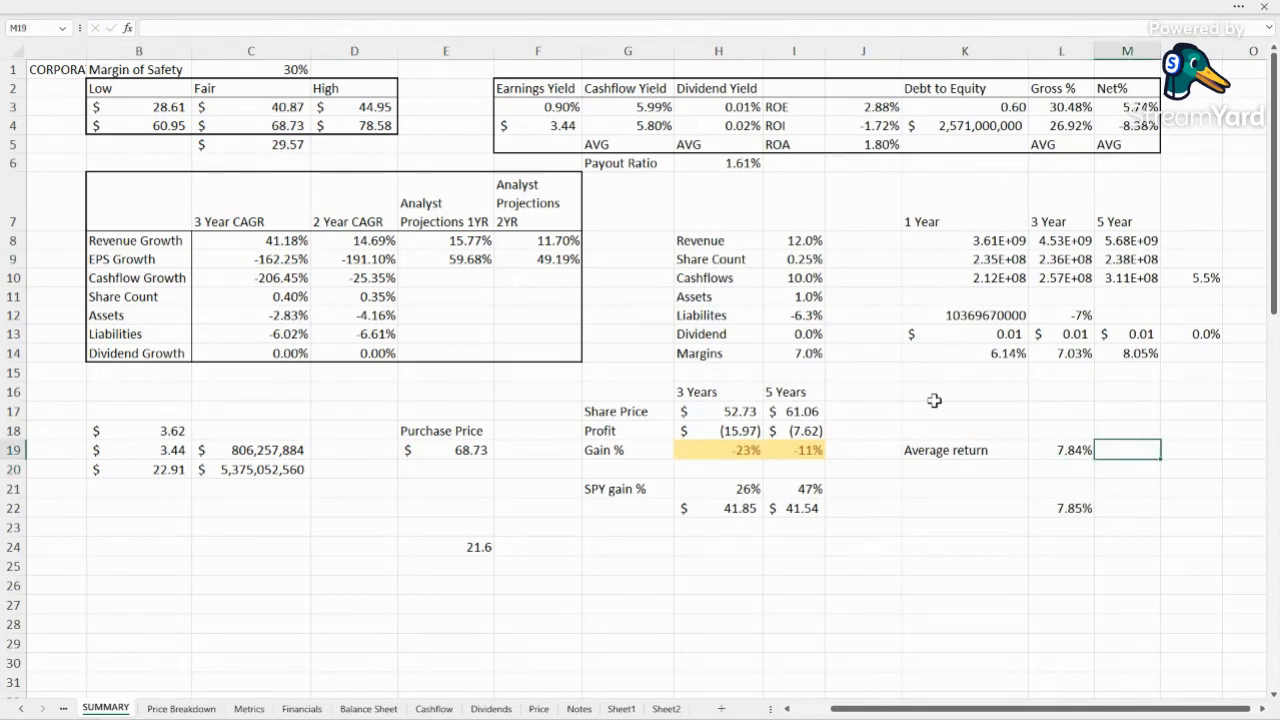
{"action": "left_click", "coordinate": [792, 448]}
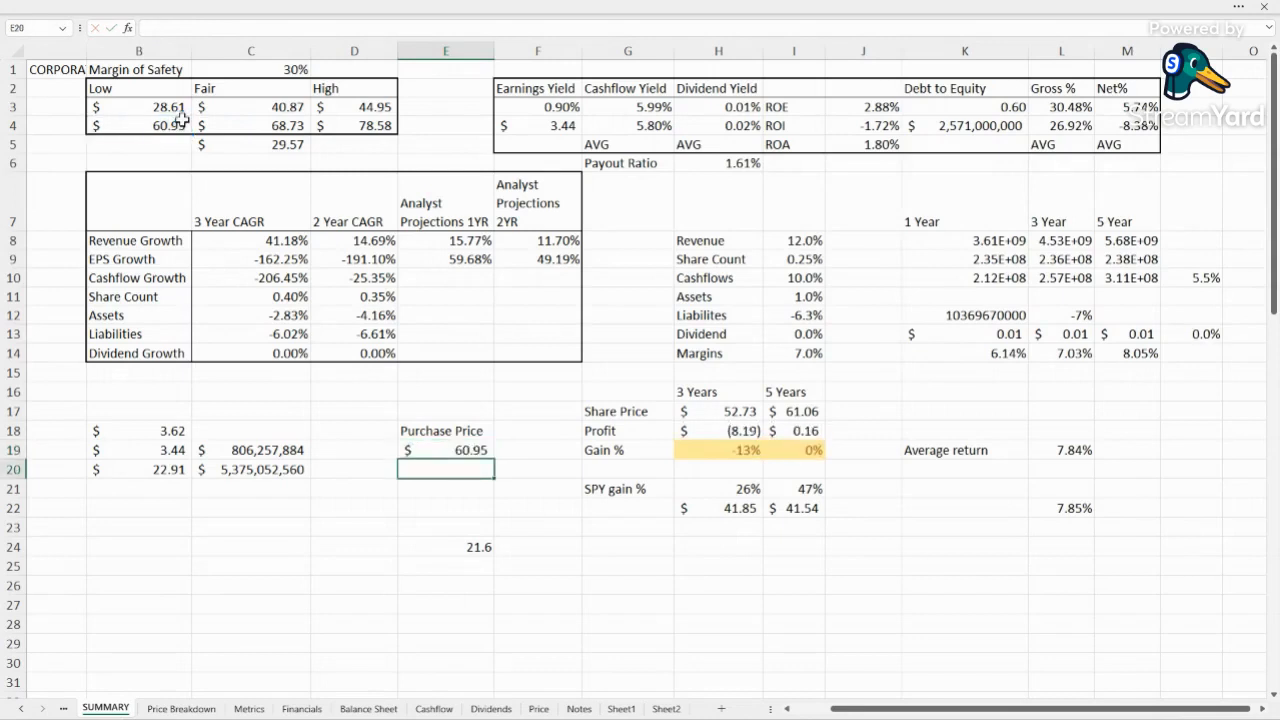
{"action": "left_click", "coordinate": [792, 450]}
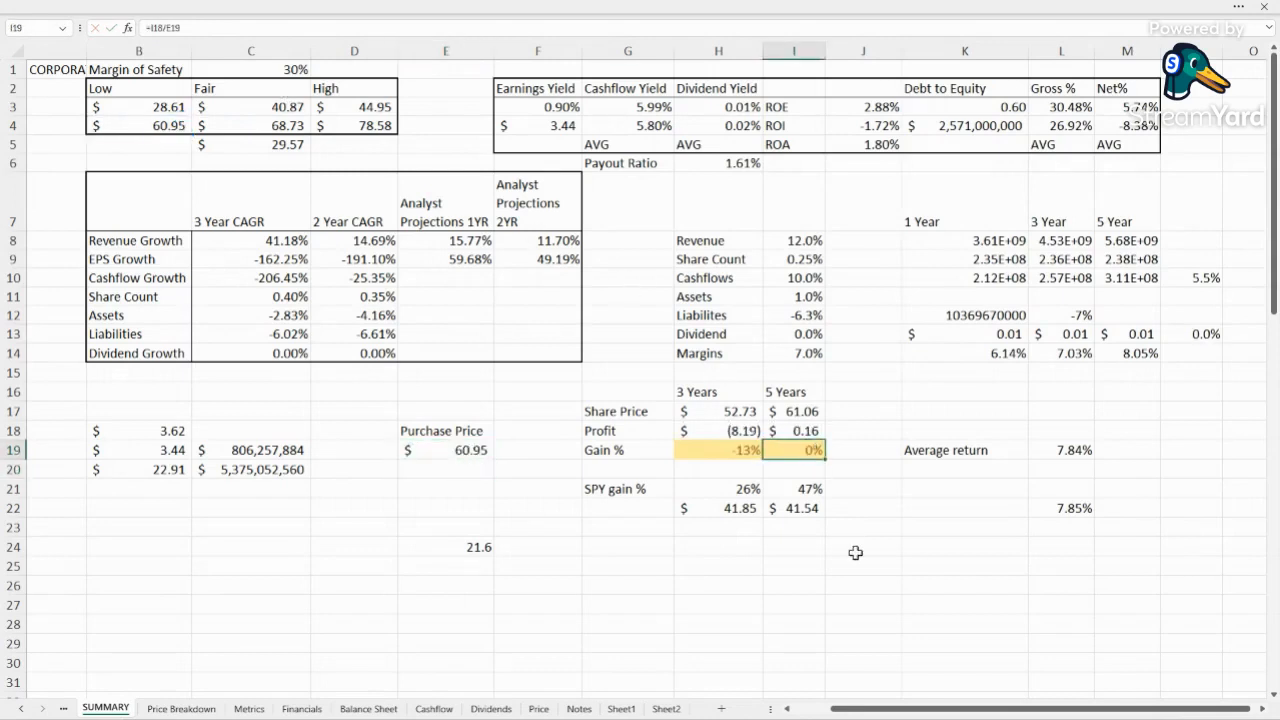
{"action": "mouse_move", "coordinate": [820, 588]}
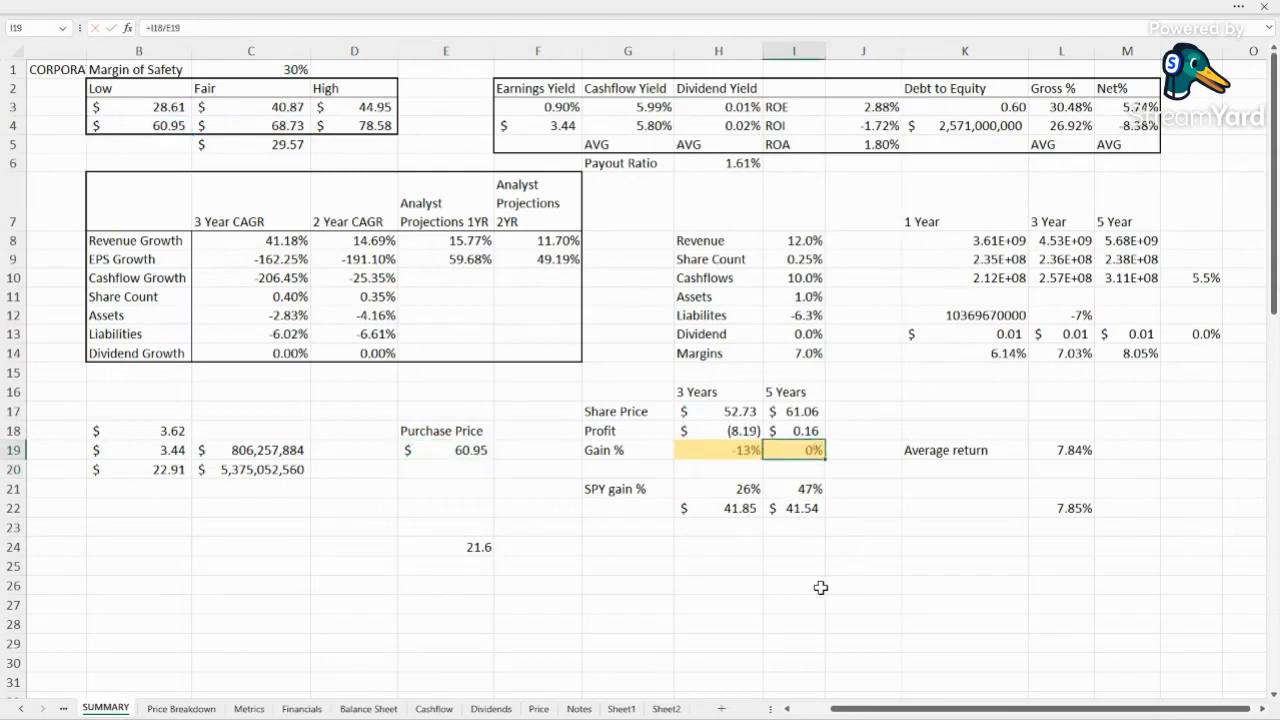
{"action": "mouse_move", "coordinate": [800, 132]}
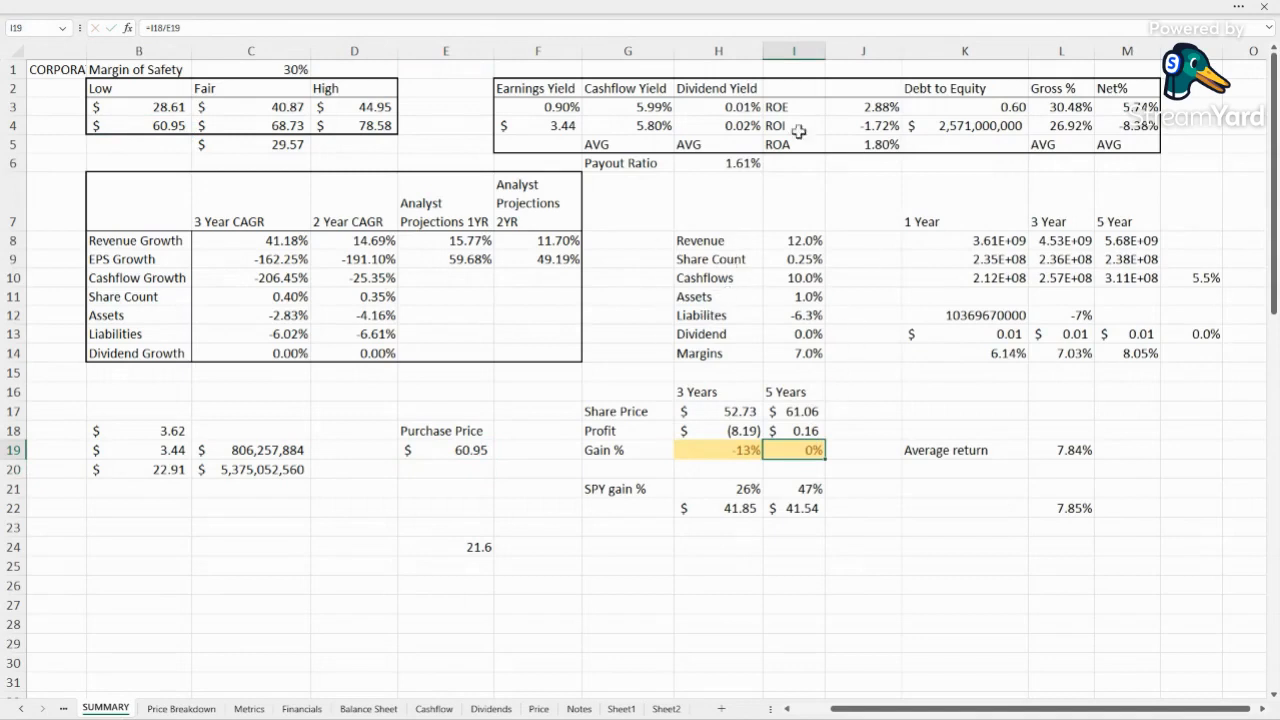
{"action": "mouse_move", "coordinate": [510, 468]}
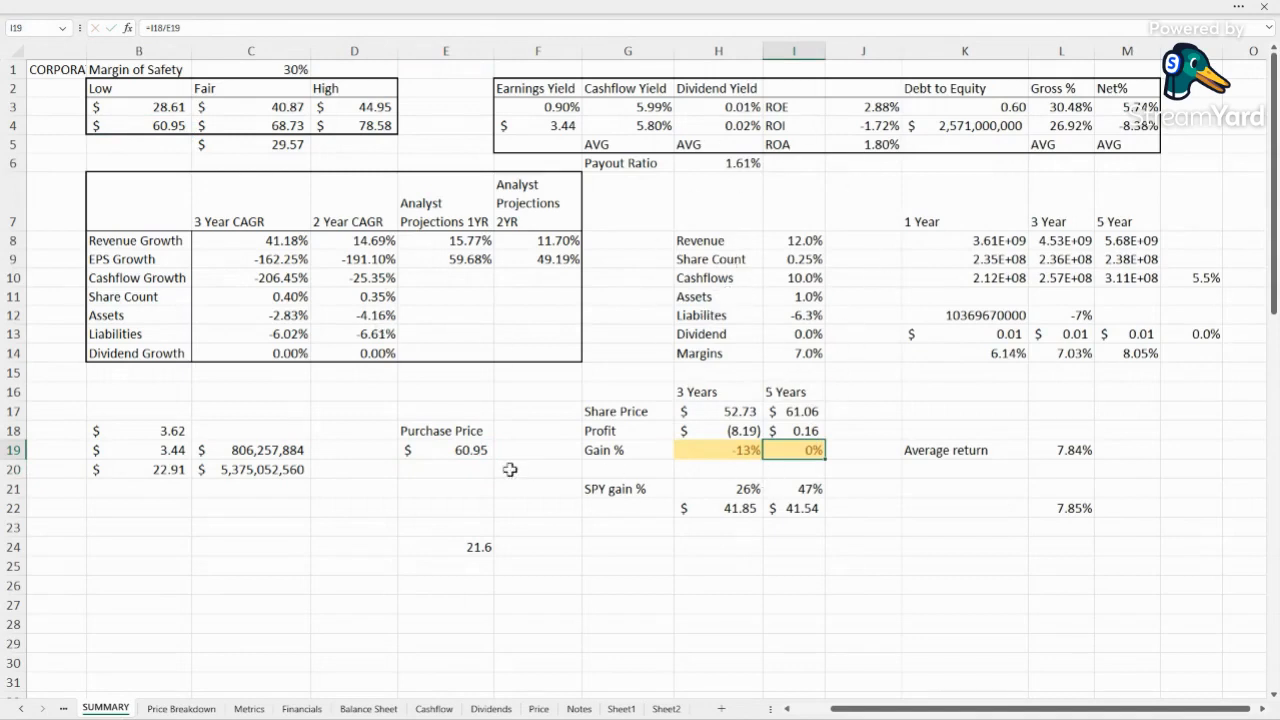
{"action": "left_click", "coordinate": [138, 124]}
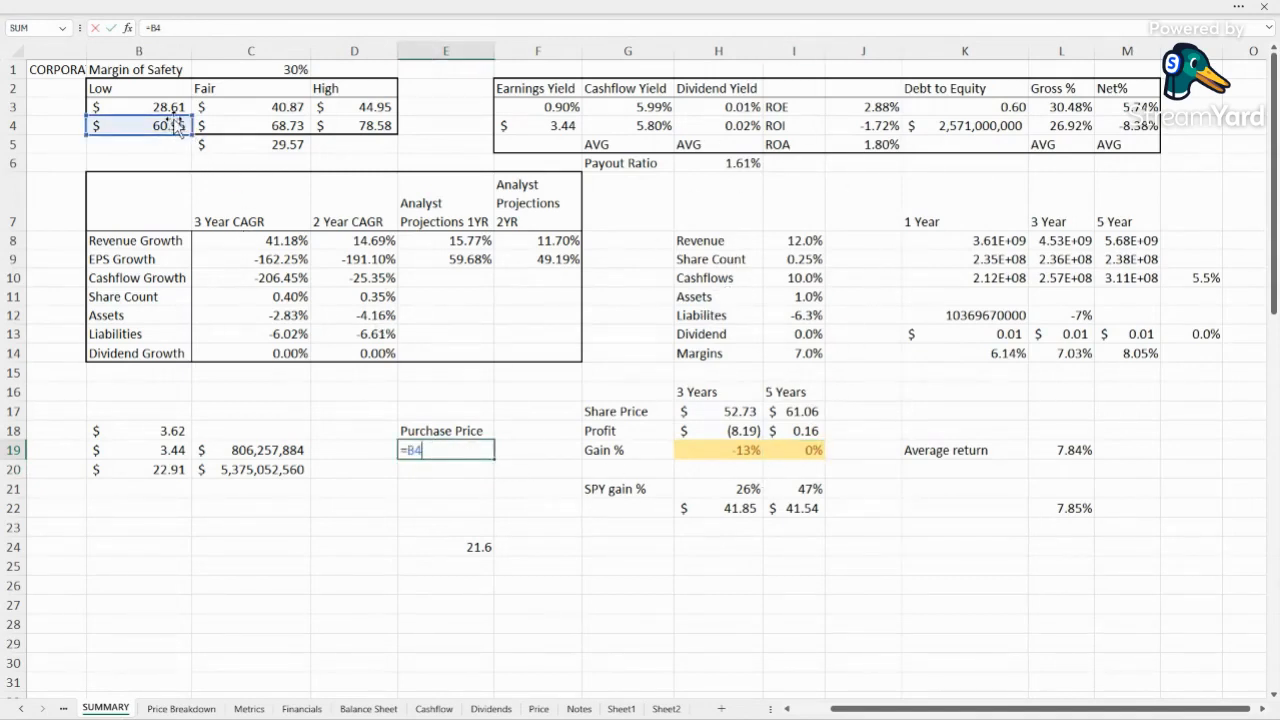
{"action": "left_click", "coordinate": [252, 106]}
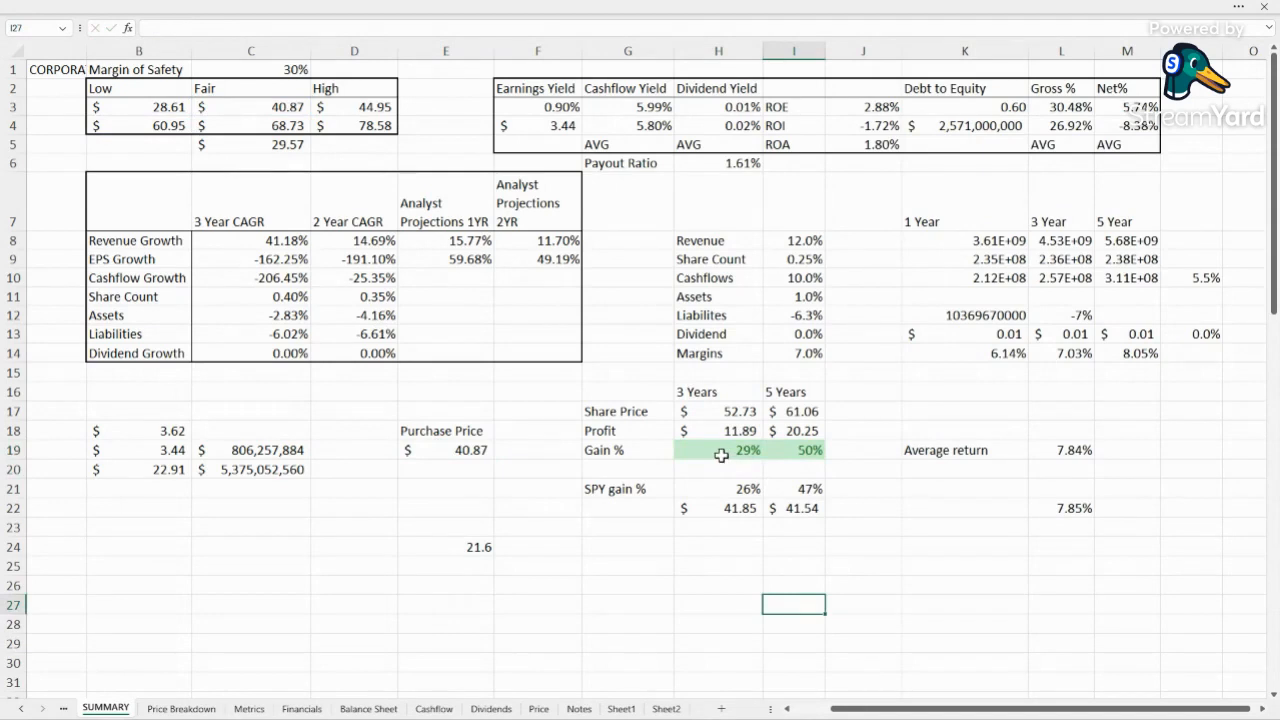
{"action": "left_click", "coordinate": [718, 450]}
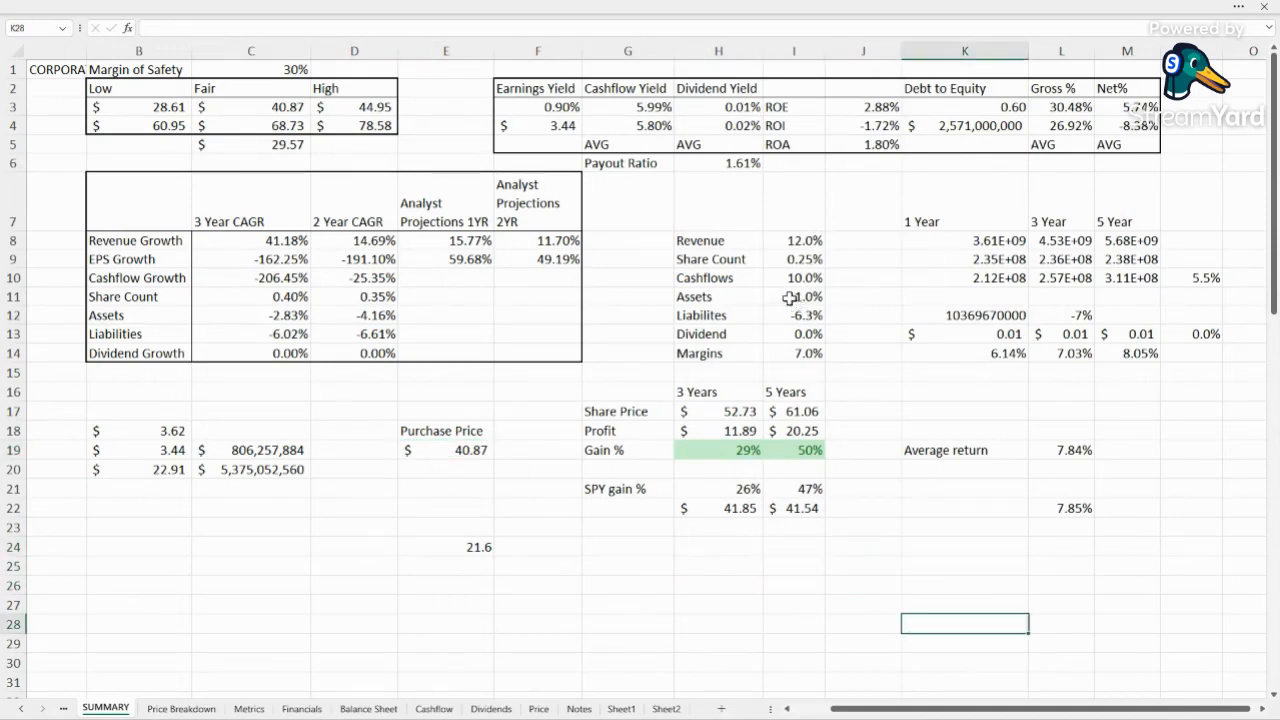
{"action": "left_click", "coordinate": [718, 296]}
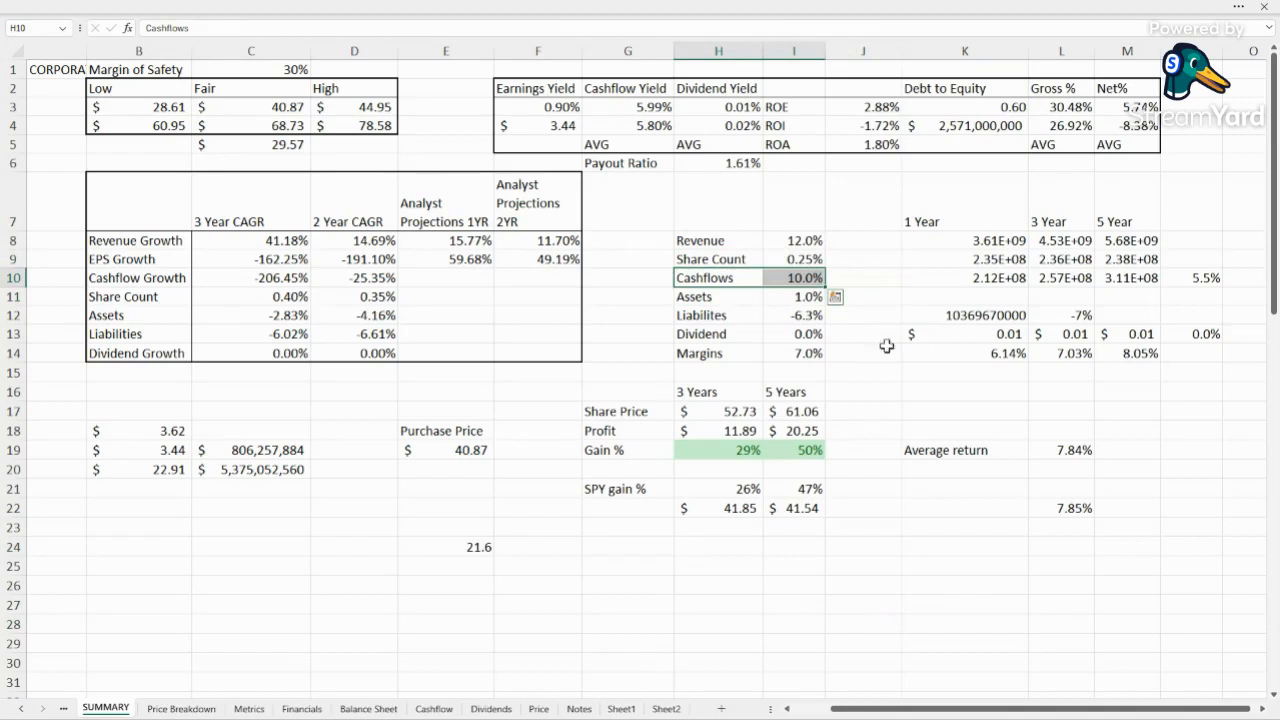
{"action": "left_click", "coordinate": [792, 240]}
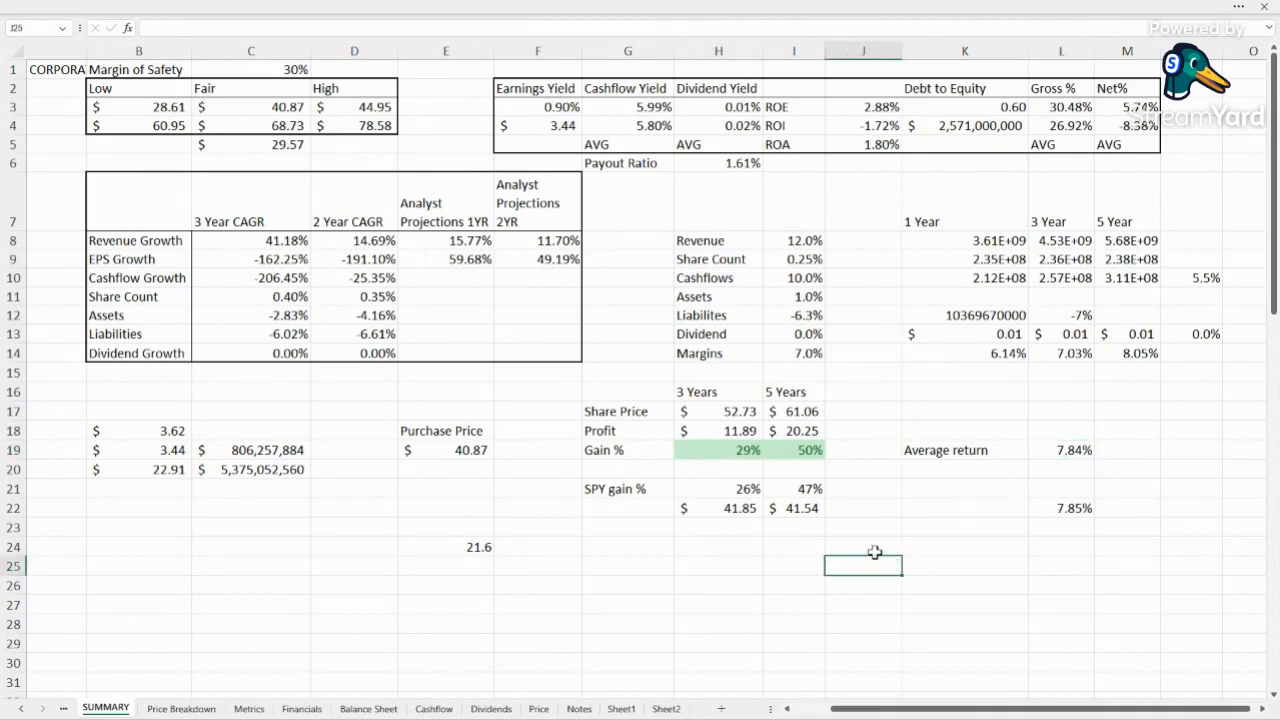
{"action": "mouse_move", "coordinate": [304, 112]}
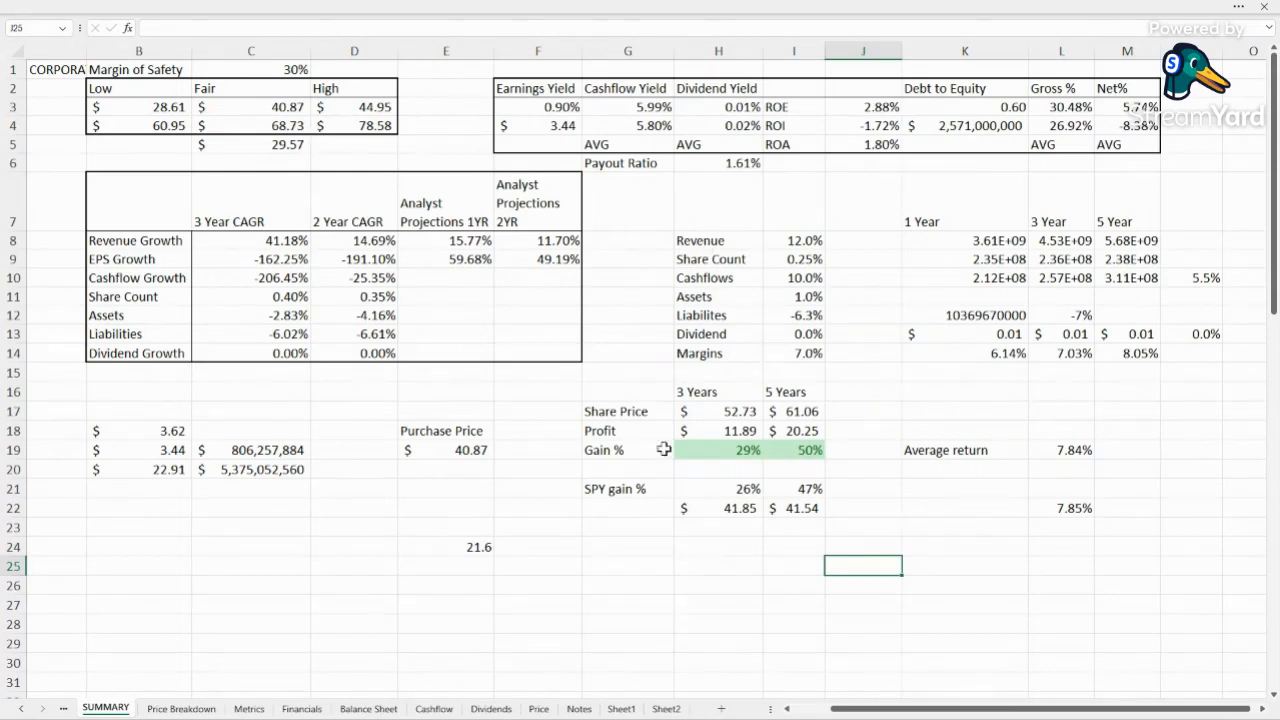
{"action": "left_click", "coordinate": [862, 412]}
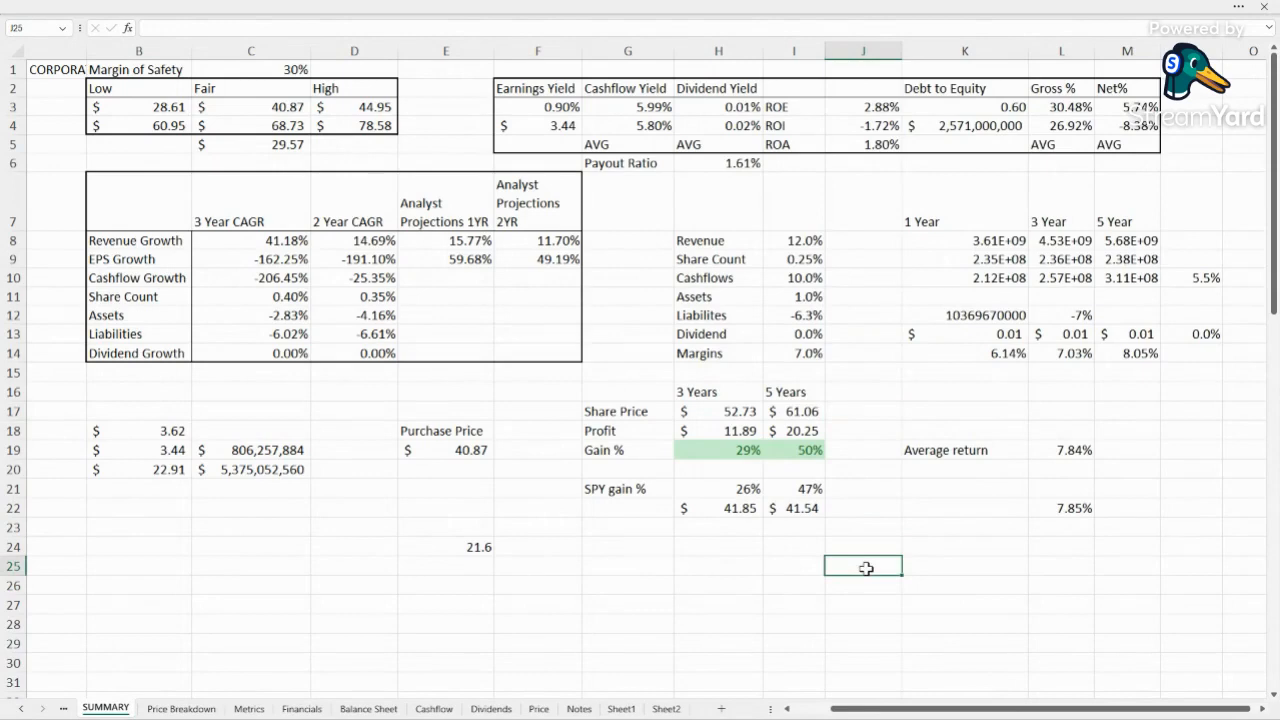
{"action": "left_click", "coordinate": [794, 604]}
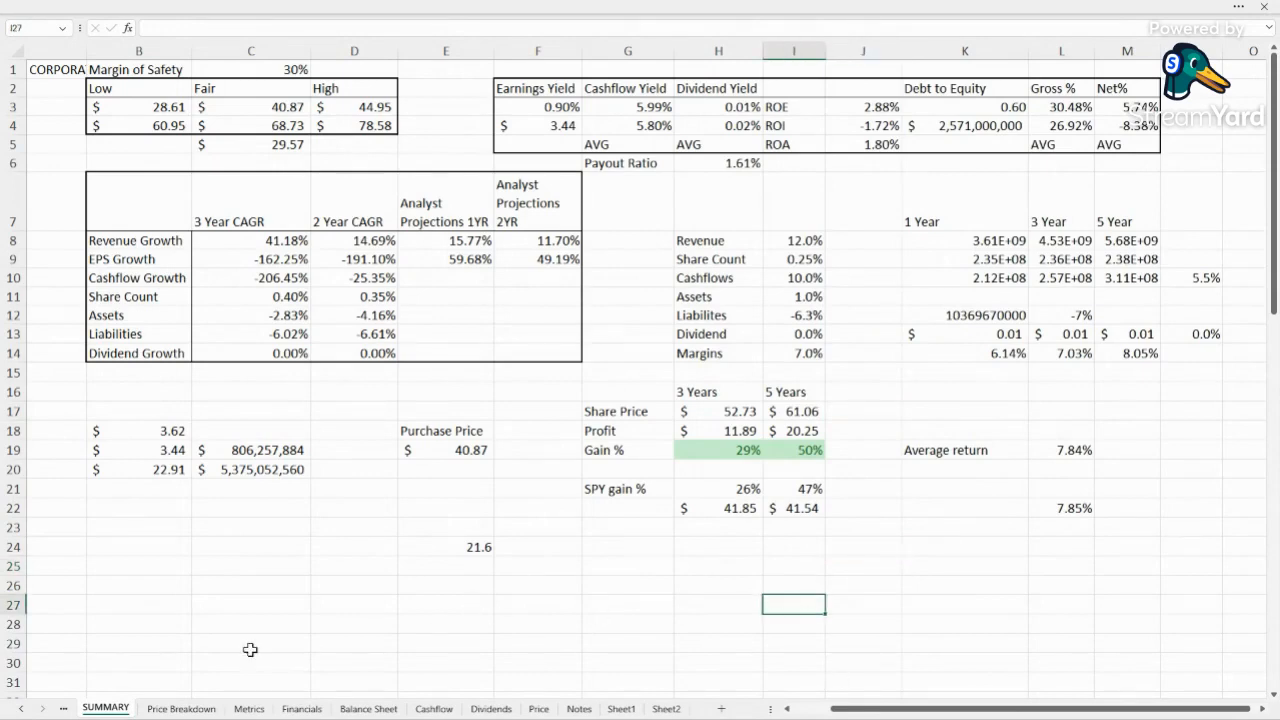
Show the Financials sheet's Gross Profit, Net Profit and EBIT chart.
{"action": "left_click", "coordinate": [300, 708]}
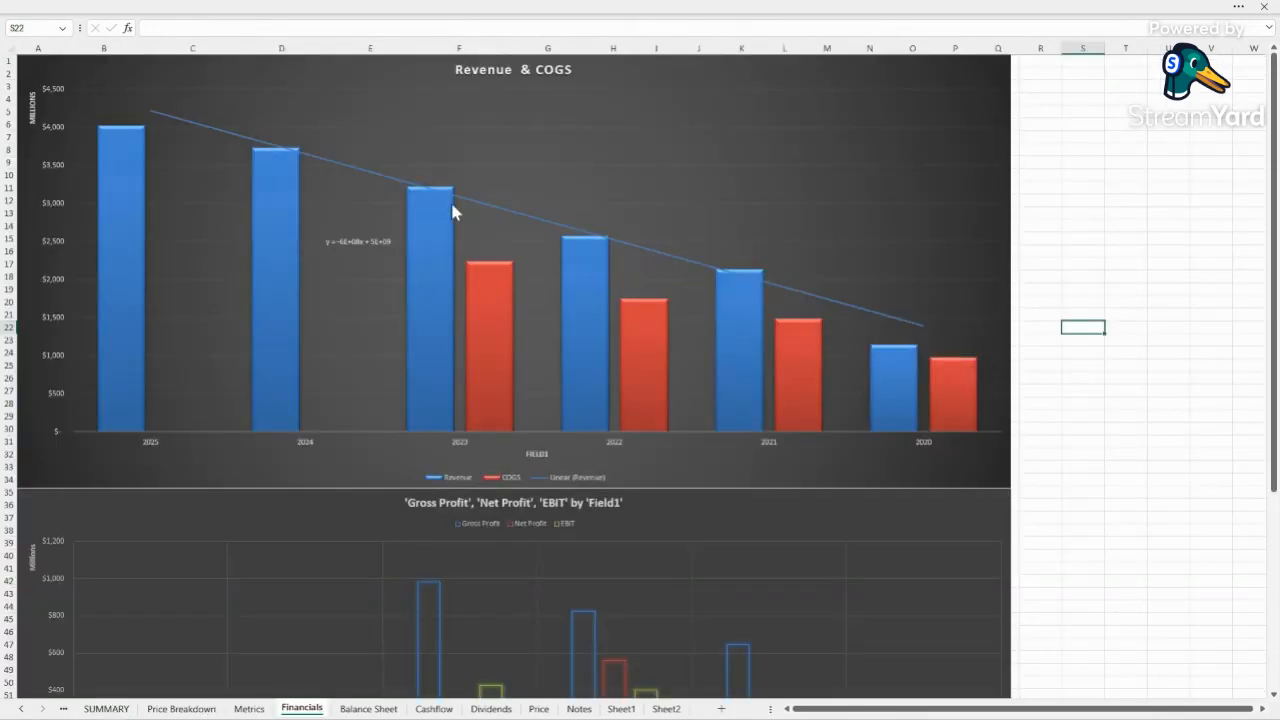
{"action": "mouse_move", "coordinate": [920, 390]}
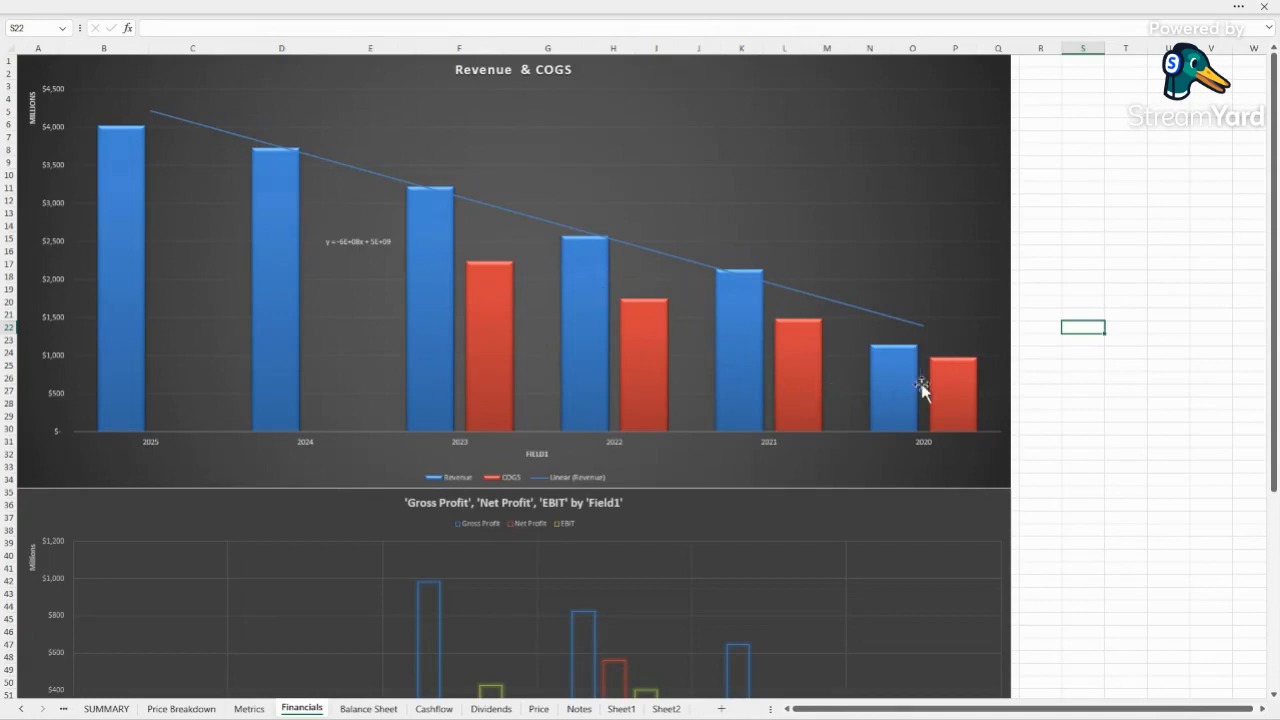
{"action": "mouse_move", "coordinate": [616, 402]}
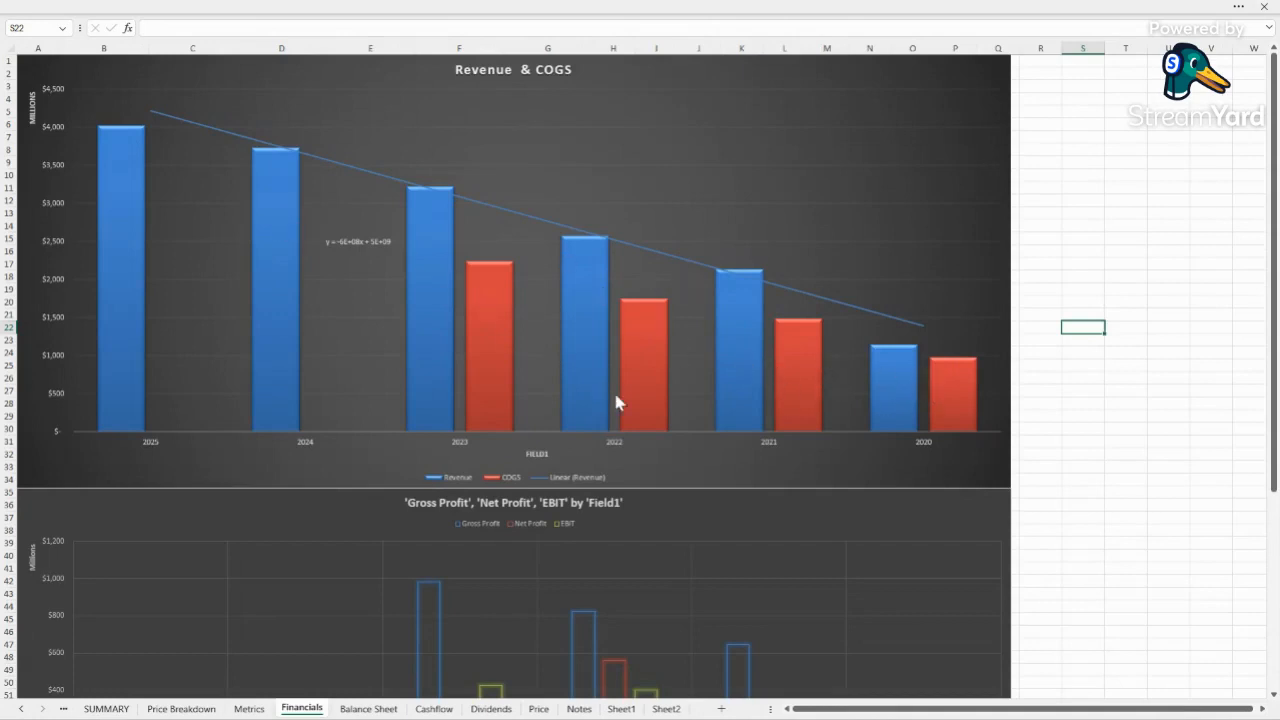
{"action": "scroll", "scroll_direction": "down", "scroll_amount": 3}
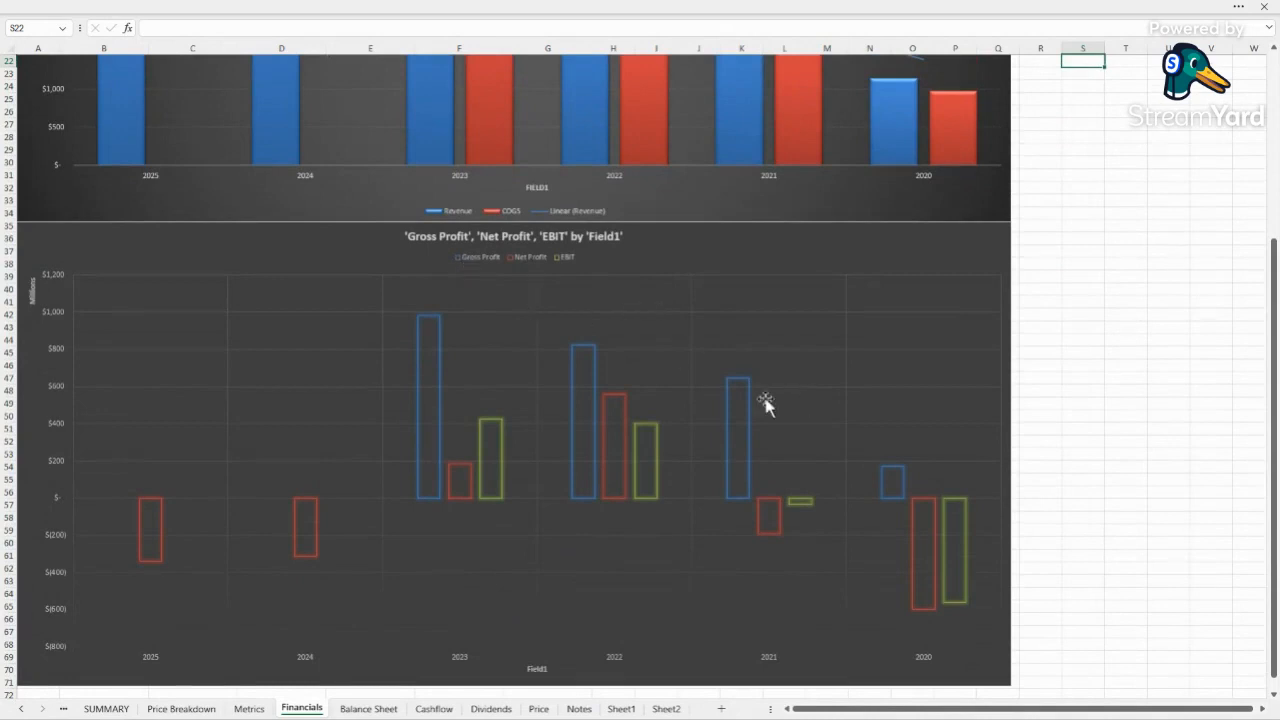
{"action": "mouse_move", "coordinate": [884, 608]}
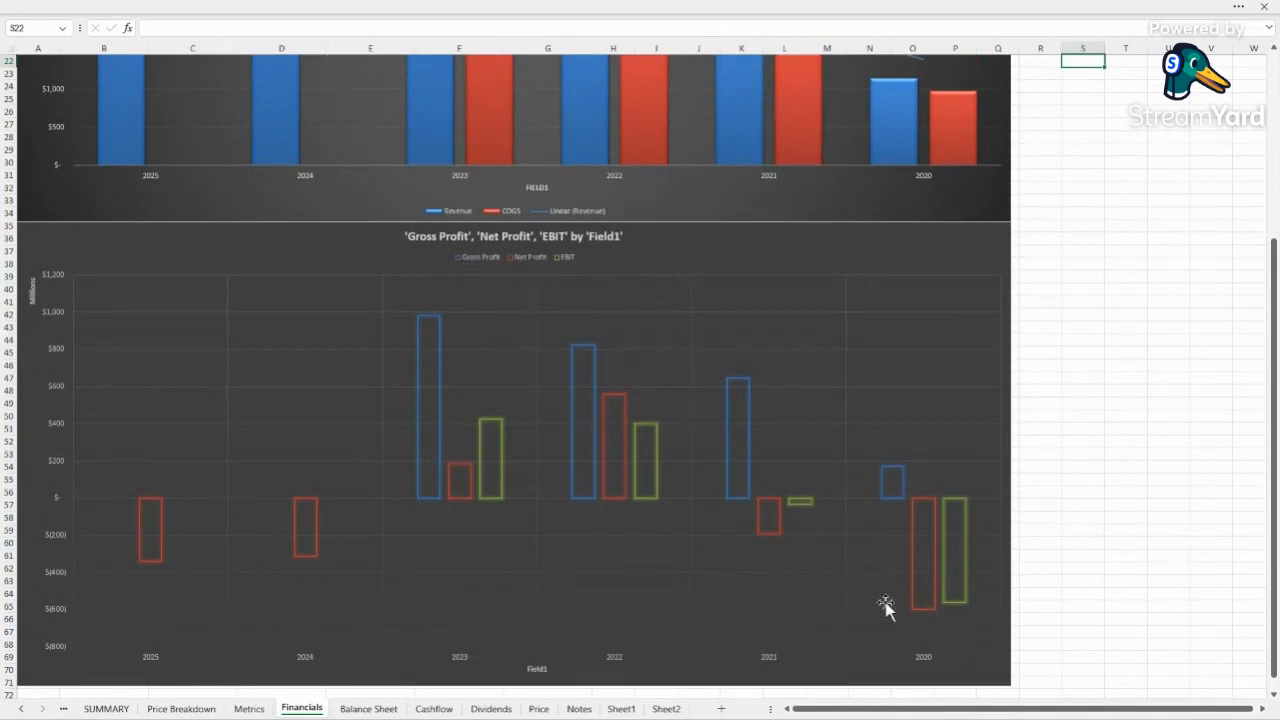
{"action": "mouse_move", "coordinate": [504, 482]}
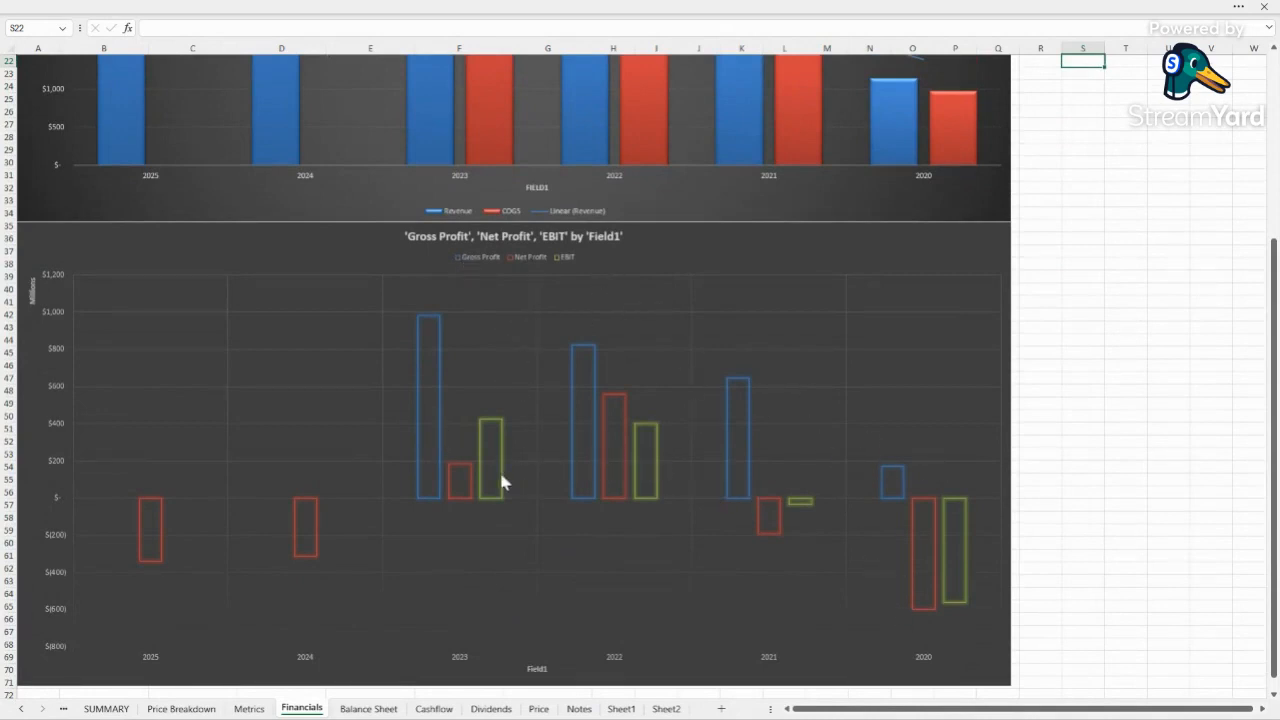
{"action": "mouse_move", "coordinate": [644, 432]}
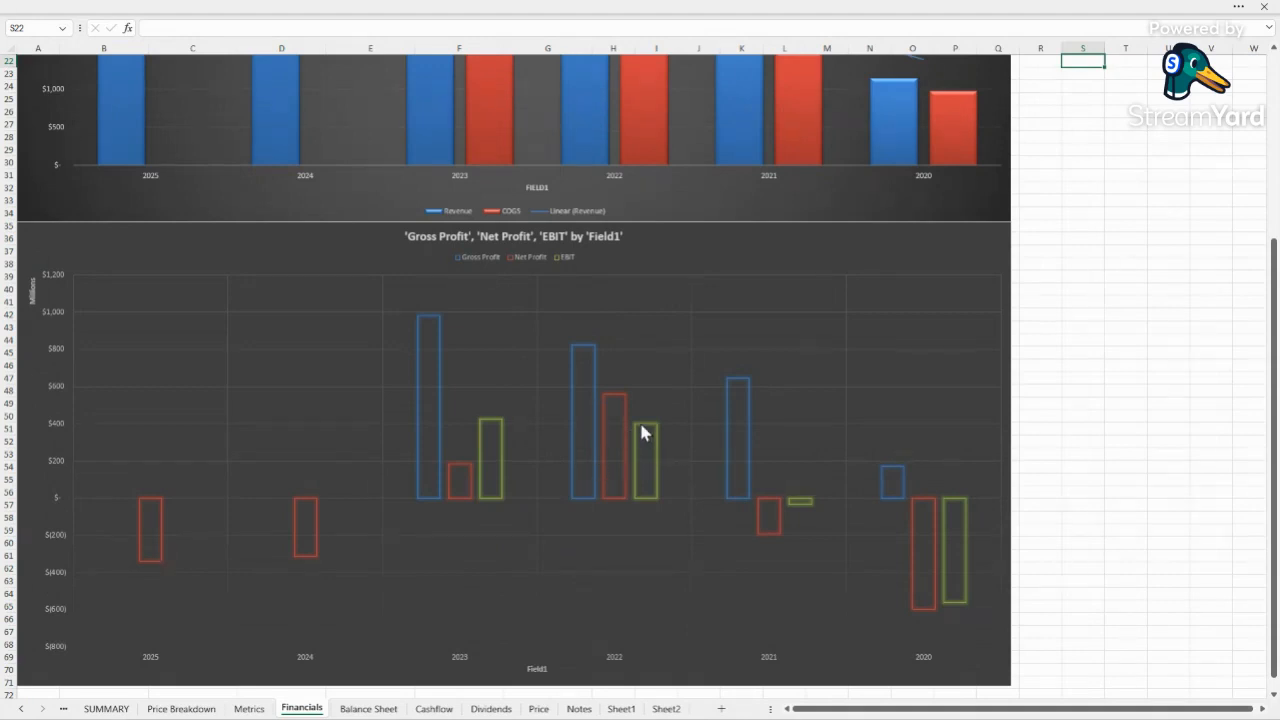
{"action": "mouse_move", "coordinate": [628, 332]}
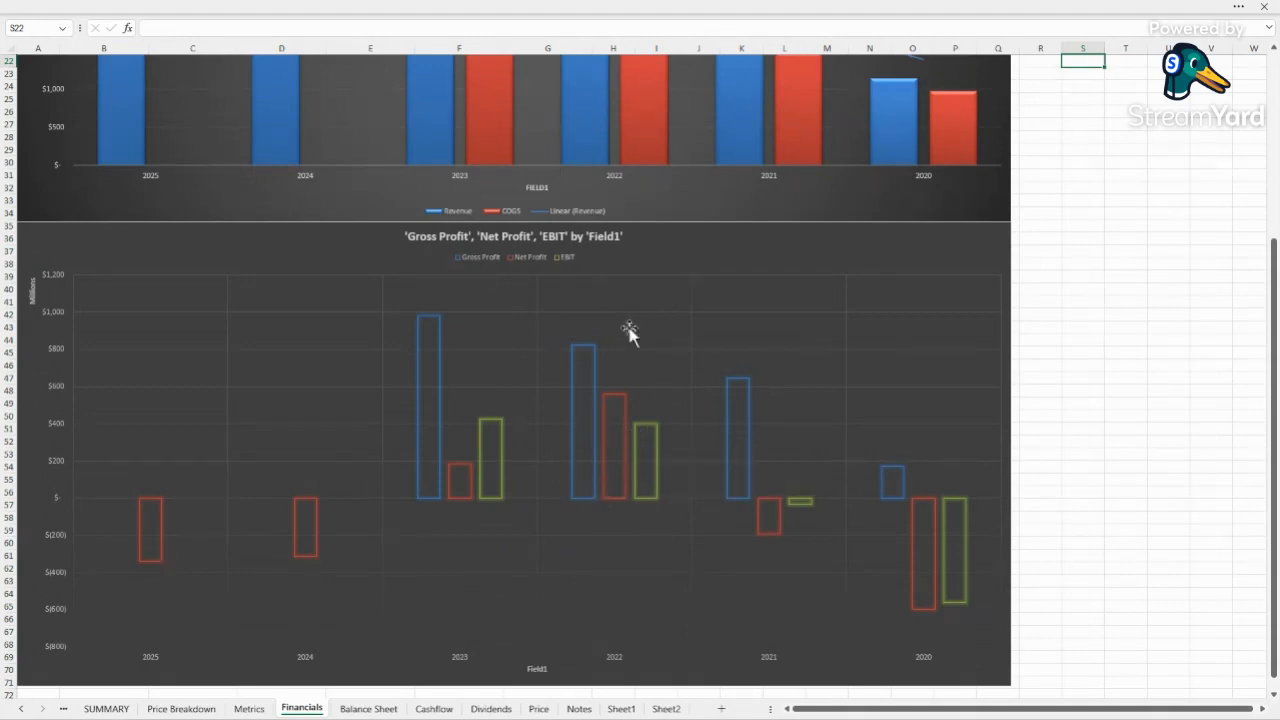
{"action": "mouse_move", "coordinate": [508, 676]}
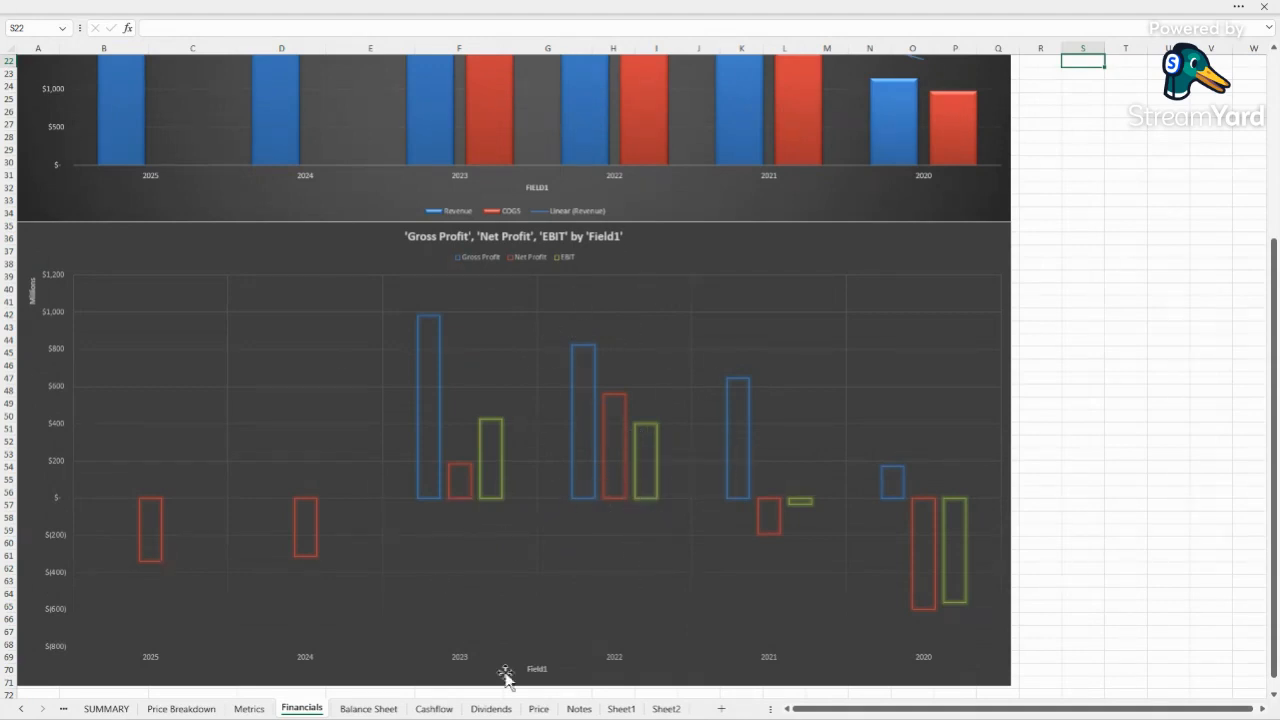
{"action": "mouse_move", "coordinate": [616, 264]}
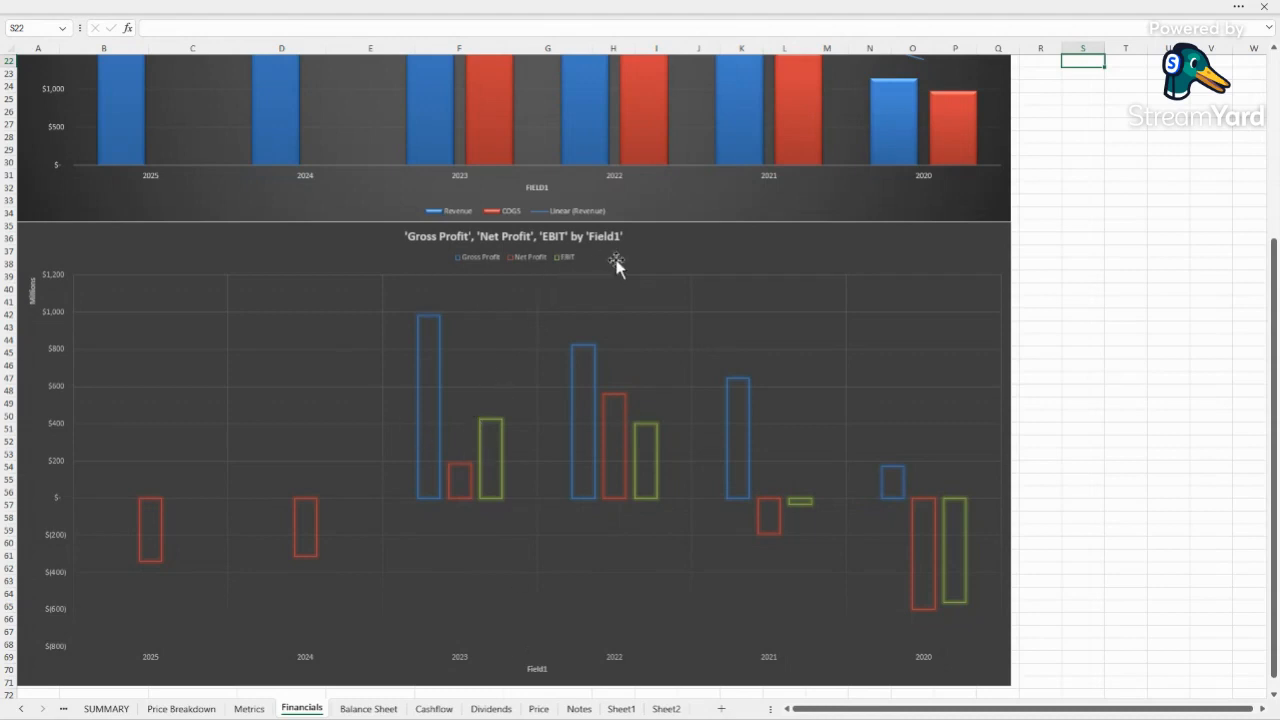
{"action": "mouse_move", "coordinate": [616, 264]}
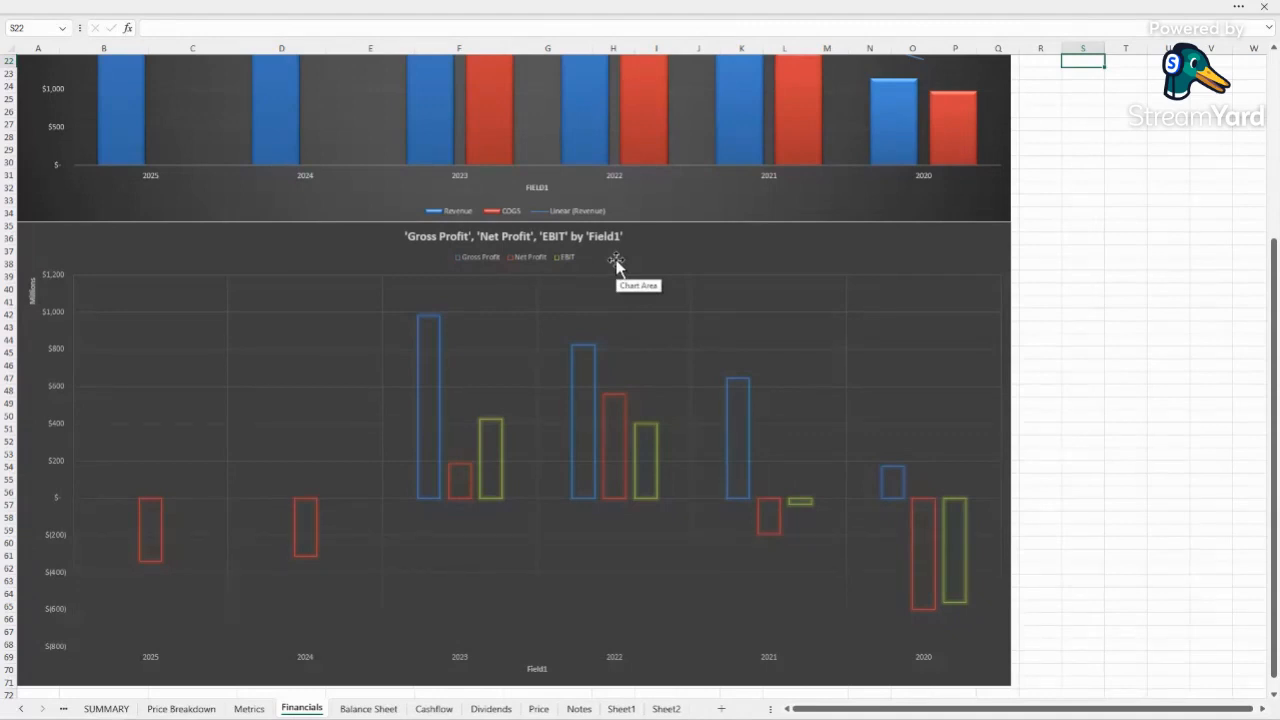
{"action": "mouse_move", "coordinate": [686, 656]}
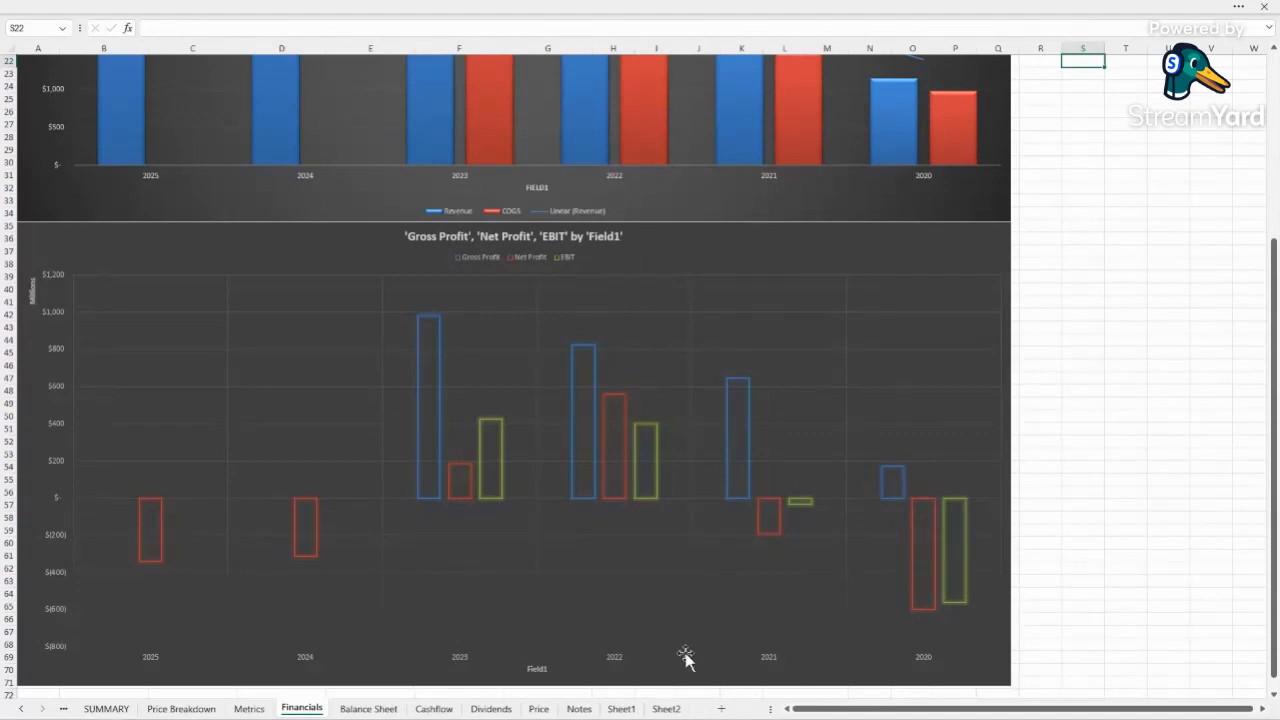
{"action": "mouse_move", "coordinate": [800, 512]}
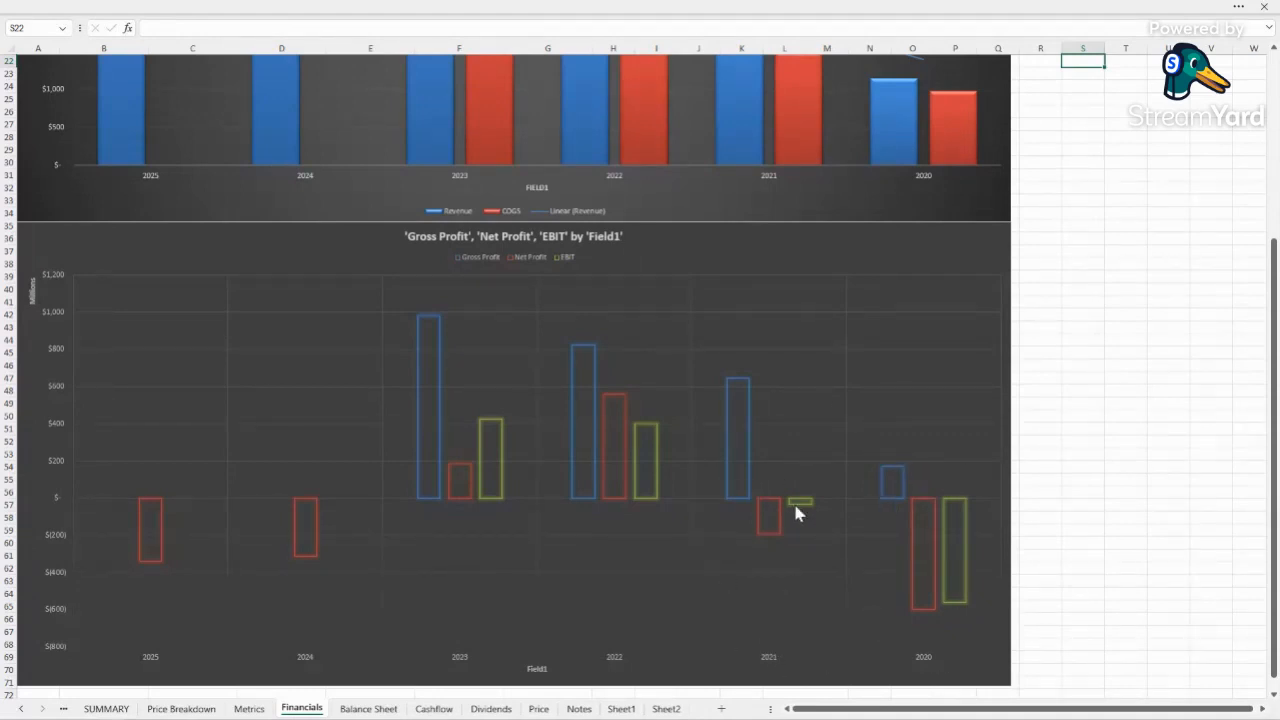
{"action": "mouse_move", "coordinate": [890, 544]}
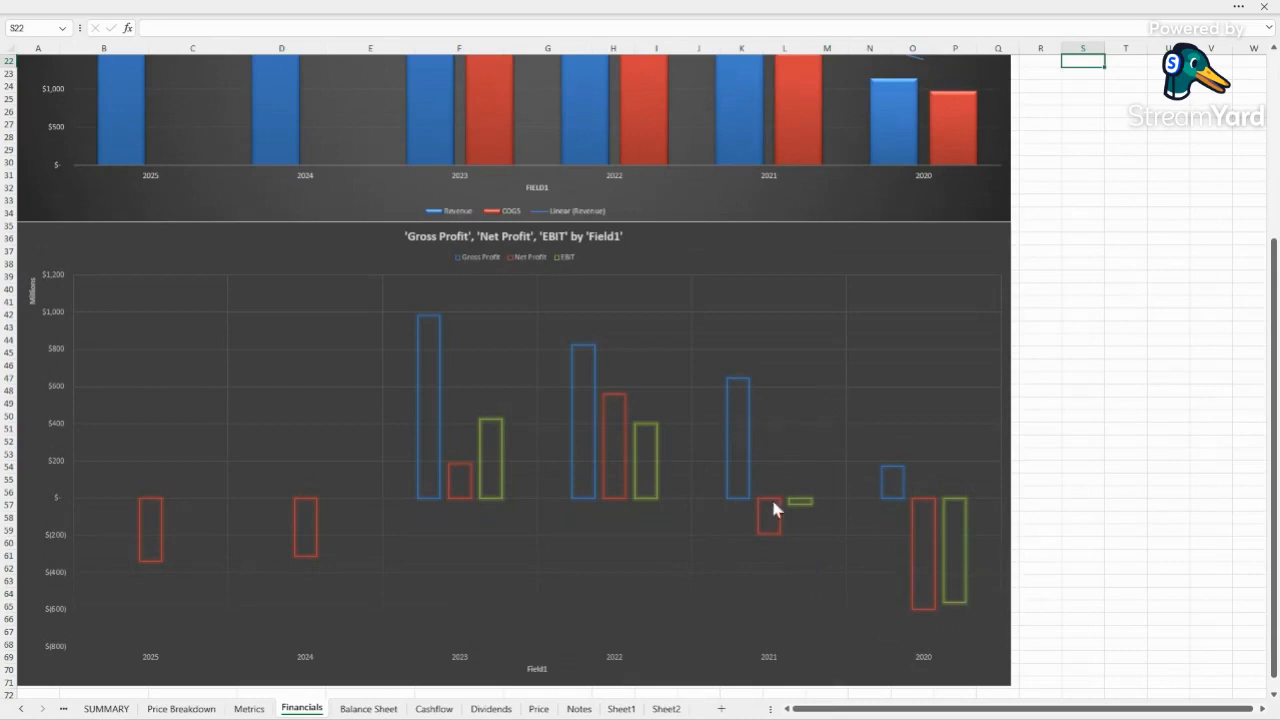
Show the Balance Sheet's Liabilities and Tangible book value chart.
{"action": "left_click", "coordinate": [368, 708]}
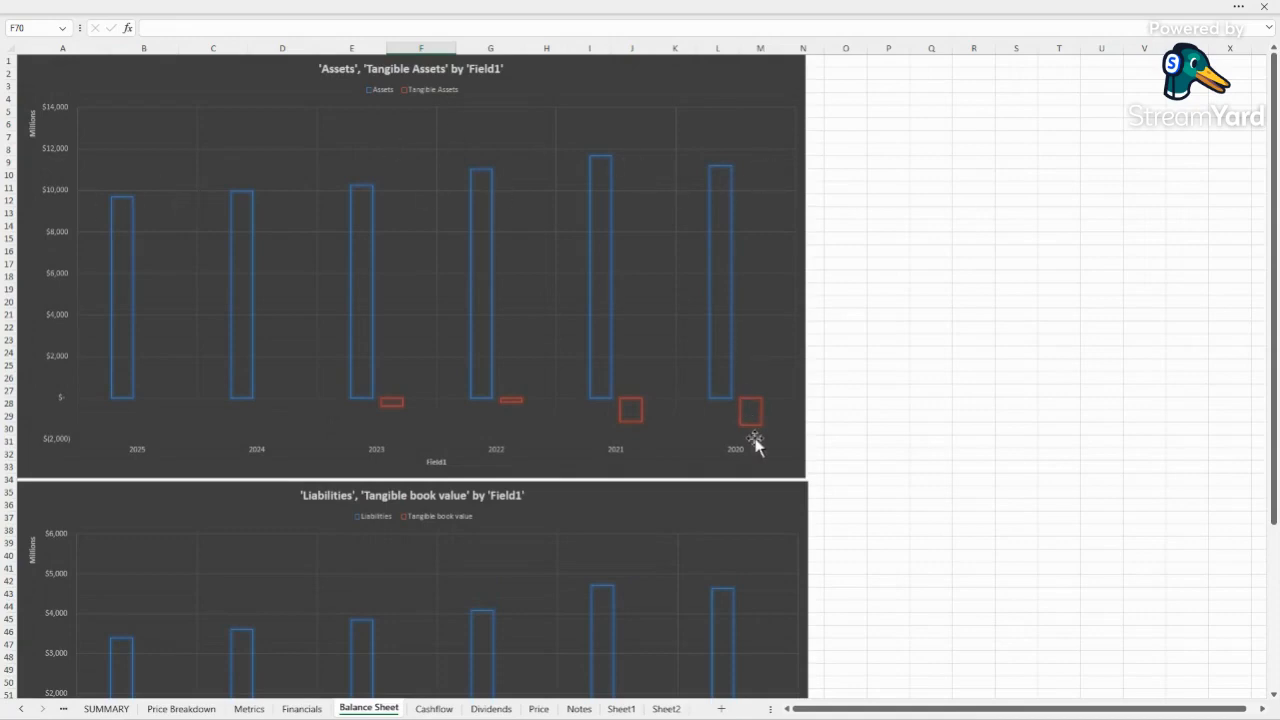
{"action": "mouse_move", "coordinate": [752, 440]}
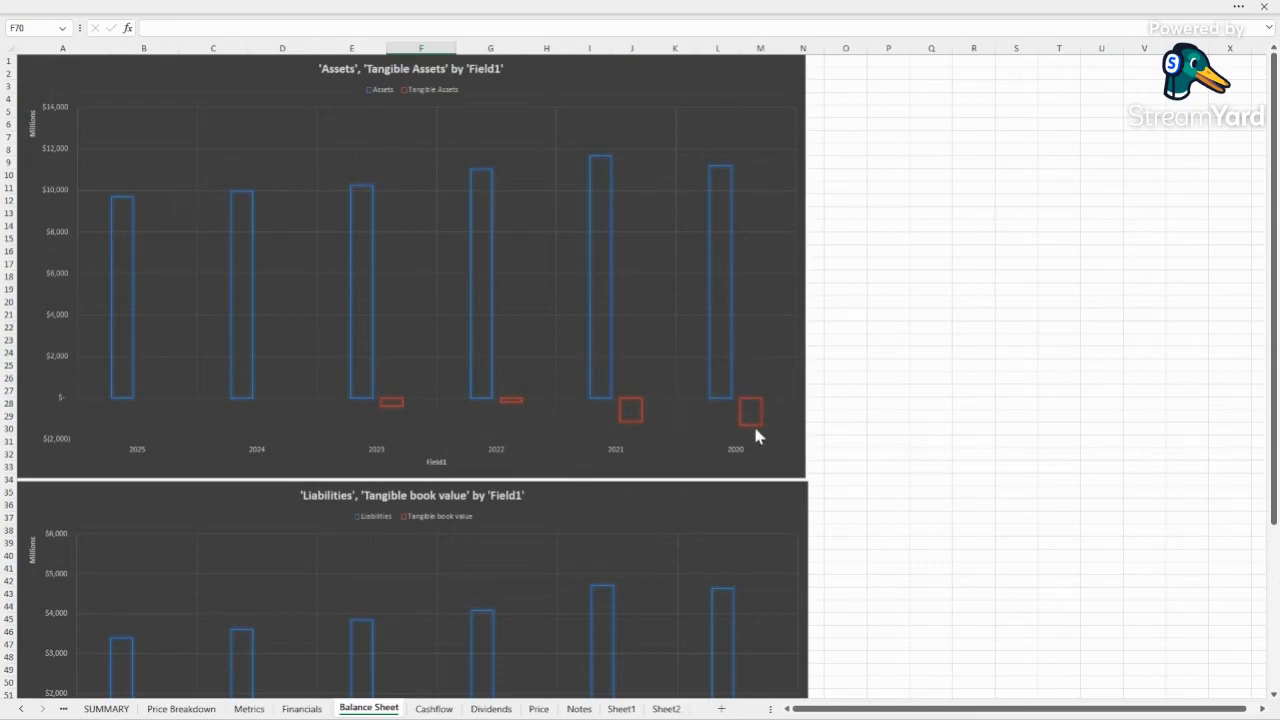
{"action": "mouse_move", "coordinate": [384, 418]}
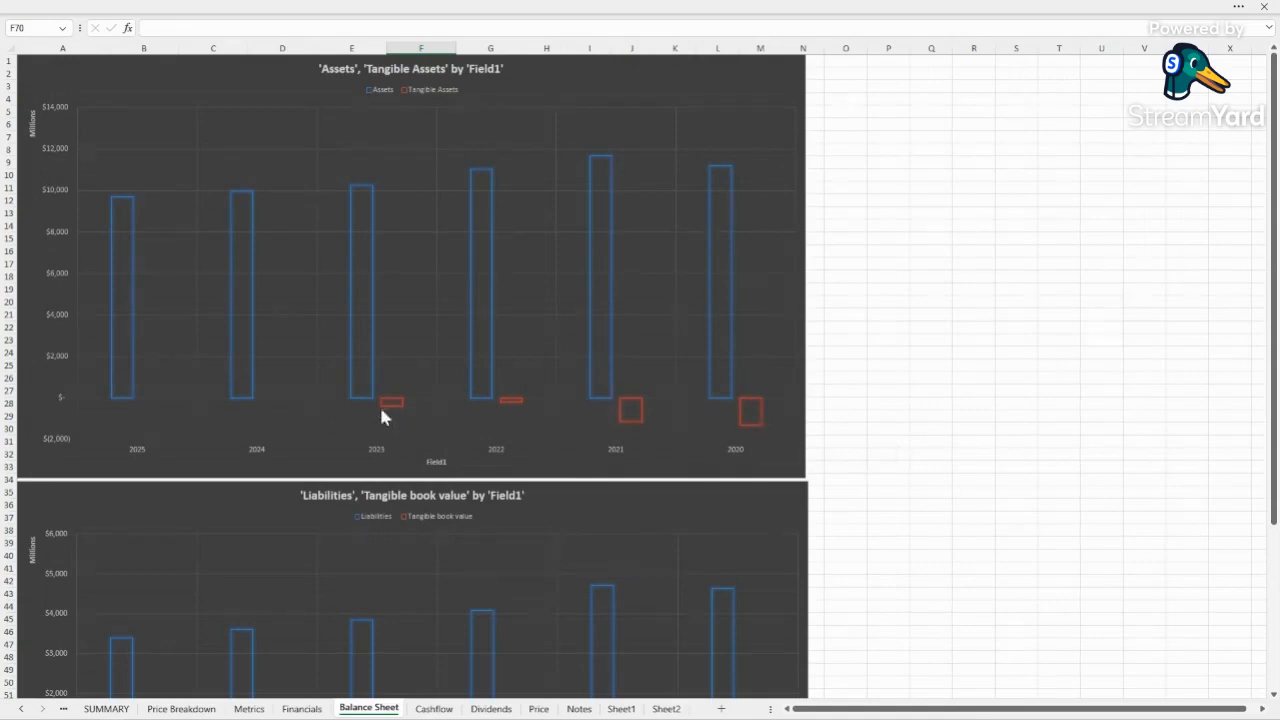
{"action": "mouse_move", "coordinate": [570, 420]}
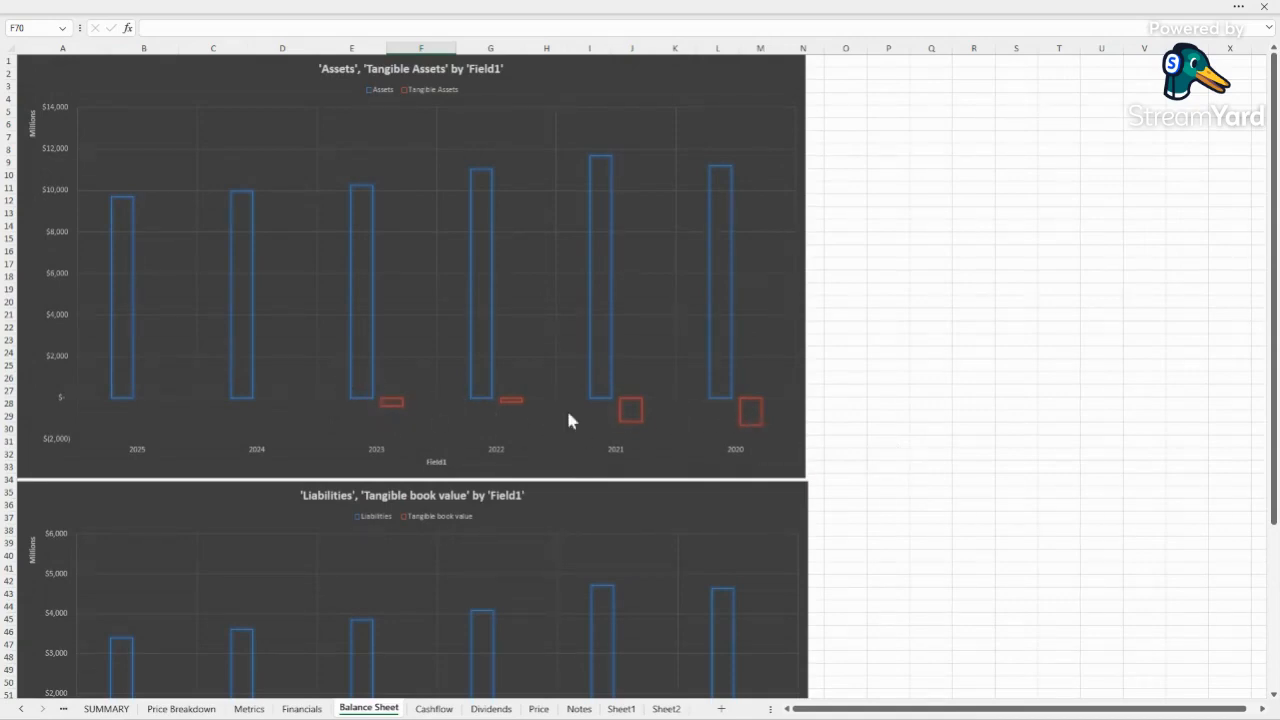
{"action": "scroll", "scroll_direction": "down", "scroll_amount": 3}
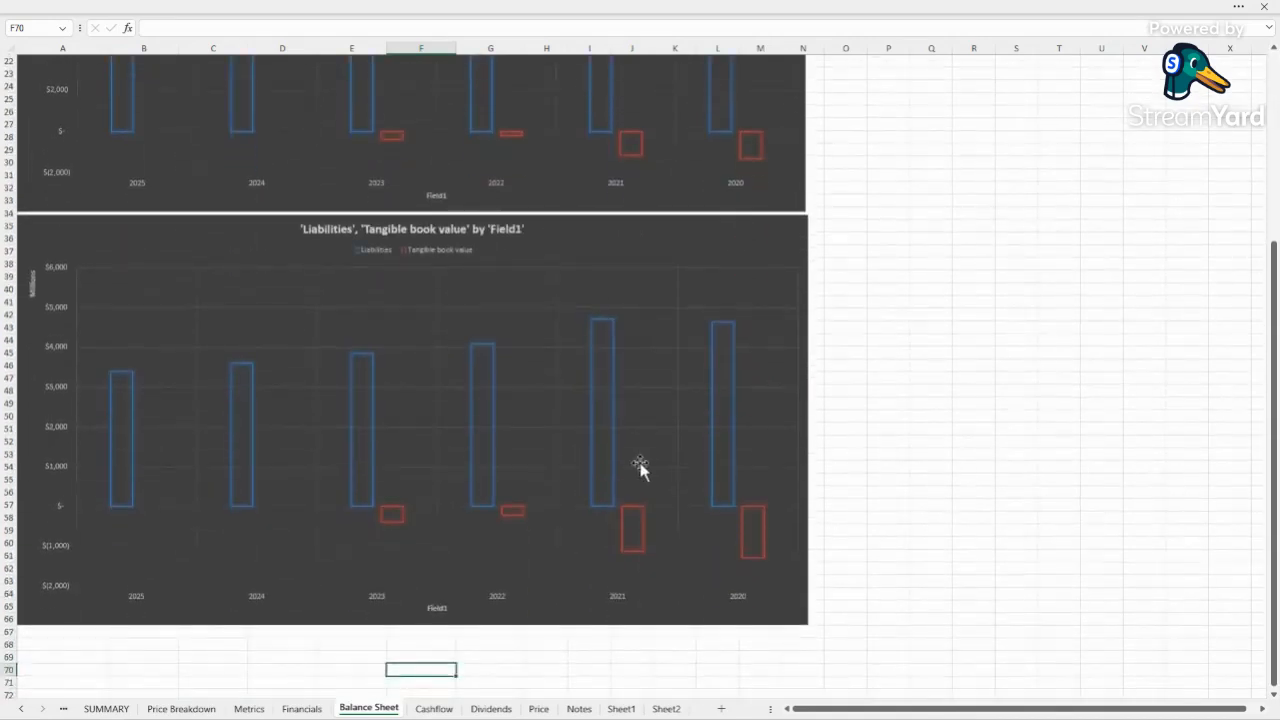
{"action": "mouse_move", "coordinate": [320, 400]}
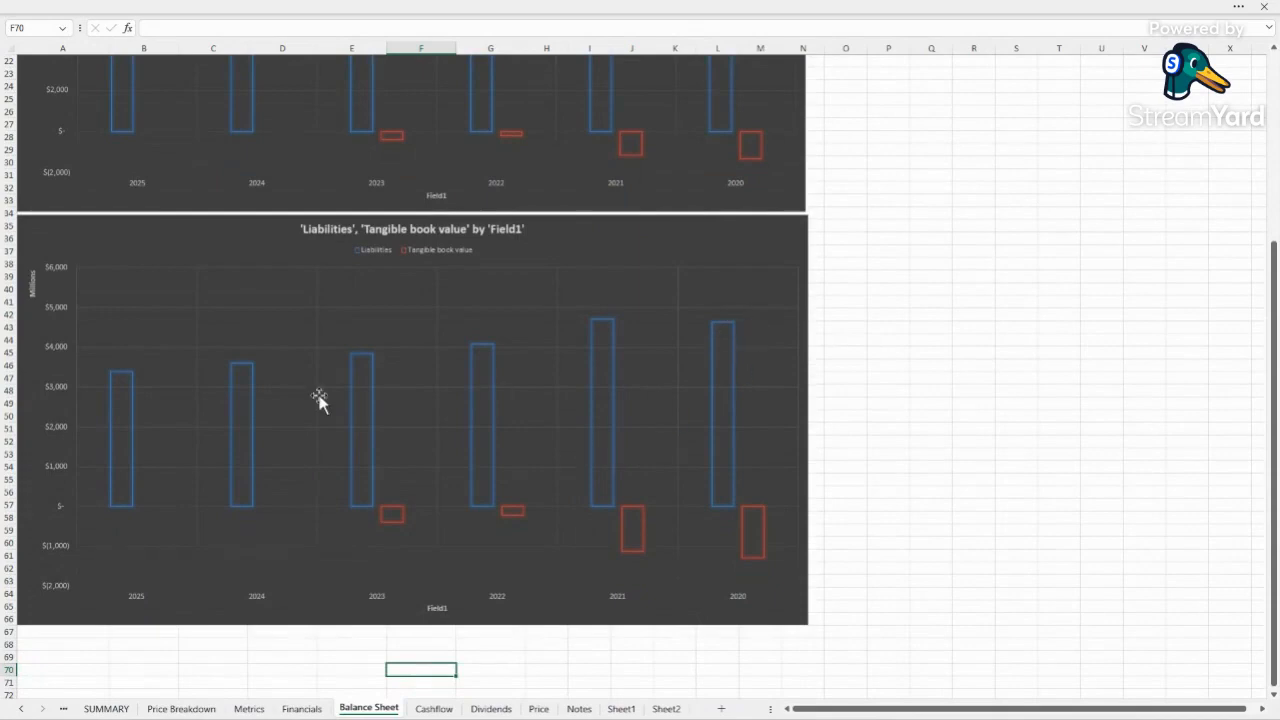
{"action": "mouse_move", "coordinate": [770, 564]}
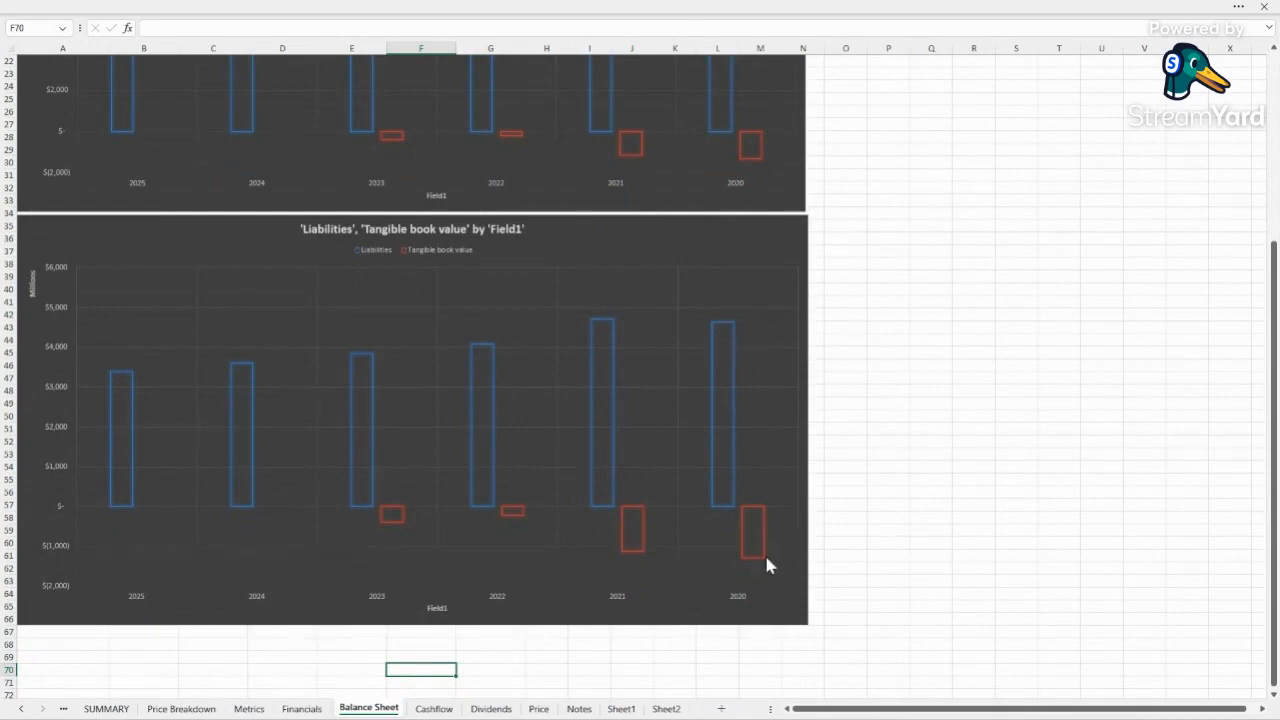
{"action": "mouse_move", "coordinate": [476, 476]}
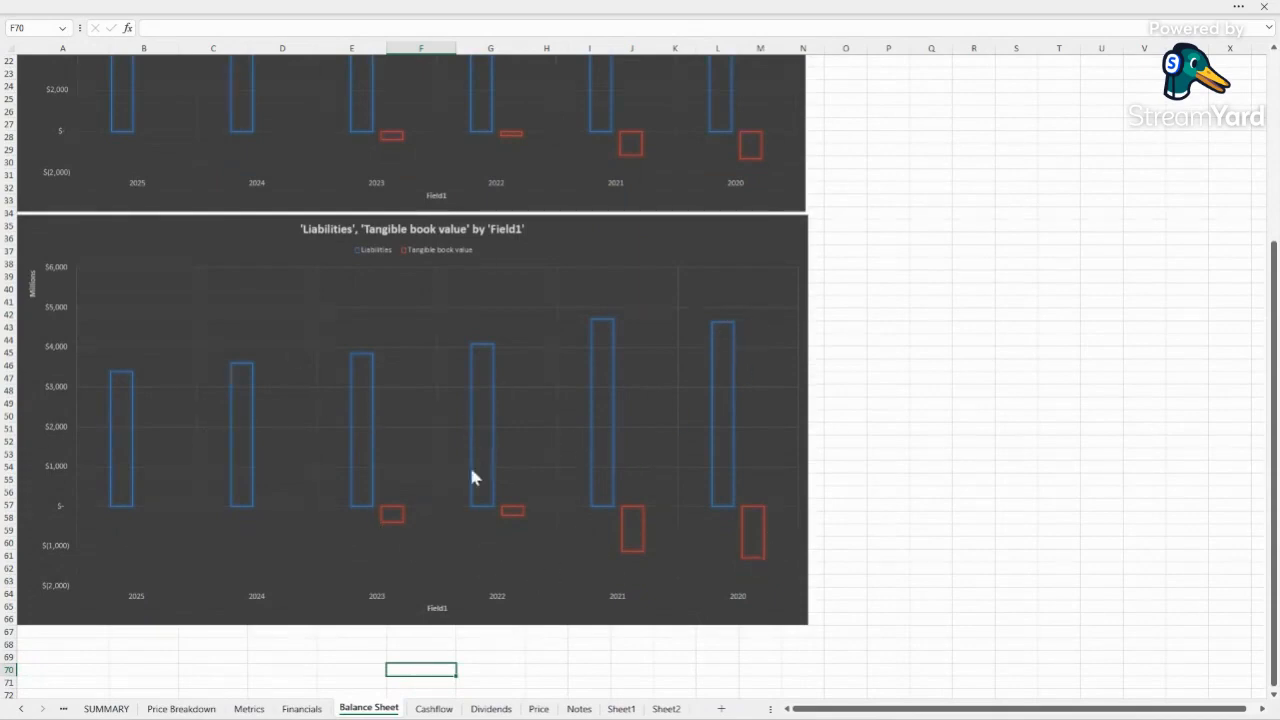
Show the Cashflow sheet's Free Cash Flow column chart.
{"action": "left_click", "coordinate": [432, 708]}
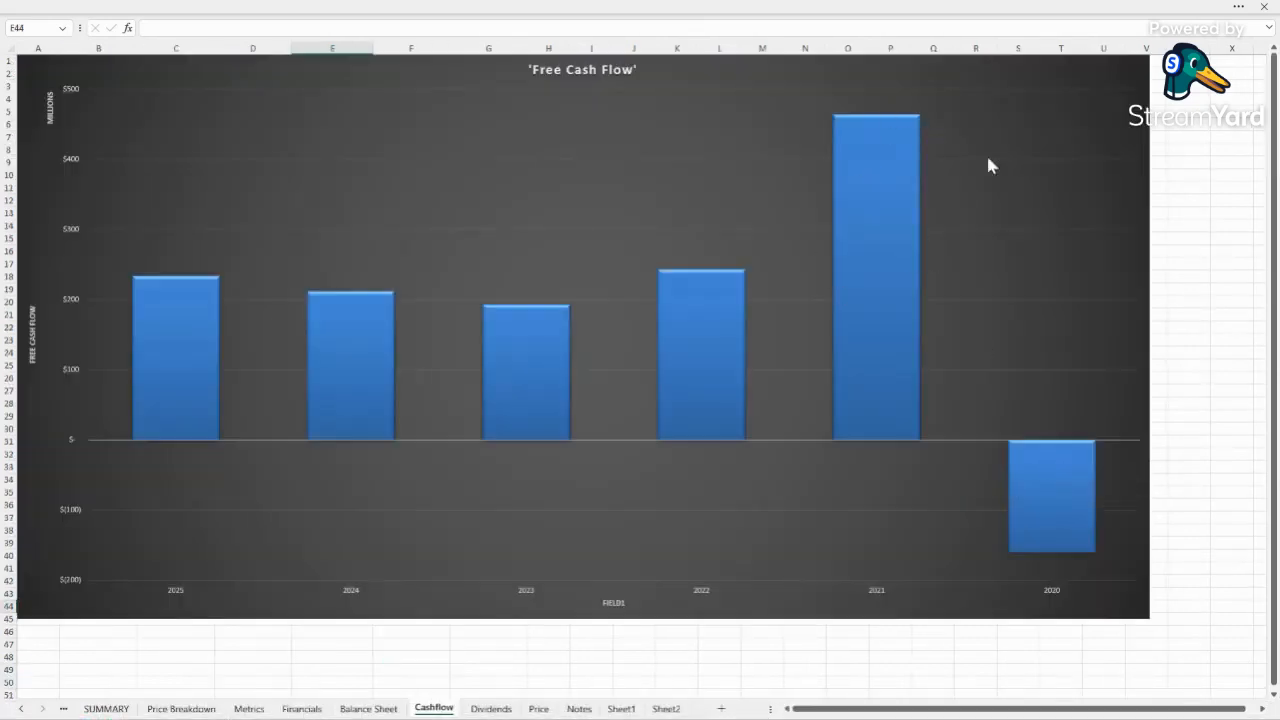
{"action": "mouse_move", "coordinate": [568, 330]}
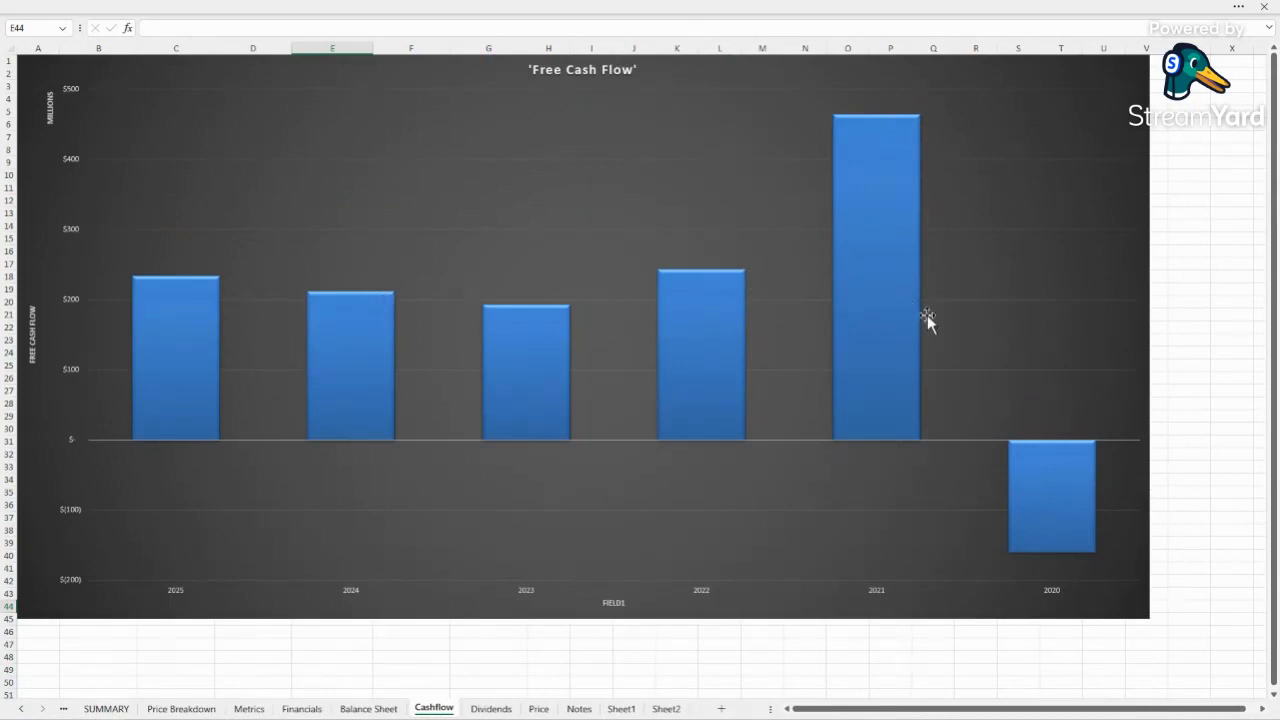
{"action": "mouse_move", "coordinate": [928, 132]}
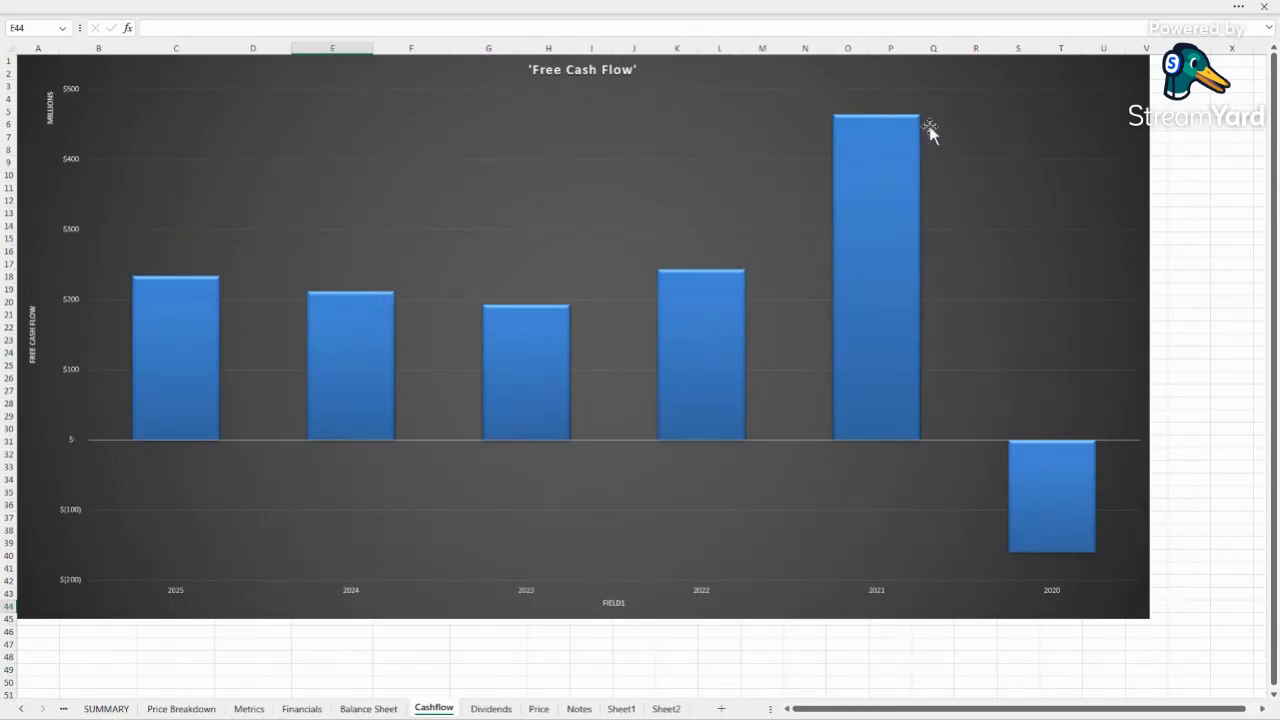
{"action": "mouse_move", "coordinate": [876, 212]}
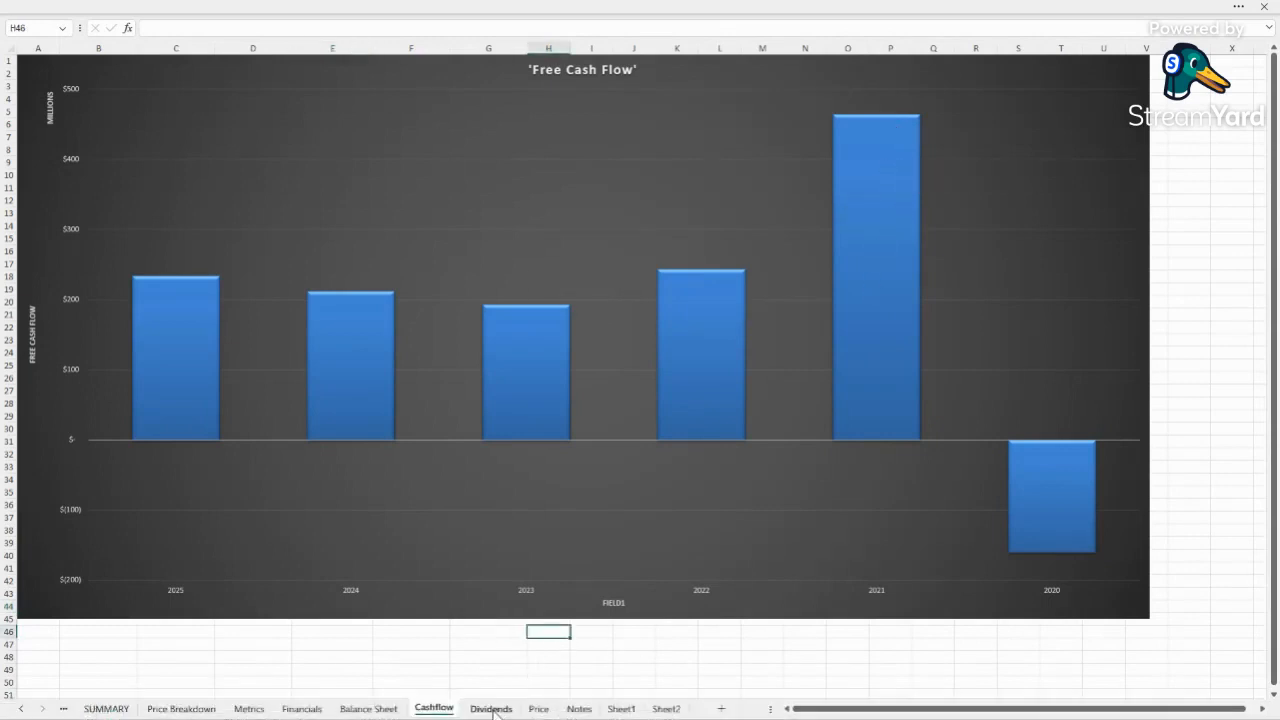
Show the Price sheet's multi-line valuation chart.
{"action": "left_click", "coordinate": [540, 708]}
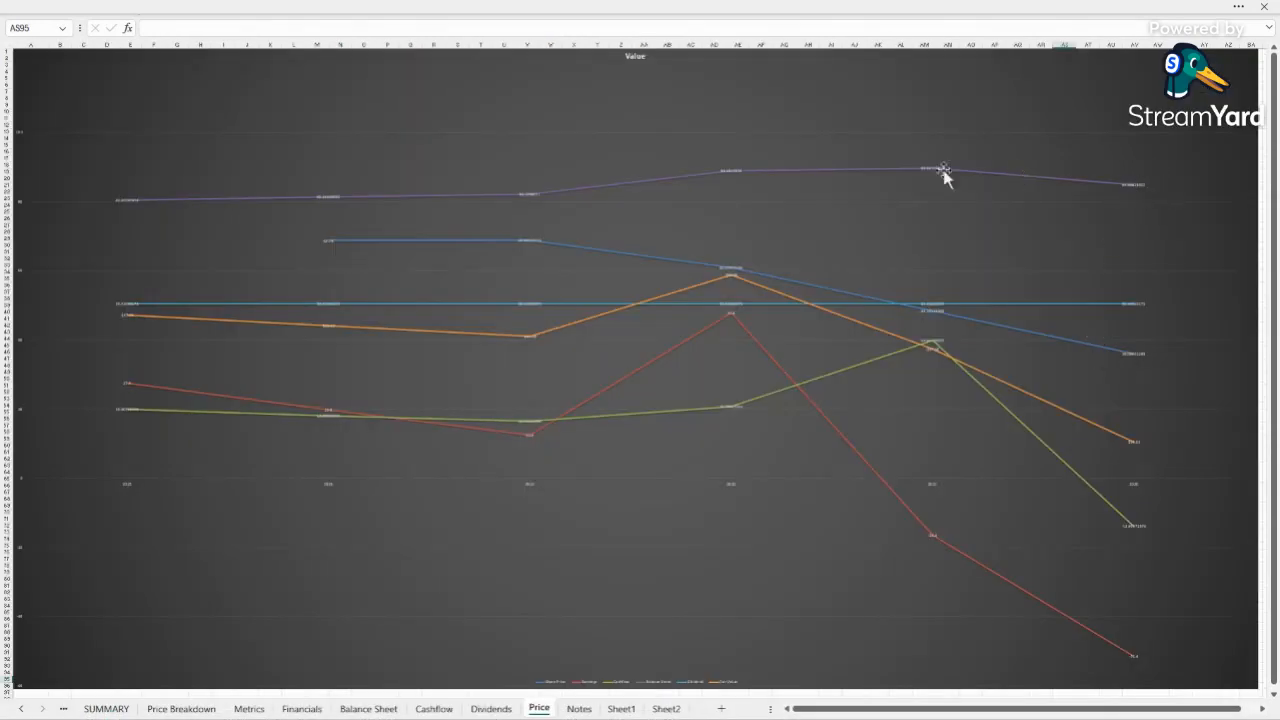
{"action": "mouse_move", "coordinate": [412, 196]}
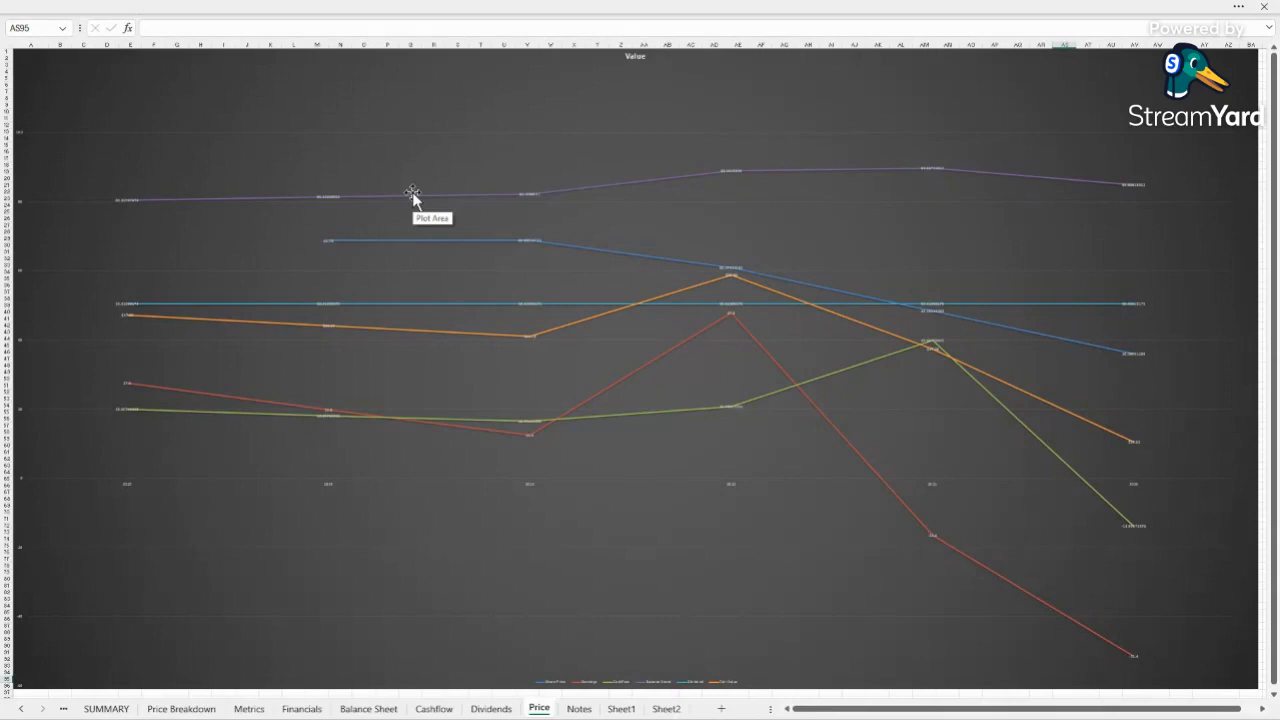
{"action": "mouse_move", "coordinate": [730, 268]}
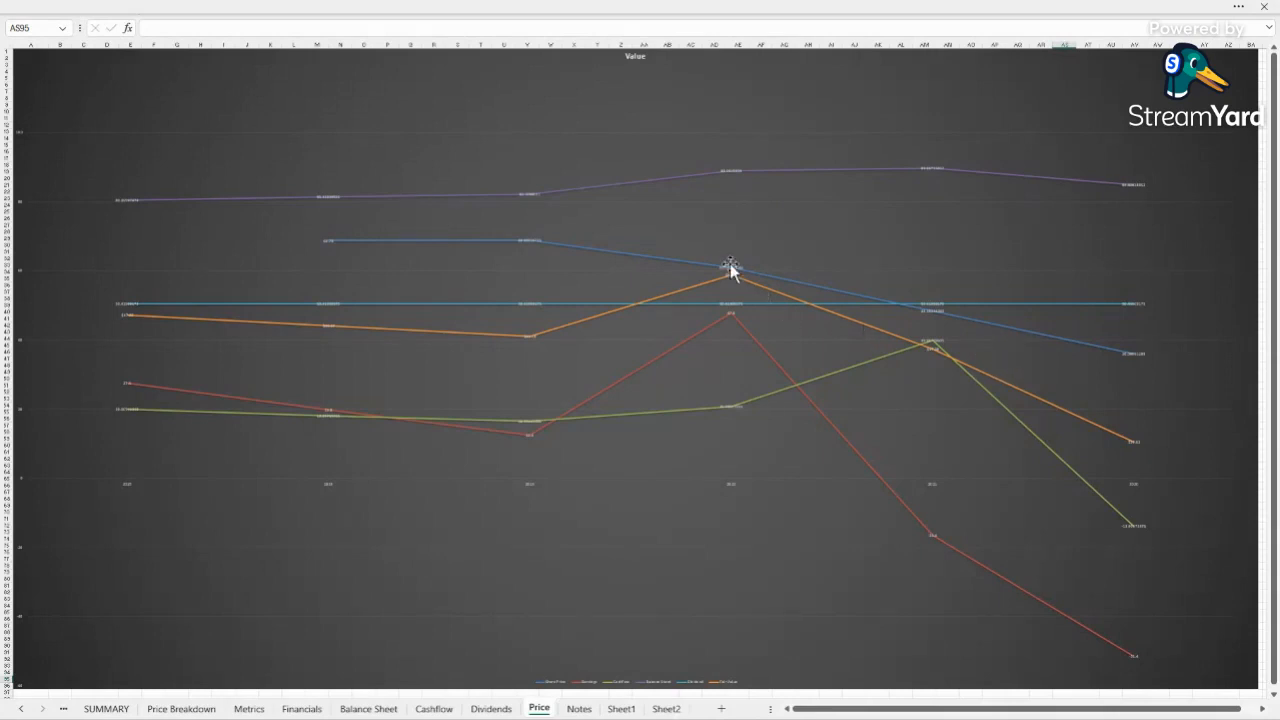
{"action": "mouse_move", "coordinate": [730, 268]}
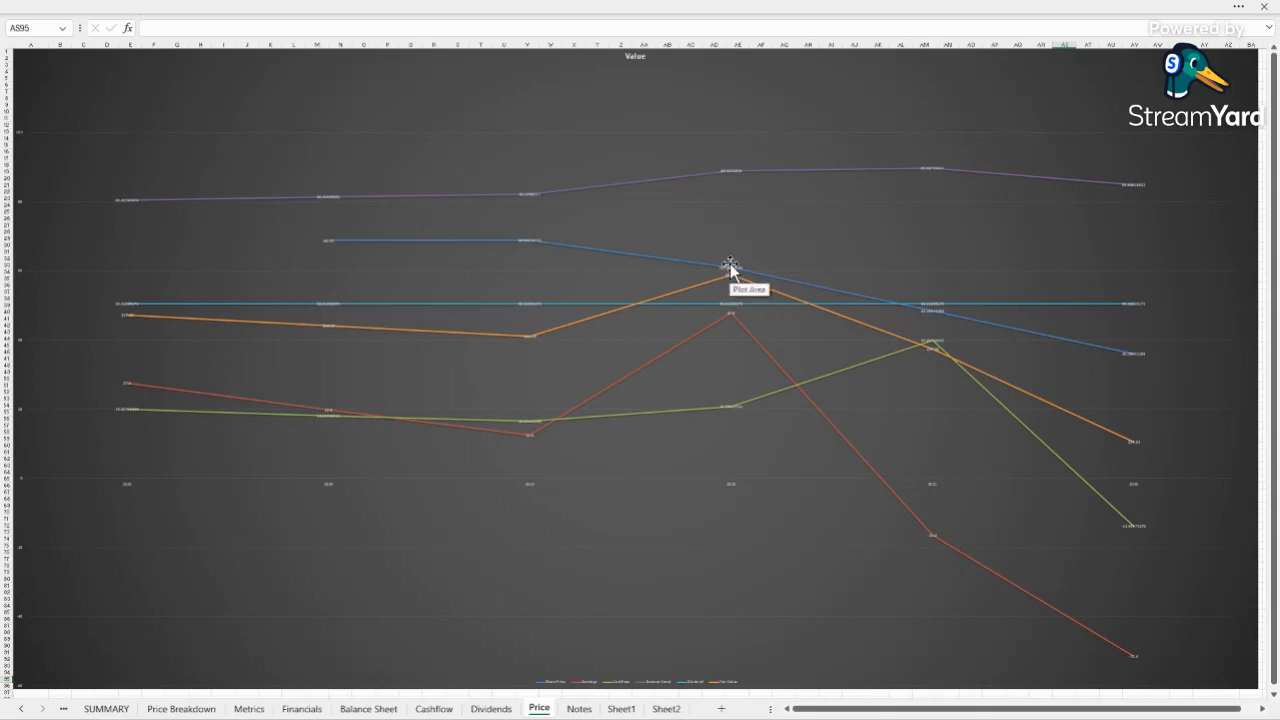
{"action": "mouse_move", "coordinate": [722, 264]}
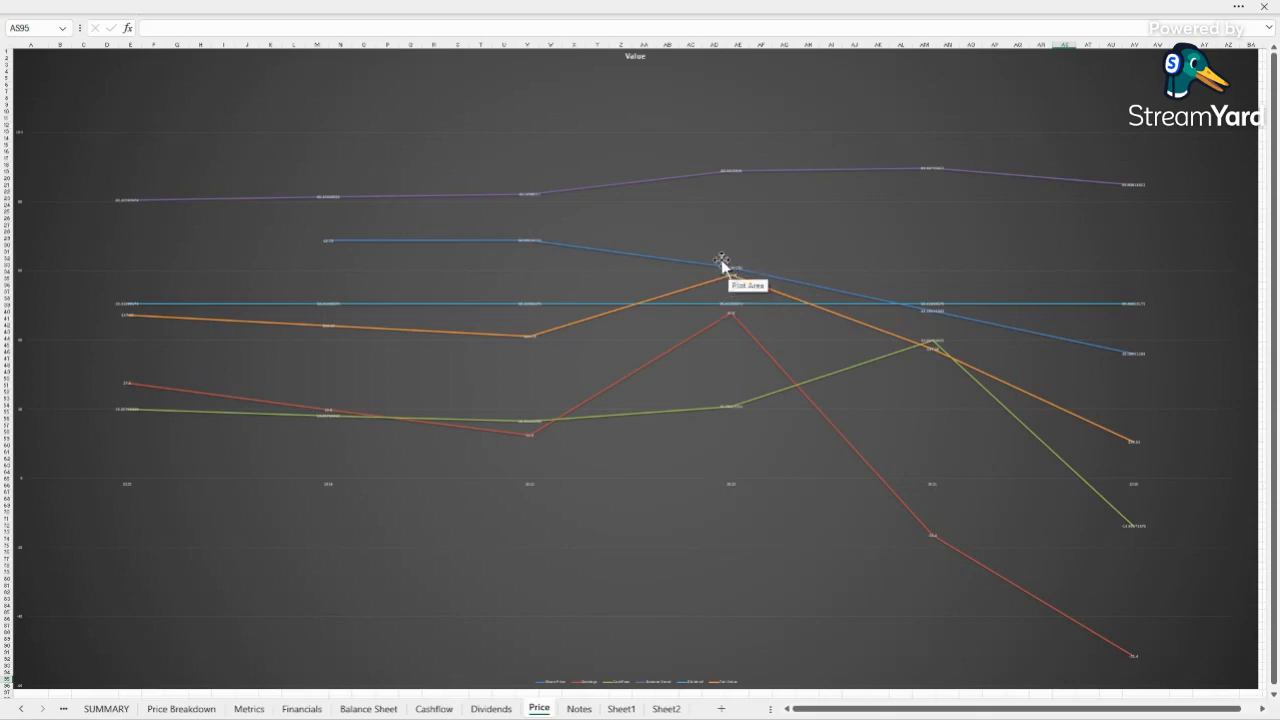
{"action": "mouse_move", "coordinate": [340, 270]}
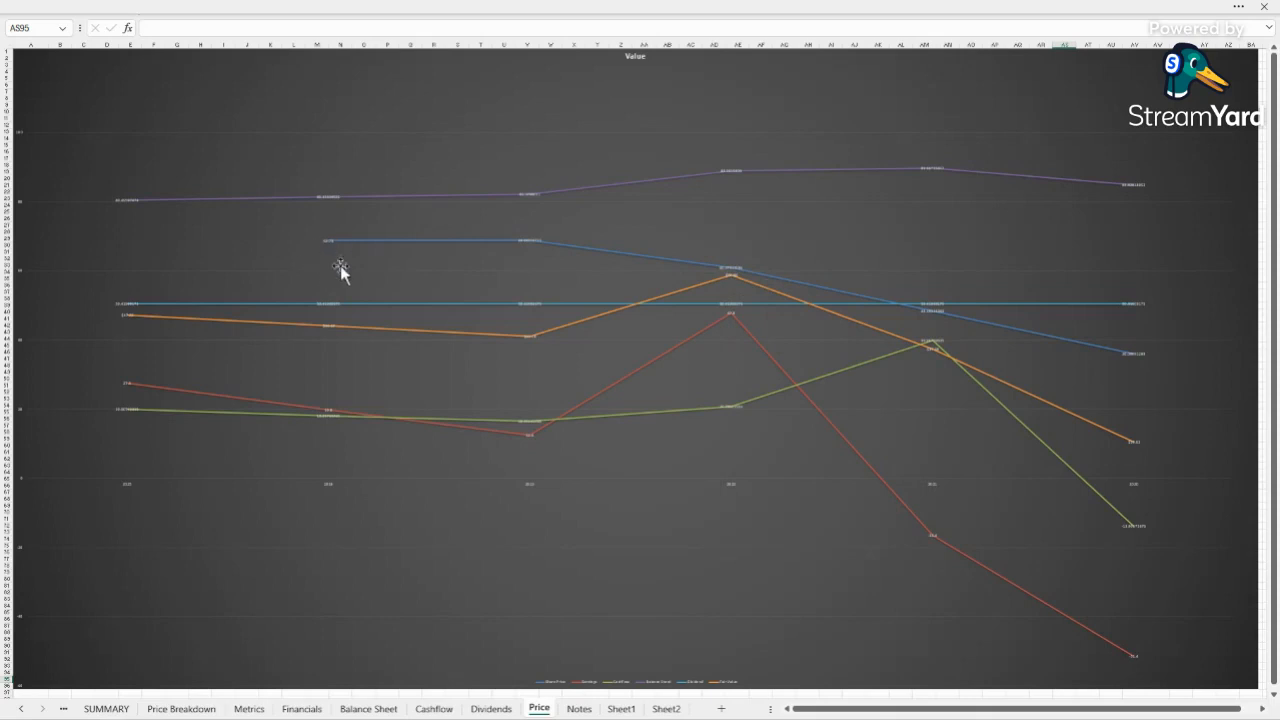
{"action": "mouse_move", "coordinate": [1118, 444]}
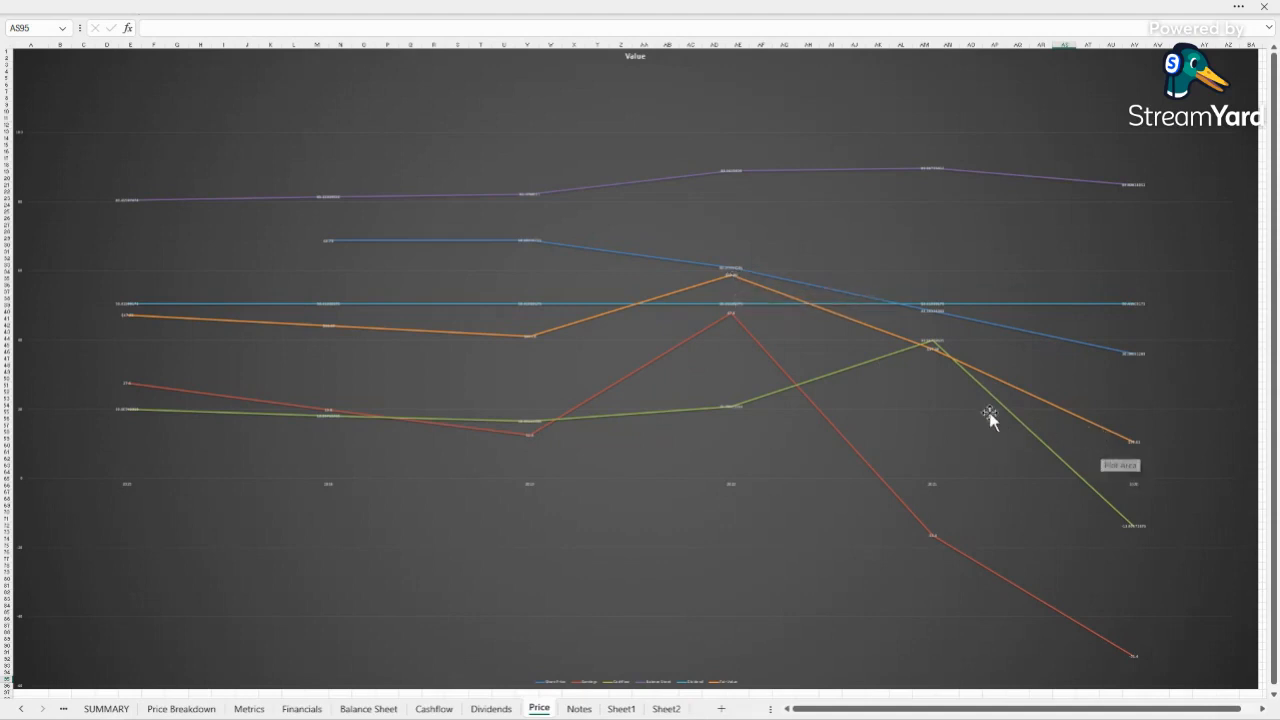
{"action": "mouse_move", "coordinate": [524, 344]}
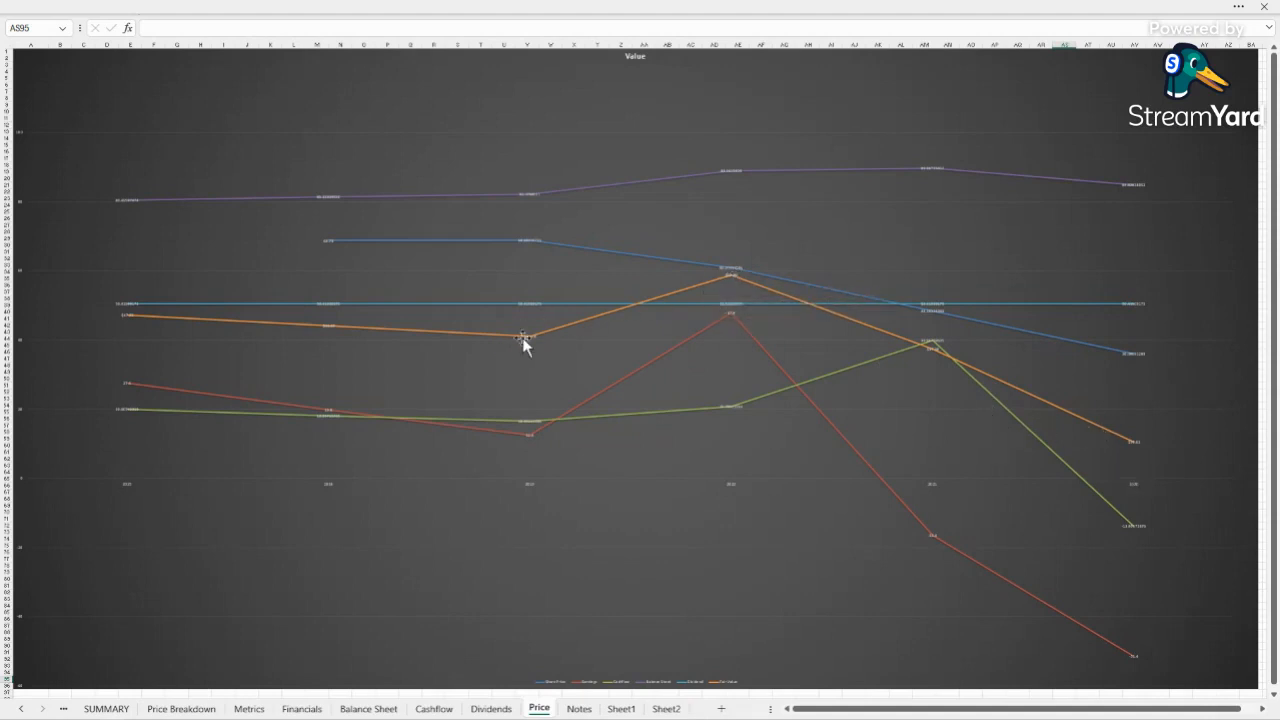
{"action": "mouse_move", "coordinate": [324, 330]}
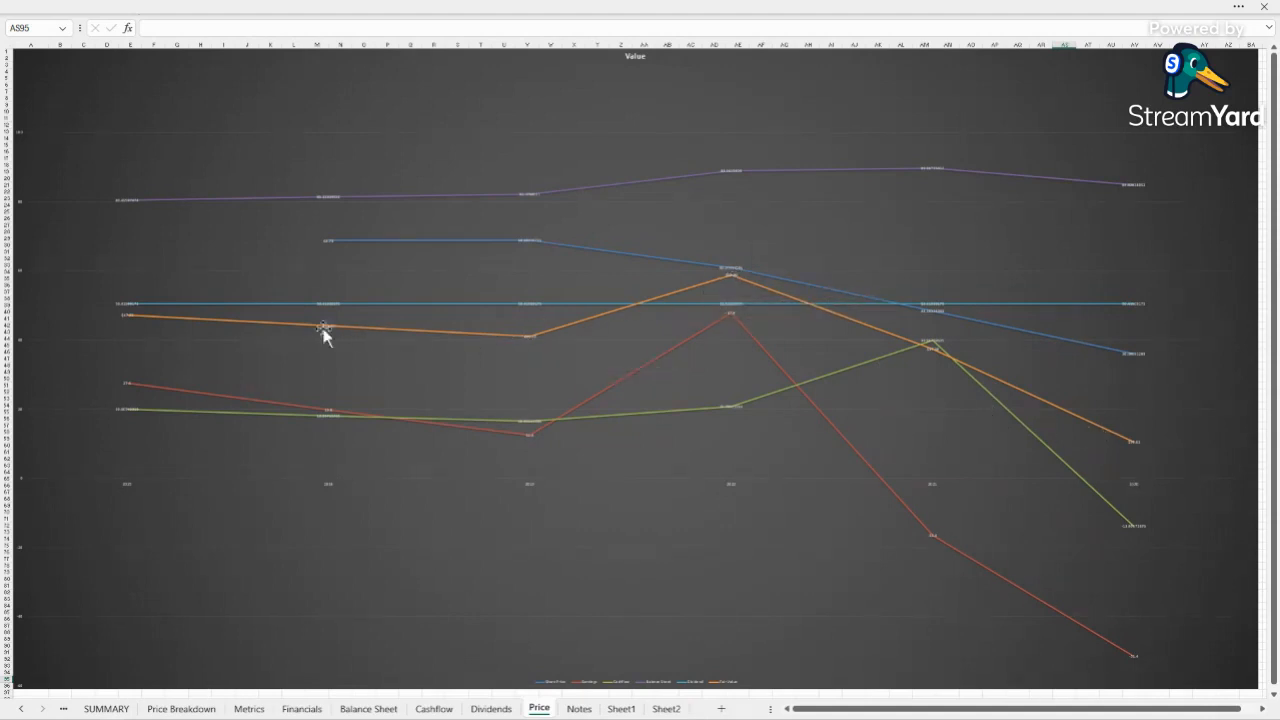
{"action": "mouse_move", "coordinate": [338, 450]}
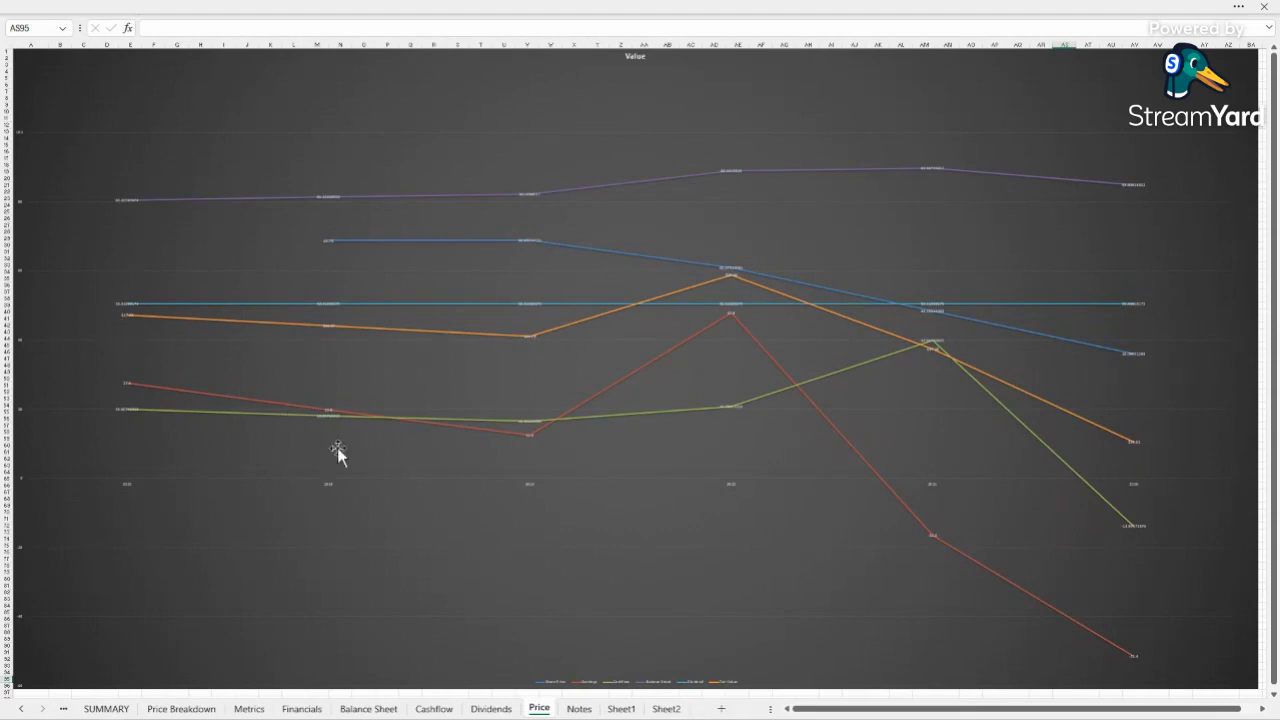
{"action": "mouse_move", "coordinate": [338, 448]}
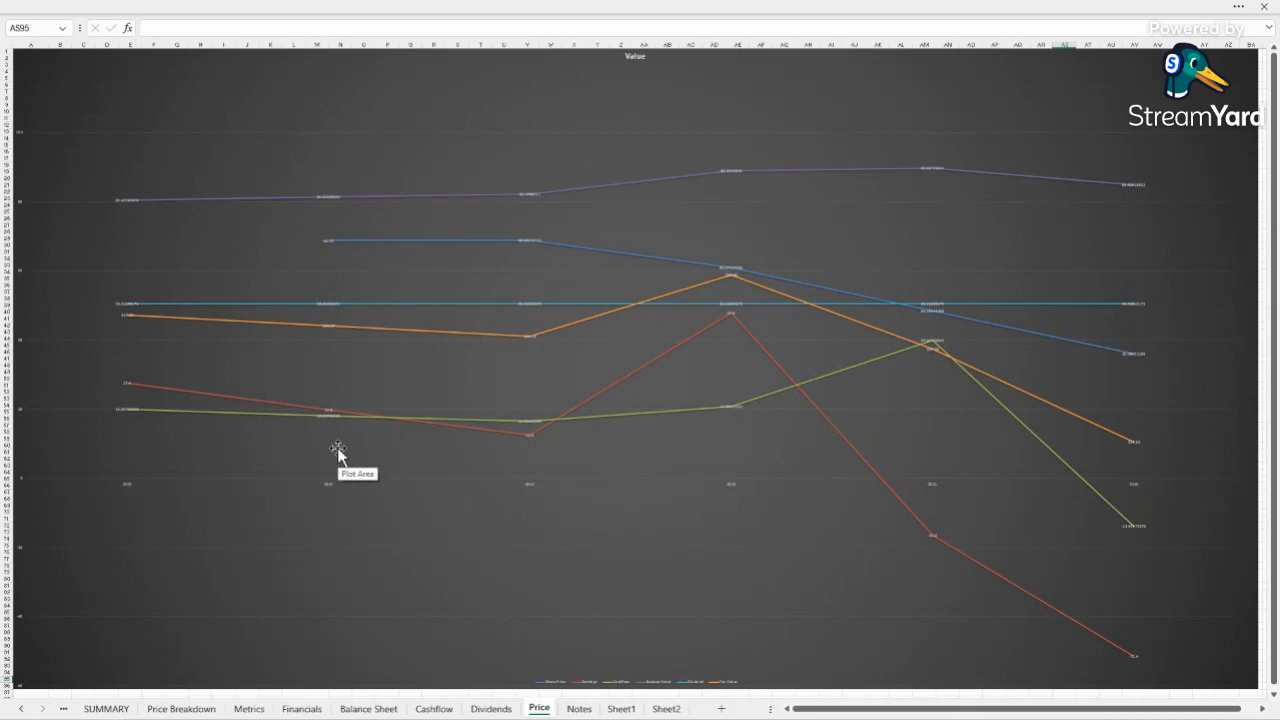
{"action": "mouse_move", "coordinate": [944, 616]}
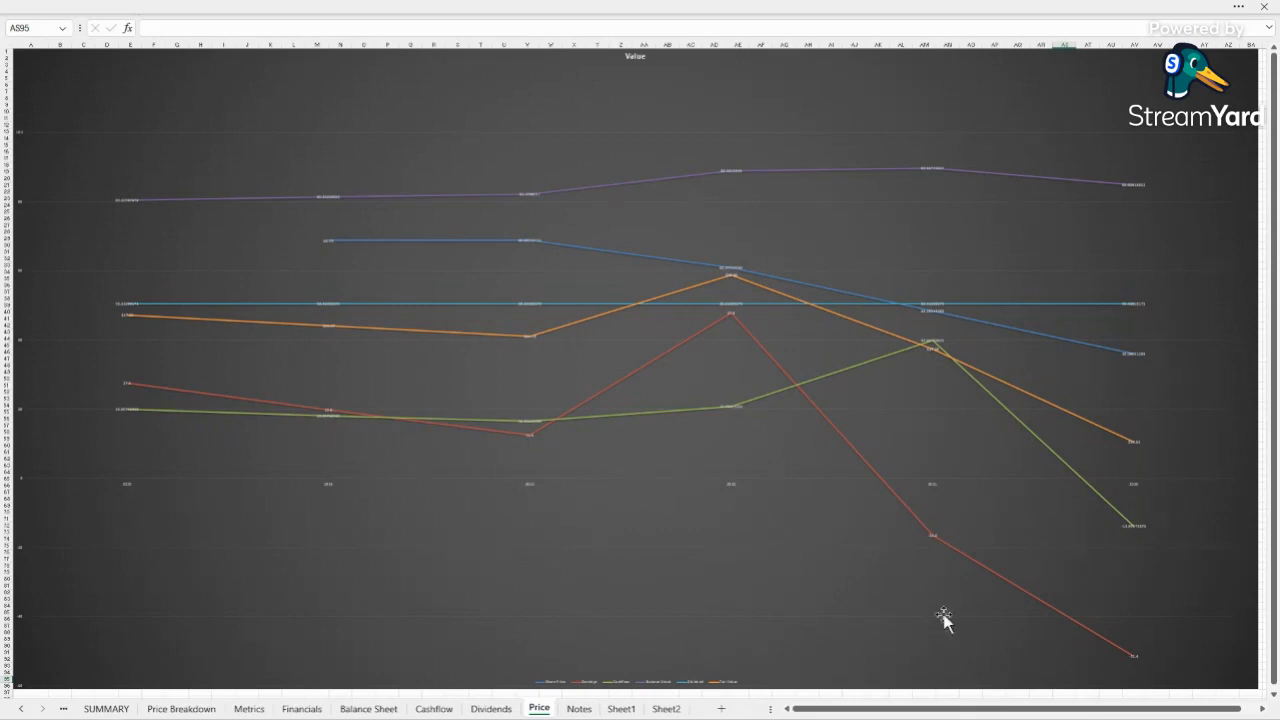
{"action": "mouse_move", "coordinate": [750, 322]}
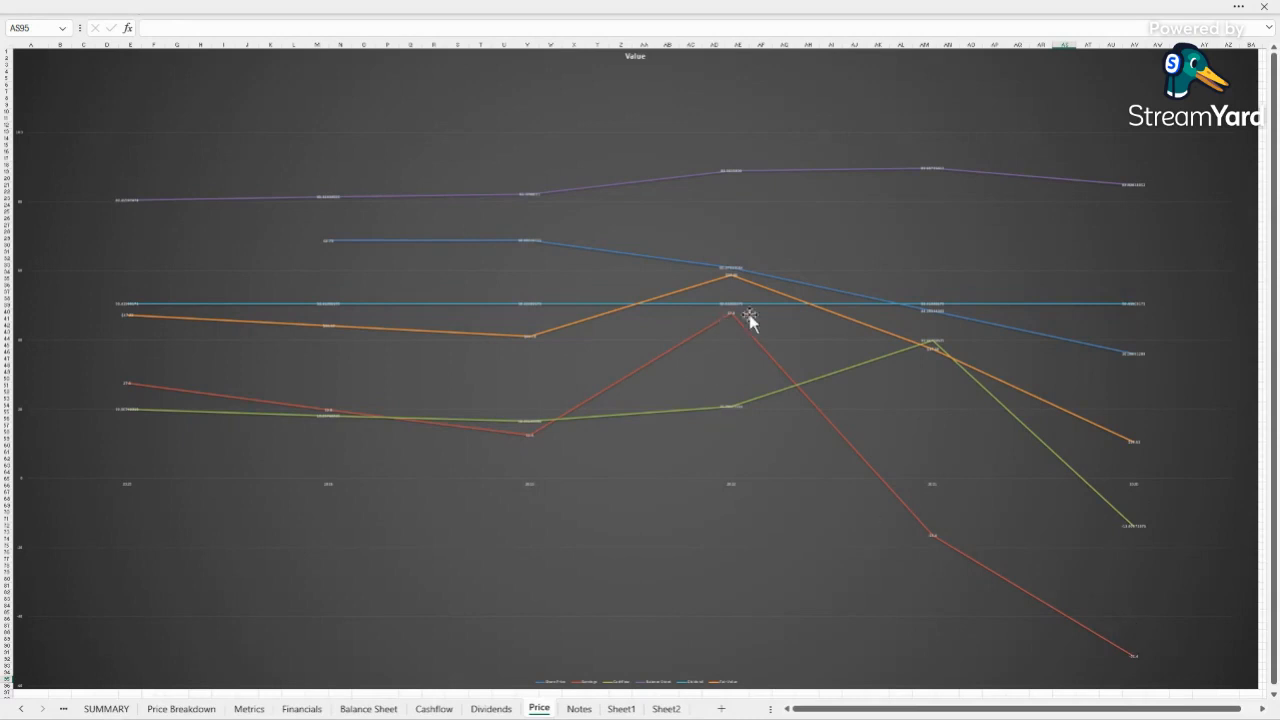
{"action": "mouse_move", "coordinate": [492, 364]}
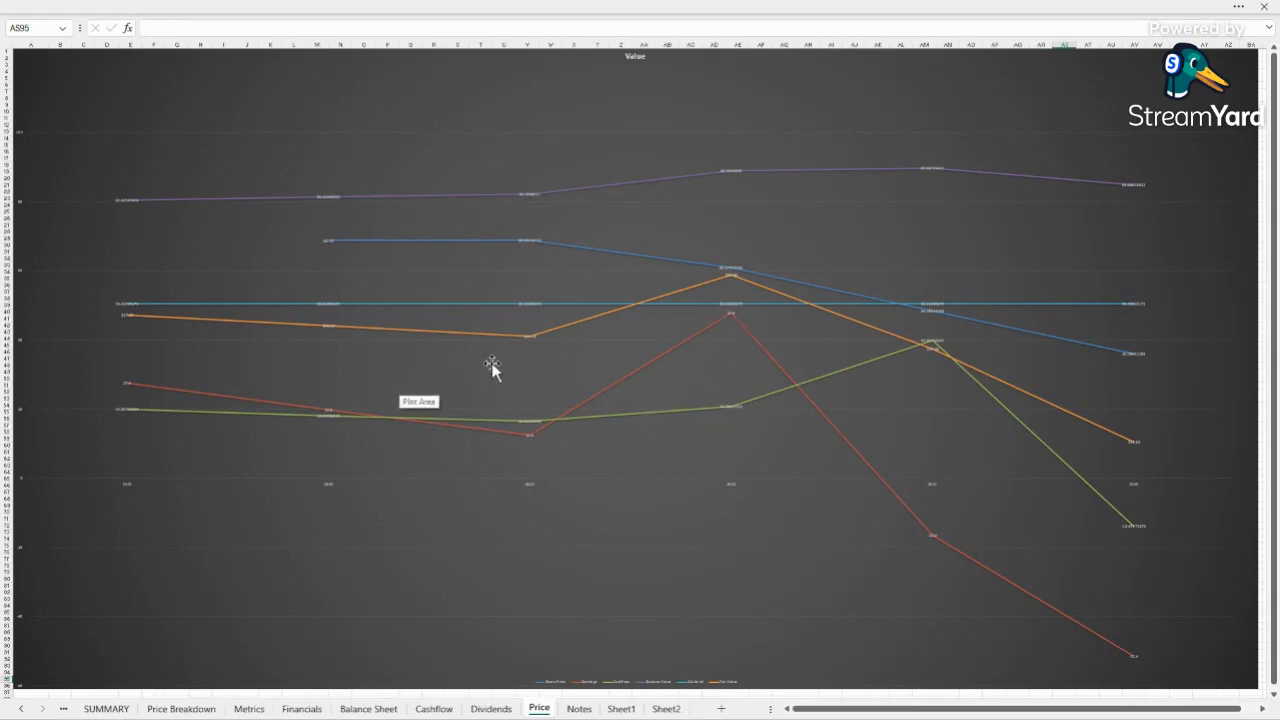
{"action": "mouse_move", "coordinate": [492, 400]}
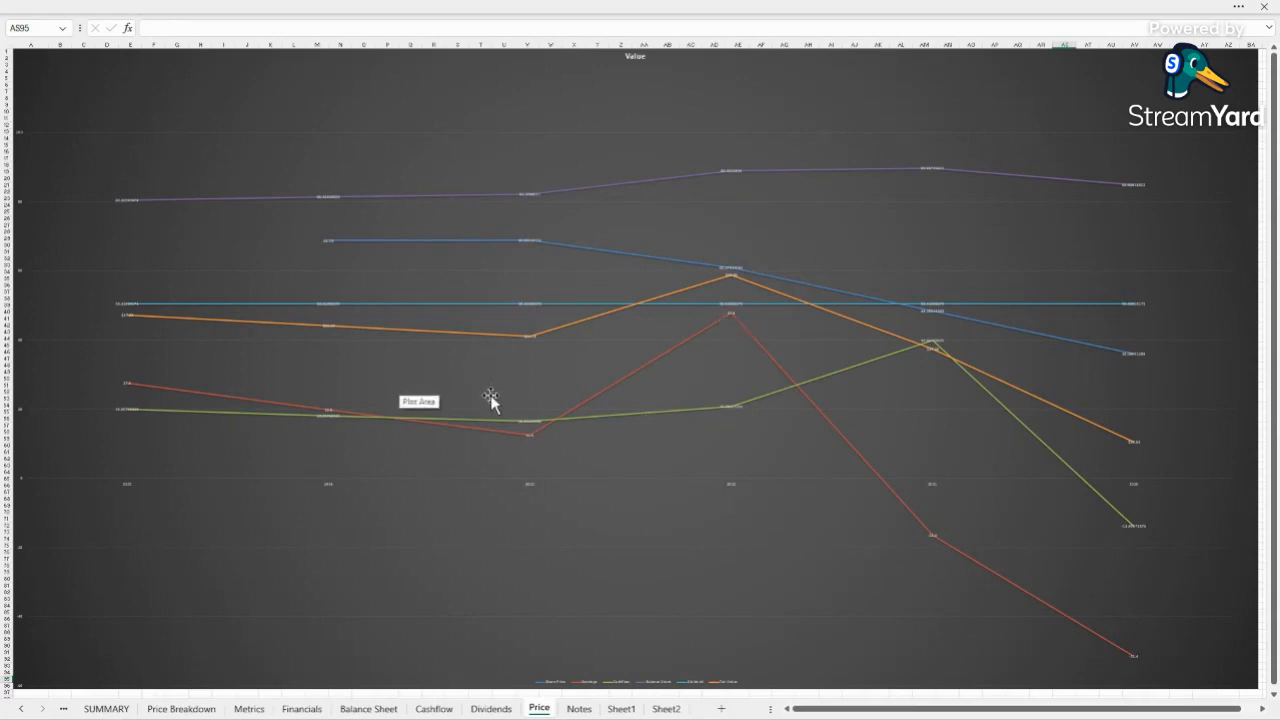
{"action": "mouse_move", "coordinate": [492, 358]}
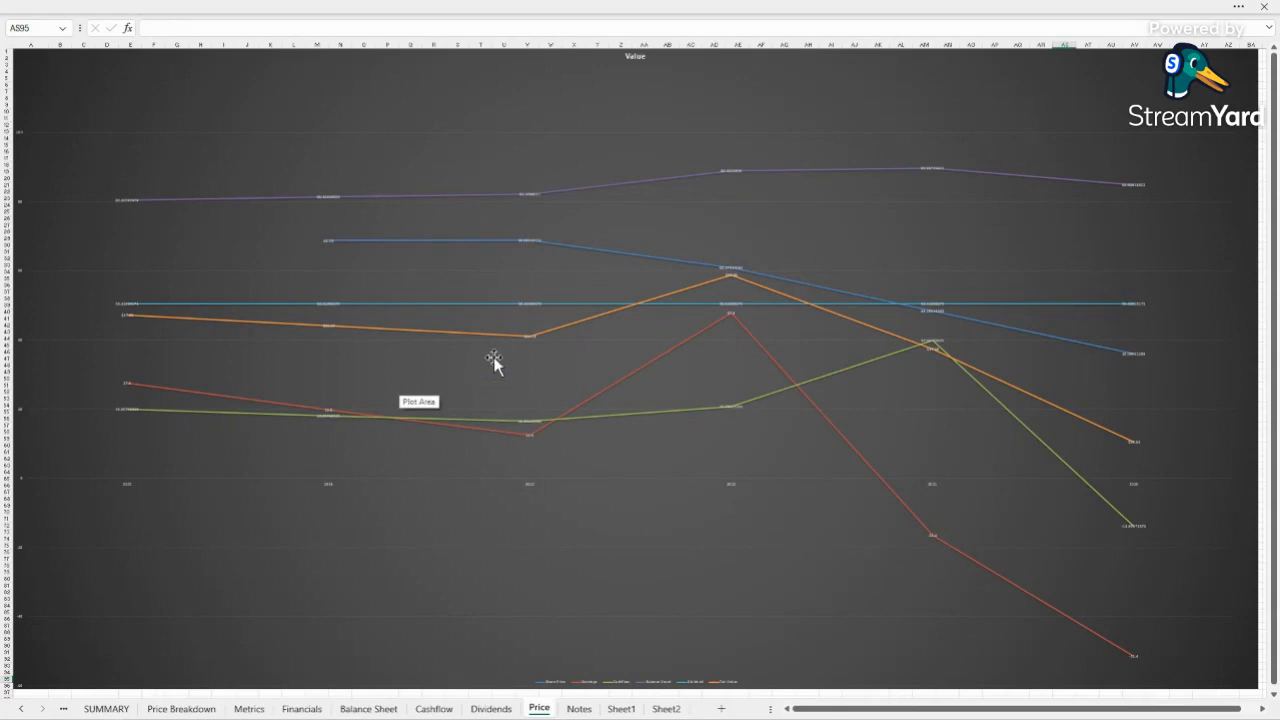
{"action": "mouse_move", "coordinate": [704, 414]}
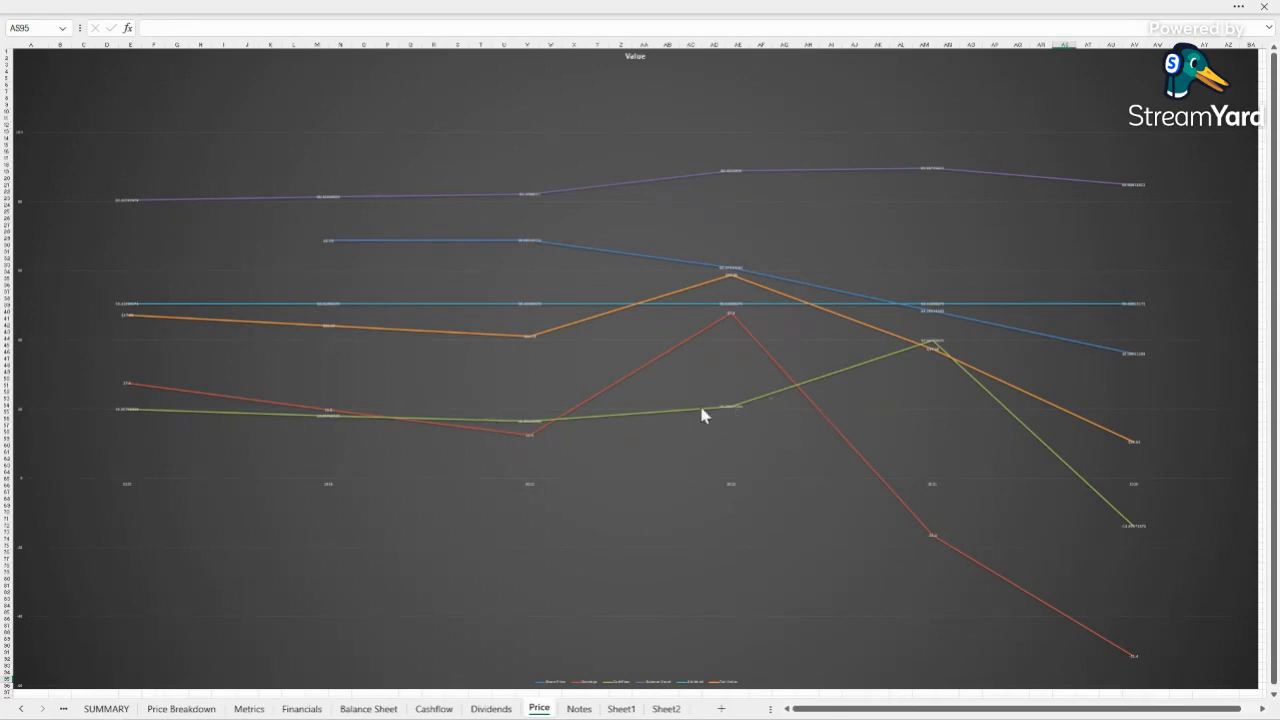
{"action": "mouse_move", "coordinate": [930, 338]}
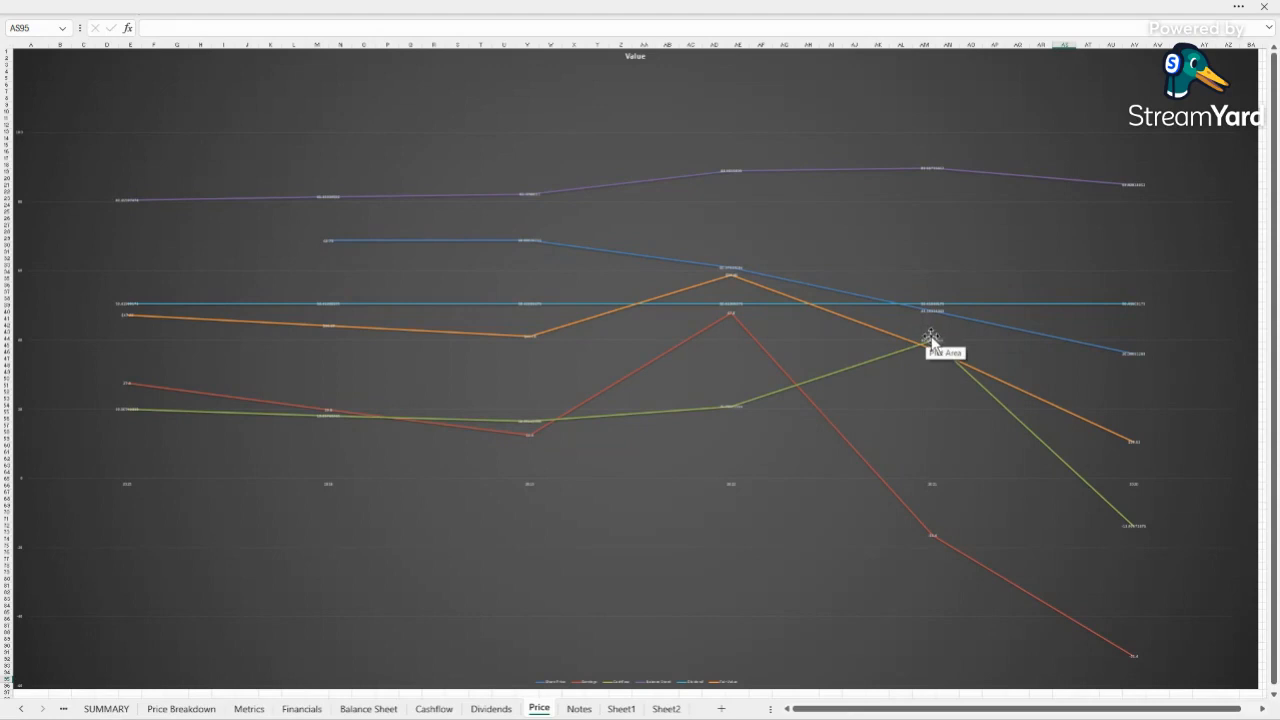
{"action": "mouse_move", "coordinate": [940, 328]}
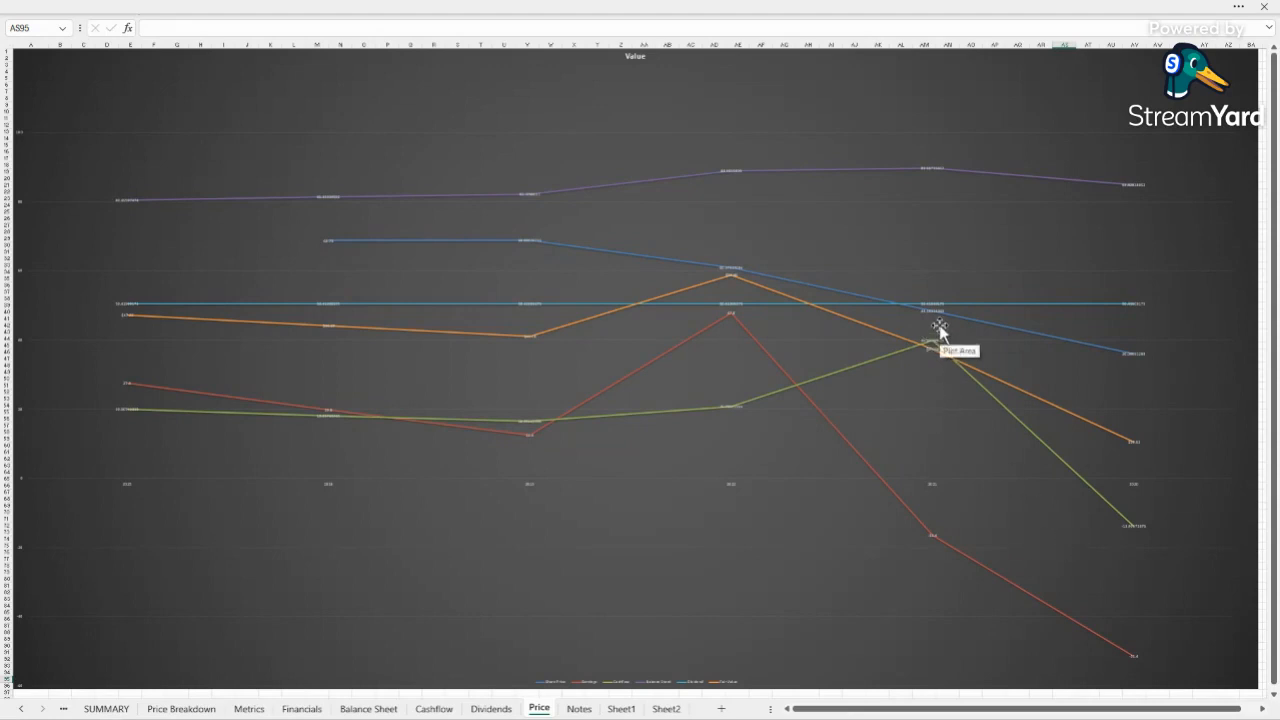
{"action": "mouse_move", "coordinate": [616, 488]}
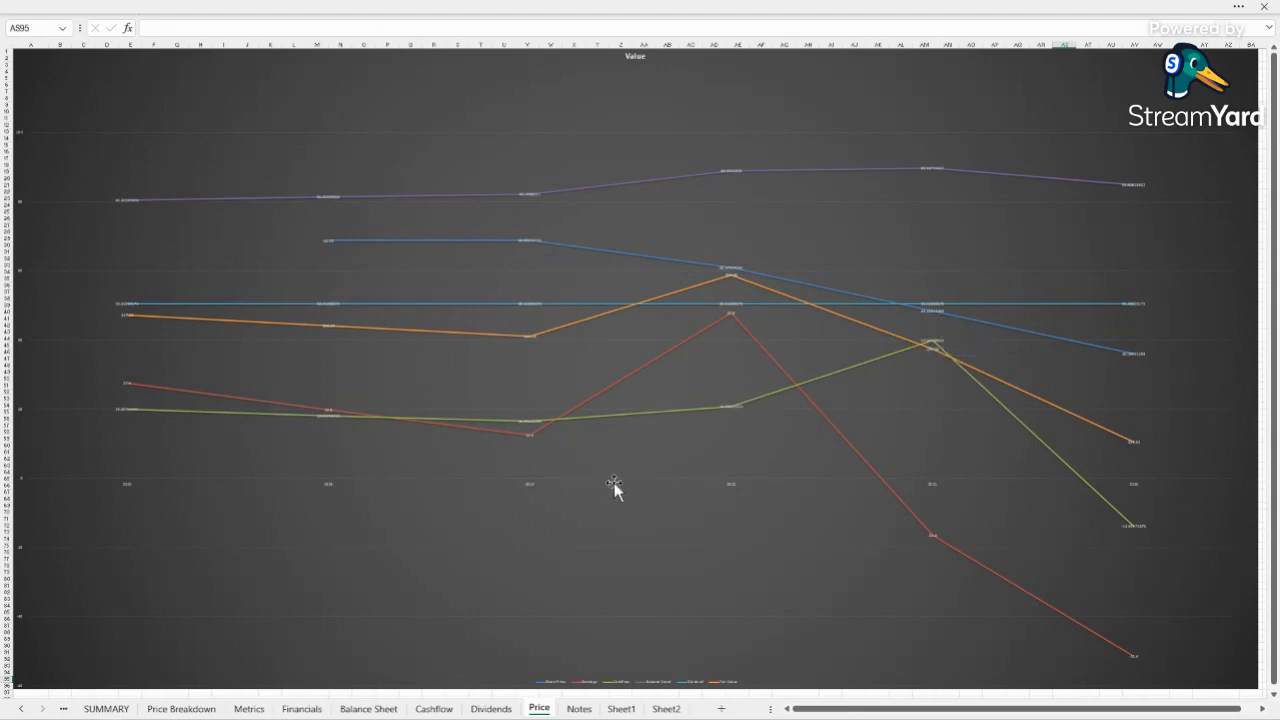
Glance at the Price Breakdown pivot, then confirm Debt to Equity in K3 reads =Metrics!H29.
{"action": "left_click", "coordinate": [180, 708]}
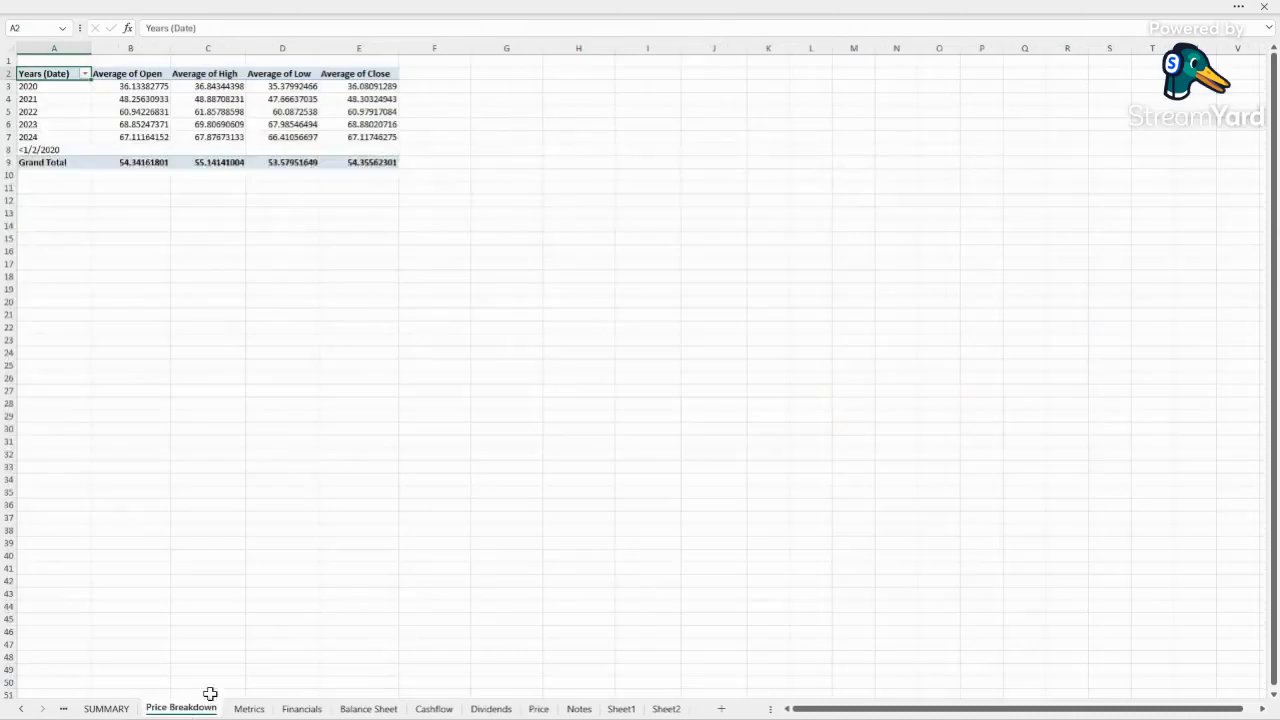
{"action": "left_click", "coordinate": [104, 708]}
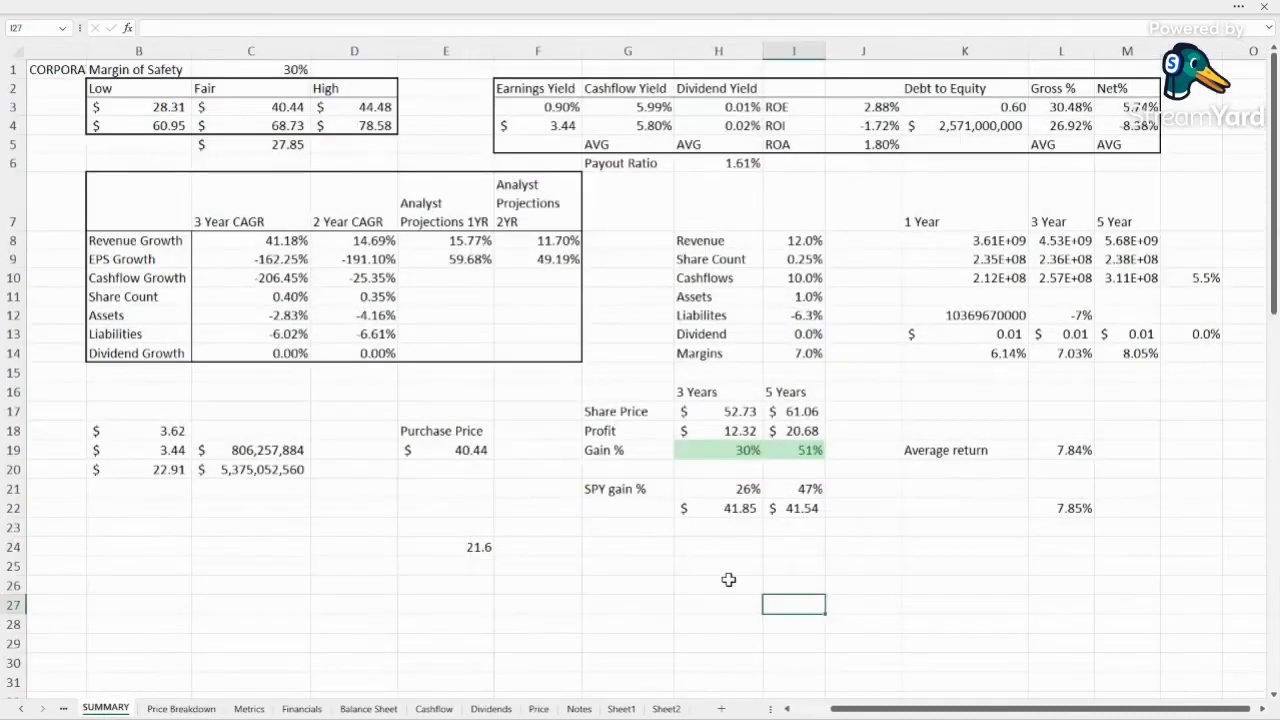
{"action": "left_click", "coordinate": [862, 508]}
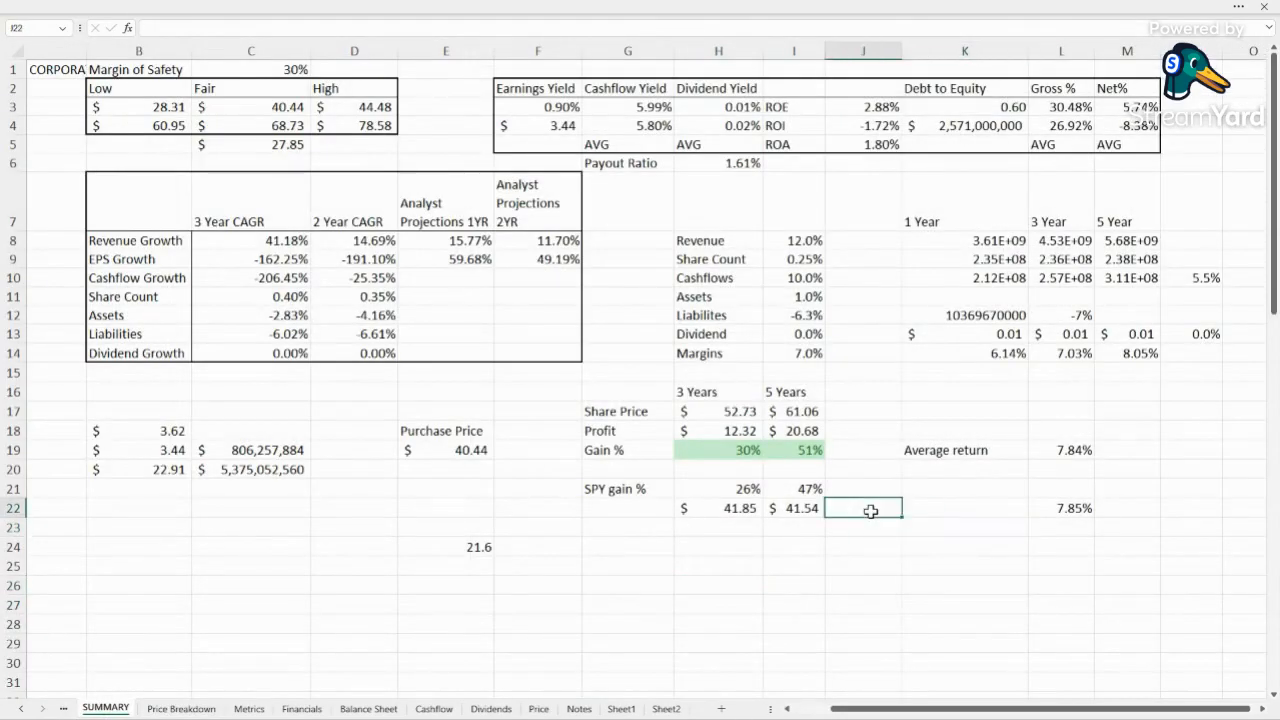
{"action": "left_click", "coordinate": [964, 108]}
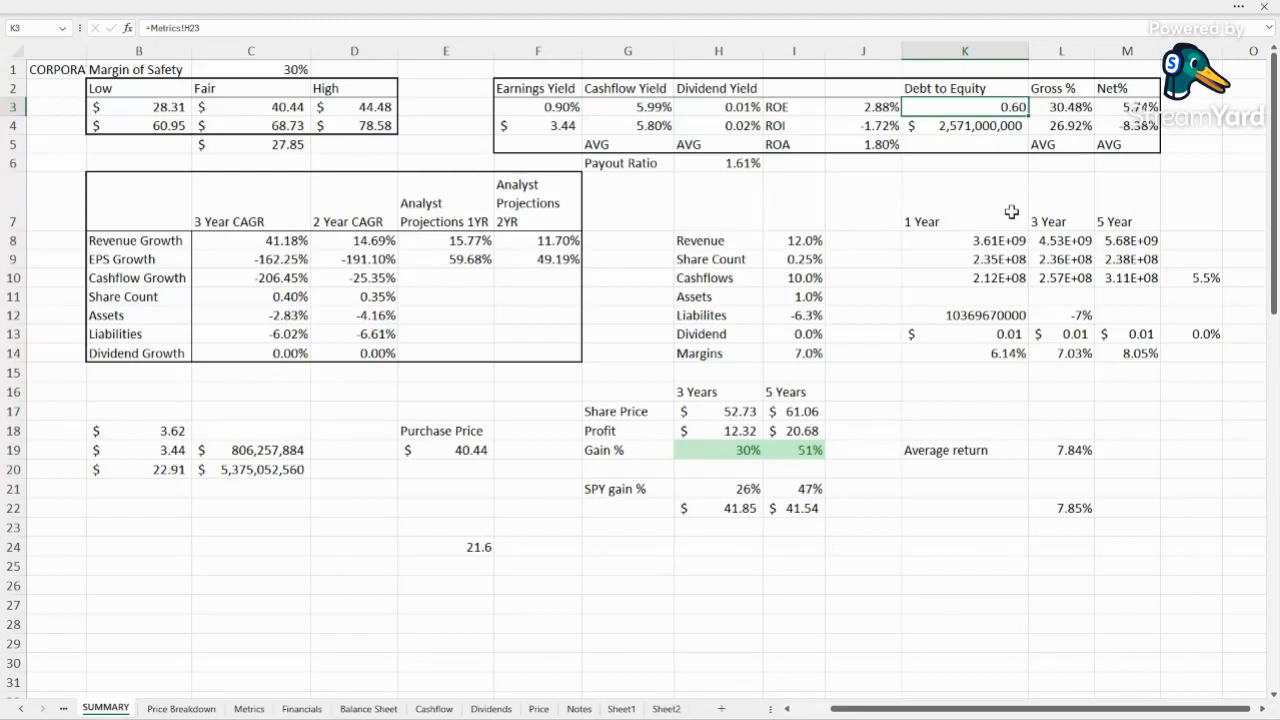
{"action": "left_click", "coordinate": [864, 644]}
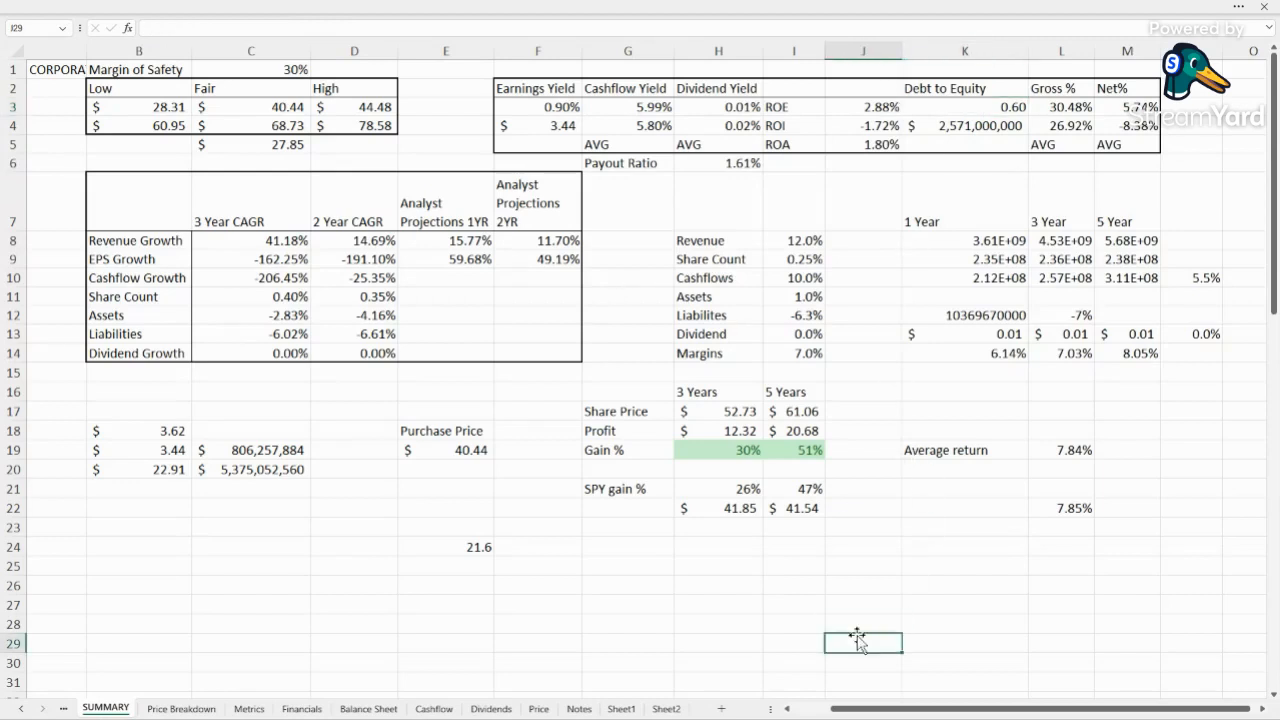